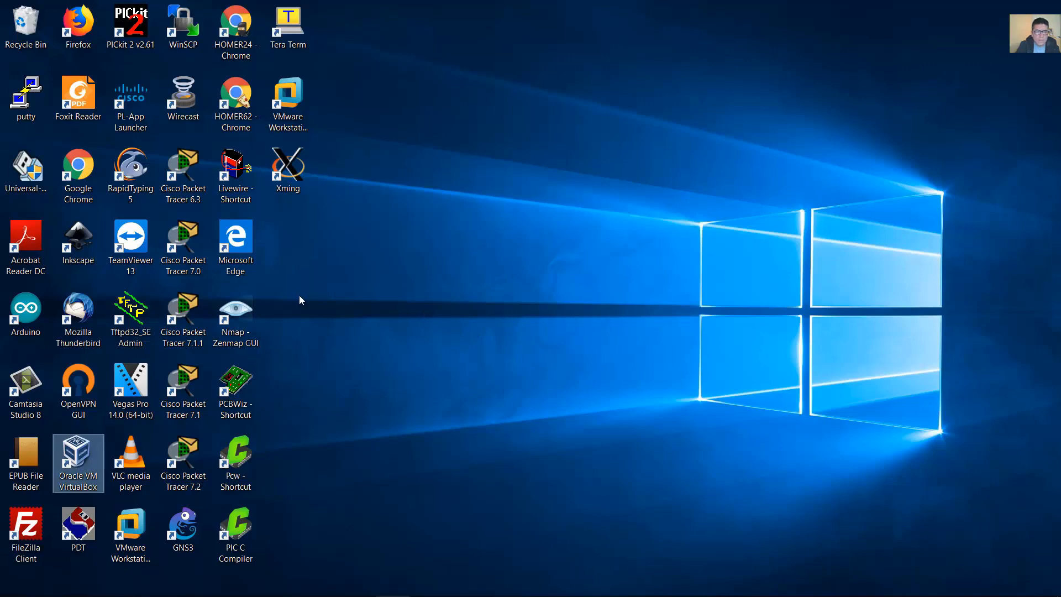
mouse_move(452, 342)
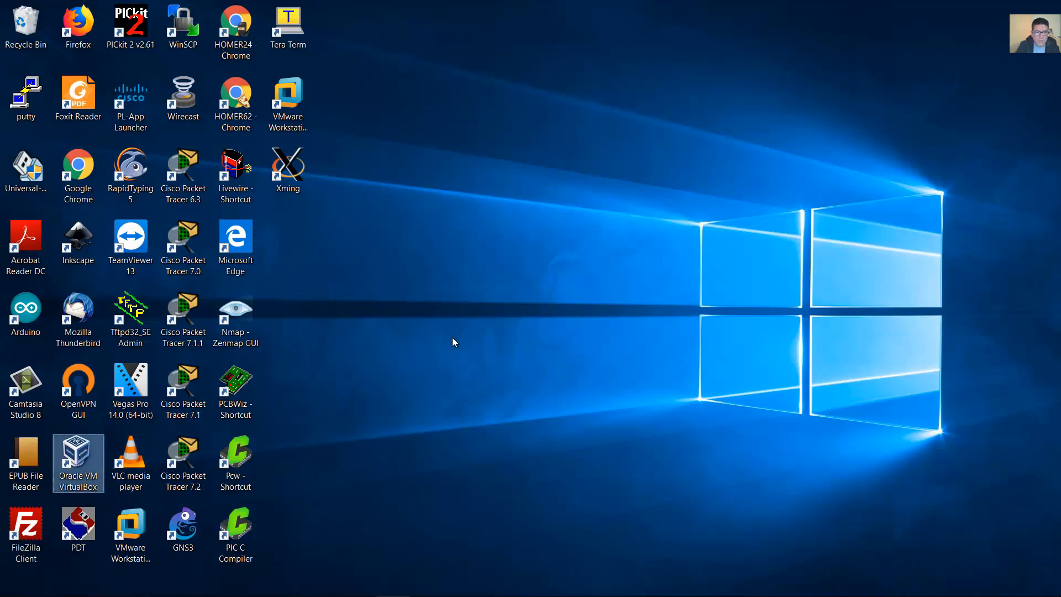
- Launch VirtualBox and bring up the actions menu for the pfsense-2-4-4-1 VM
double_click(78, 457)
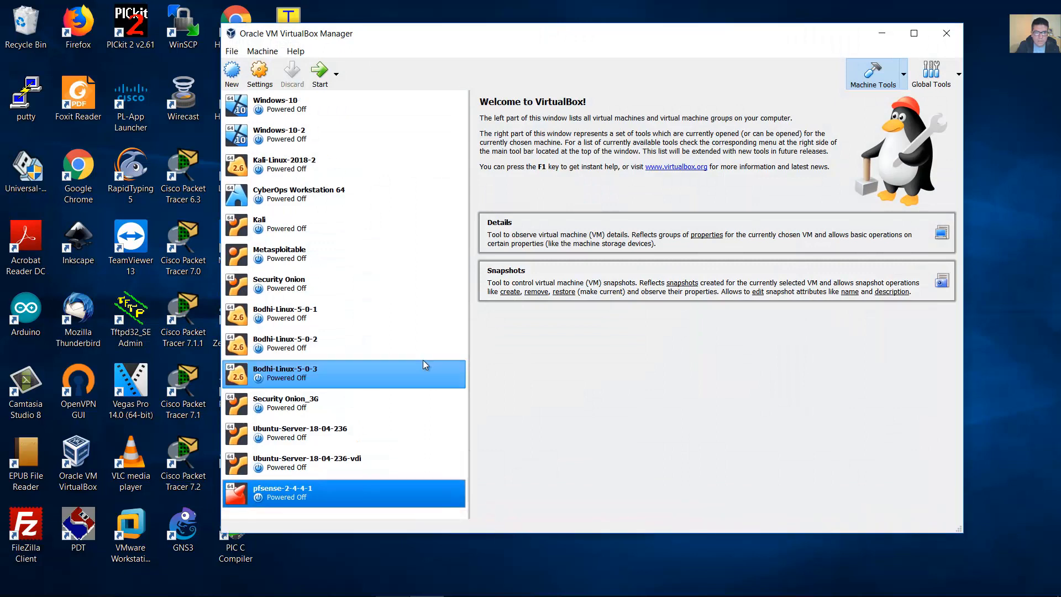
left_click(311, 492)
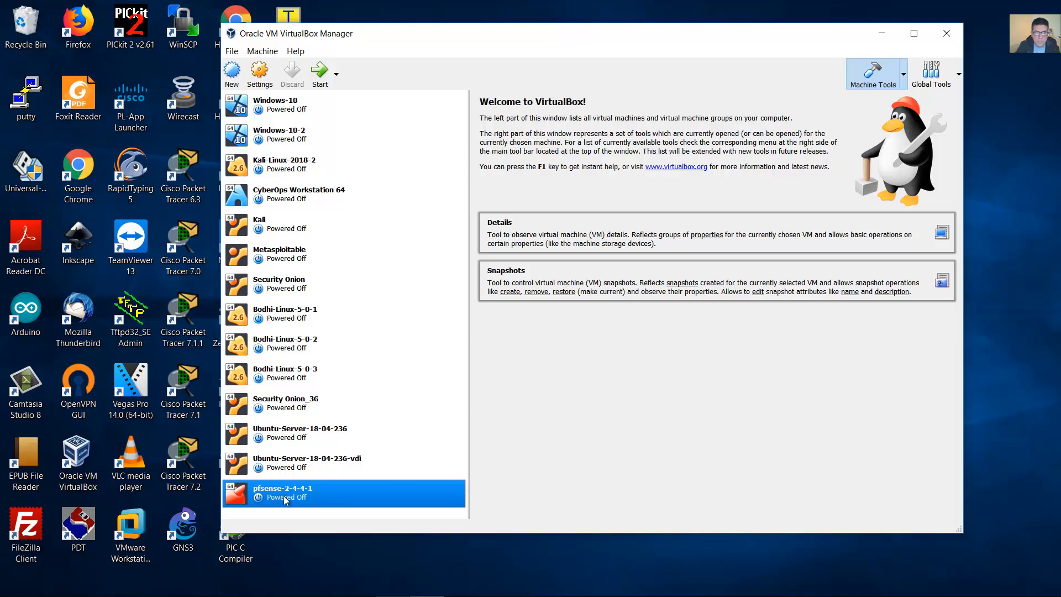
right_click(284, 493)
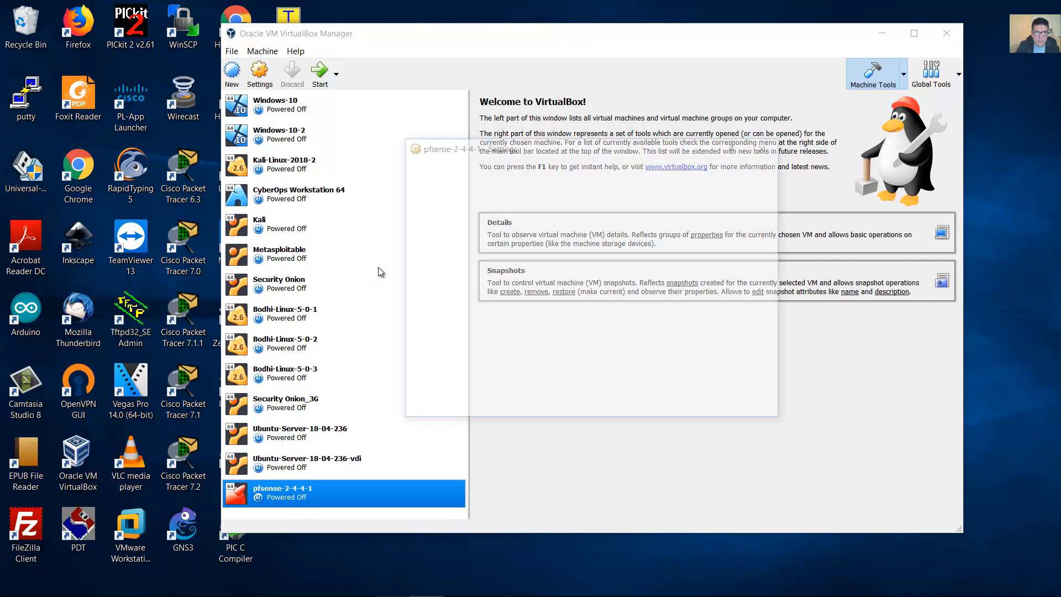
- Open pfsense-2-4-4-1's Network settings and compare the Adapter 1 and Adapter 2 tabs
left_click(259, 73)
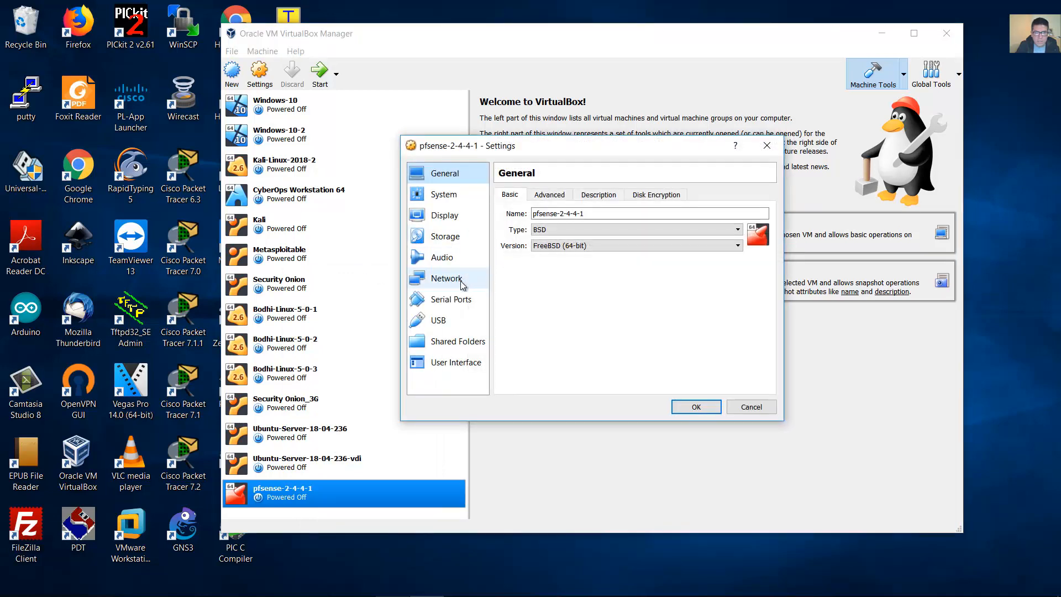
left_click(445, 278)
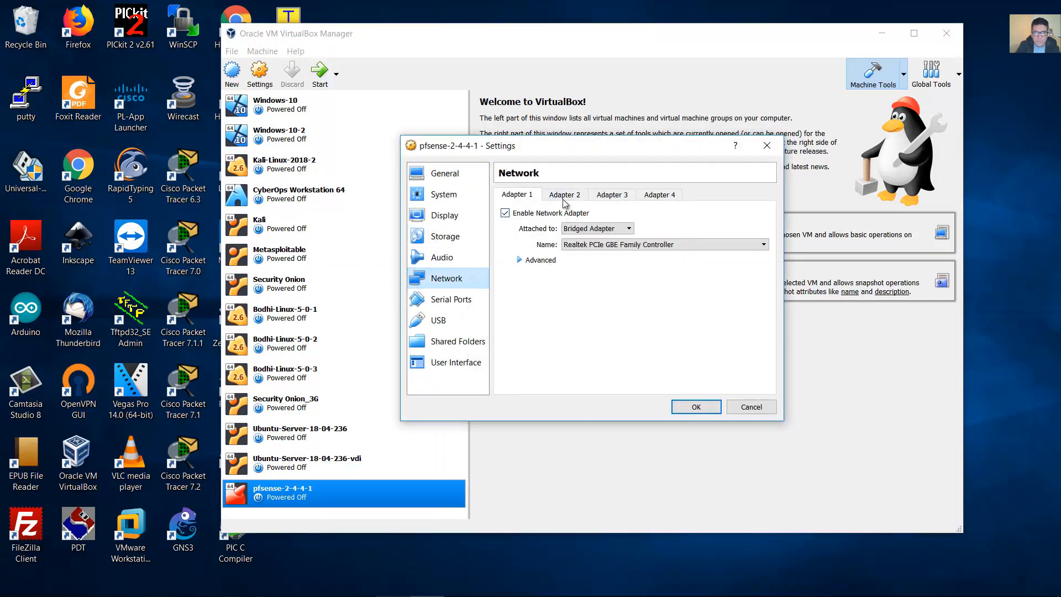
left_click(564, 194)
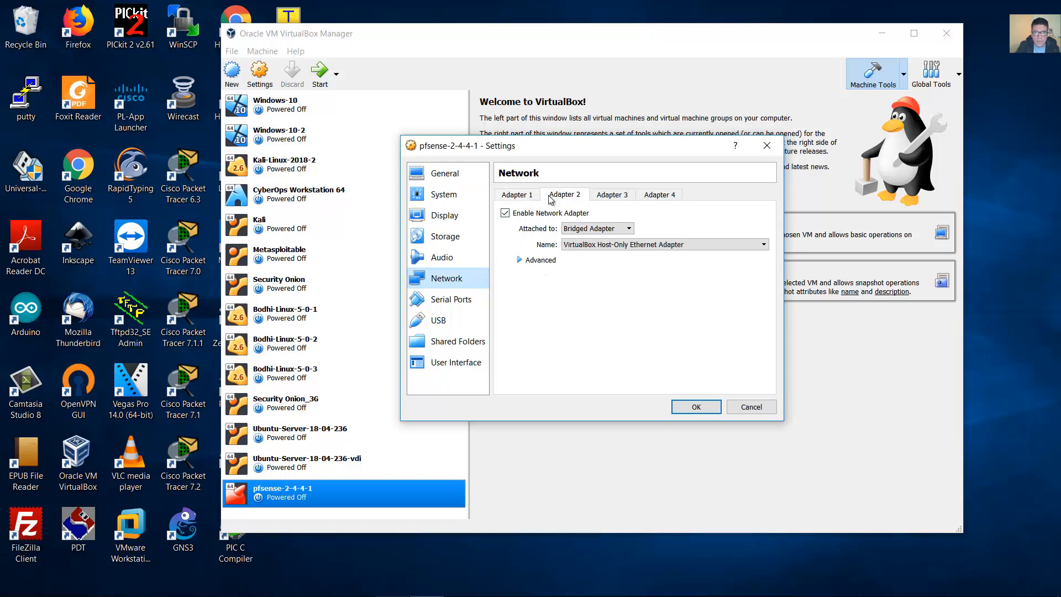
left_click(518, 194)
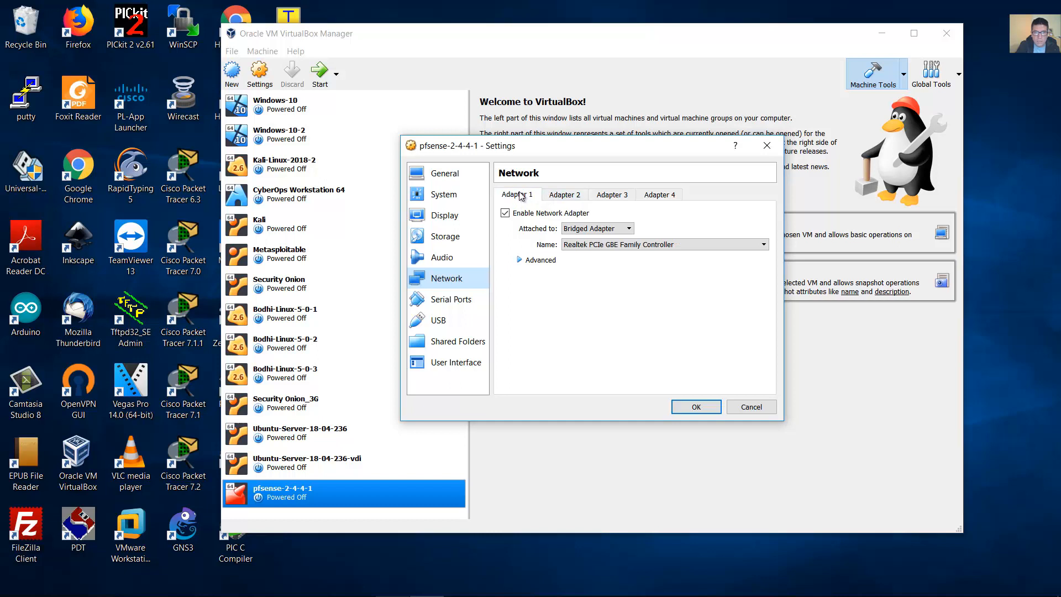
mouse_move(524, 200)
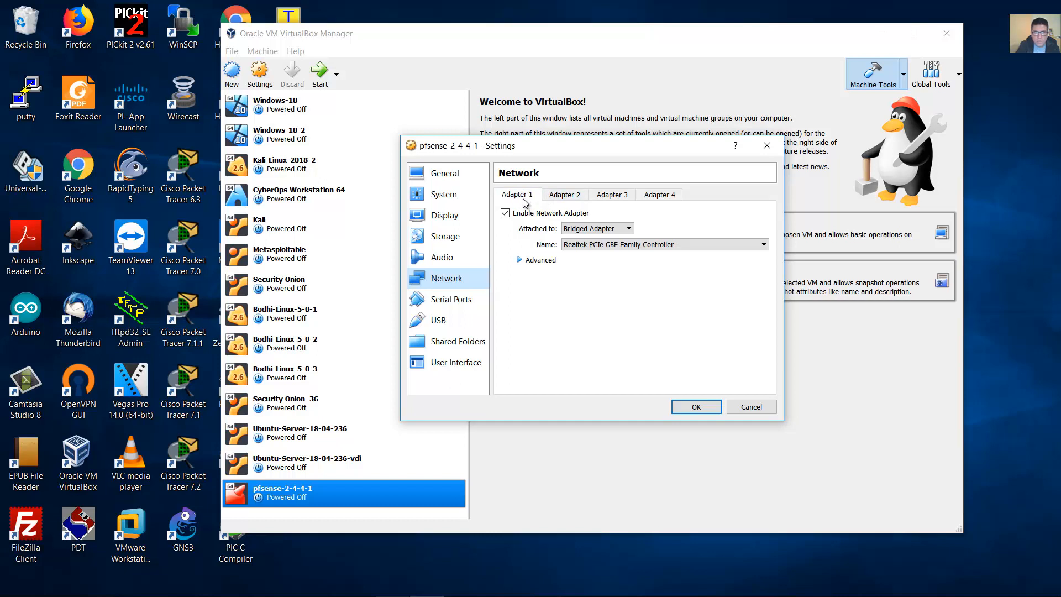
left_click(564, 194)
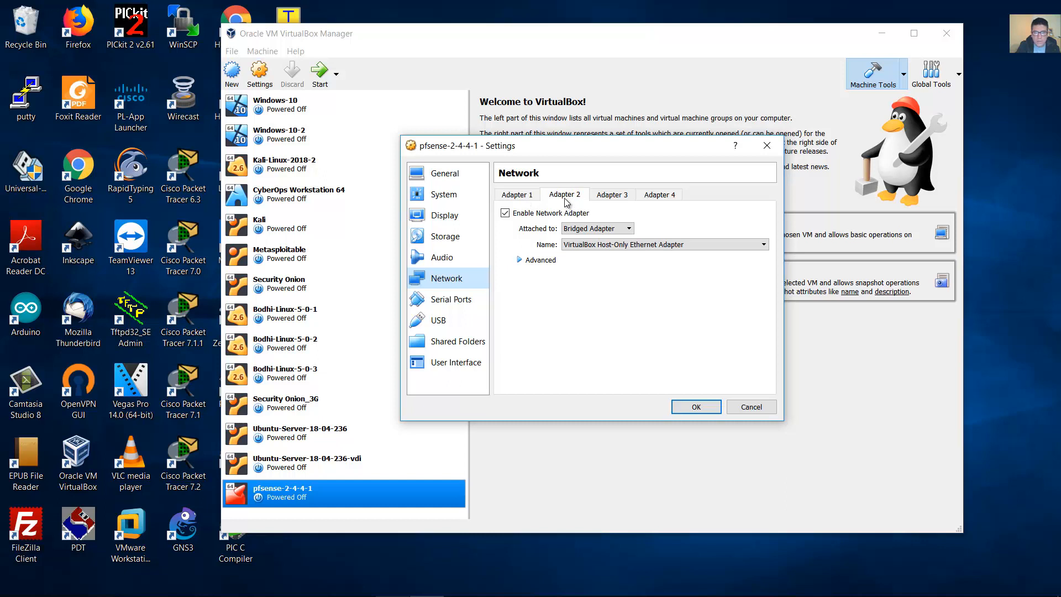
mouse_move(567, 204)
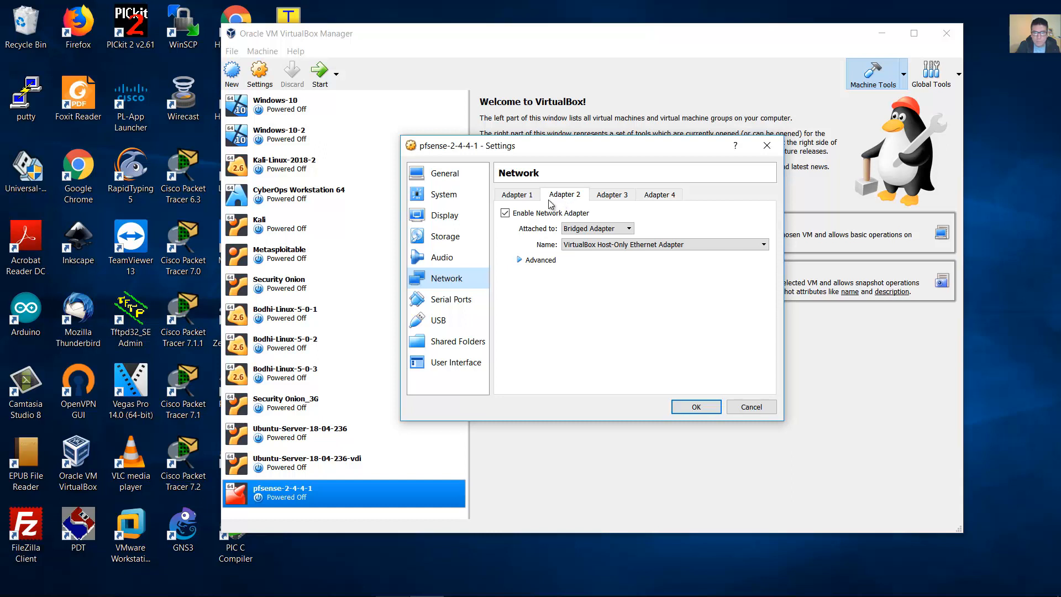
left_click(518, 194)
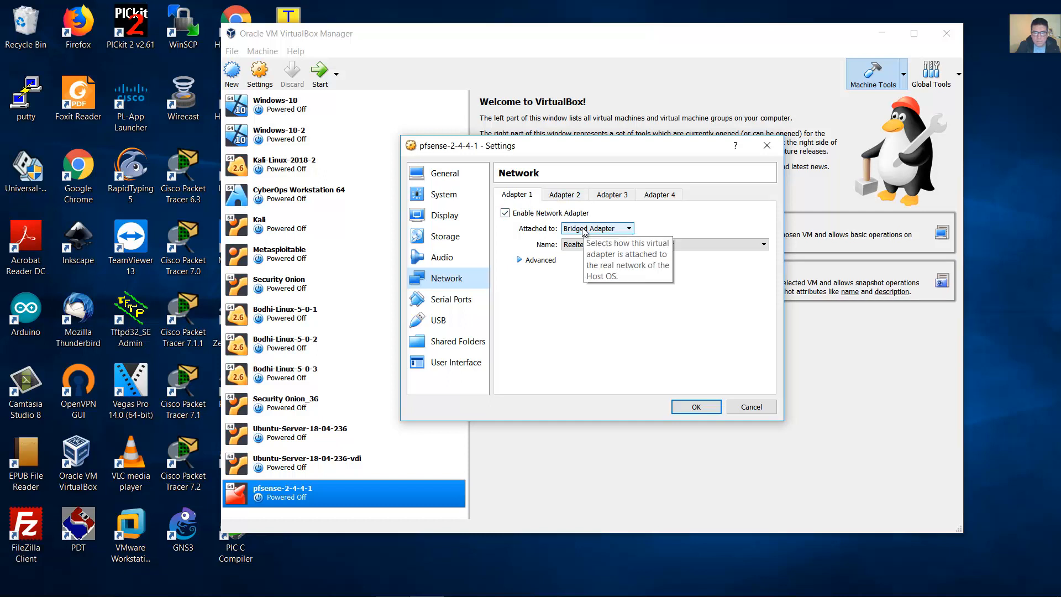
- Check both adapters' Attached to lists, keeping each on Bridged Adapter
left_click(628, 228)
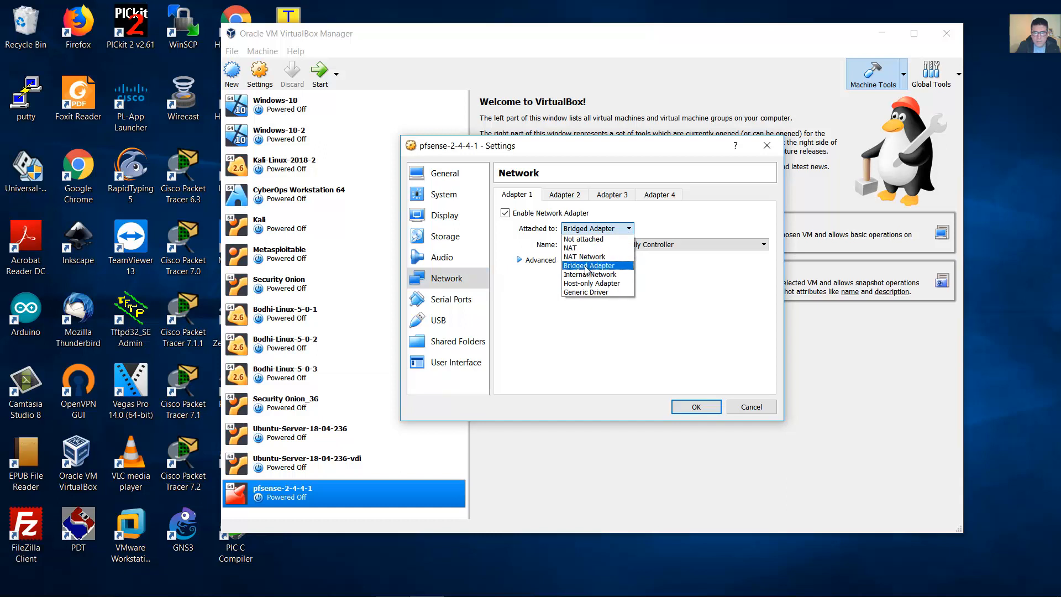
left_click(588, 265)
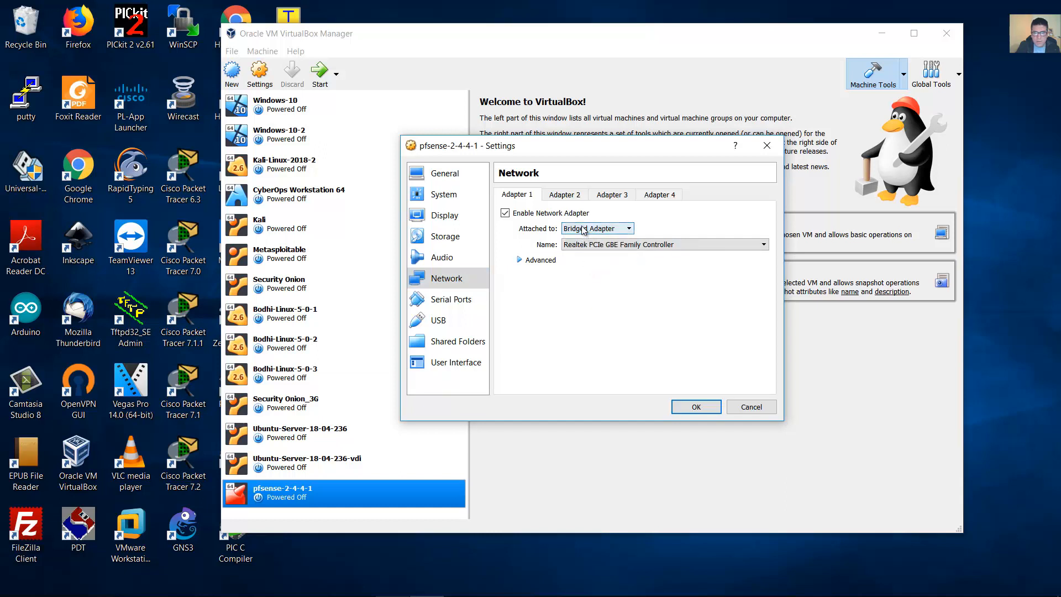
left_click(595, 228)
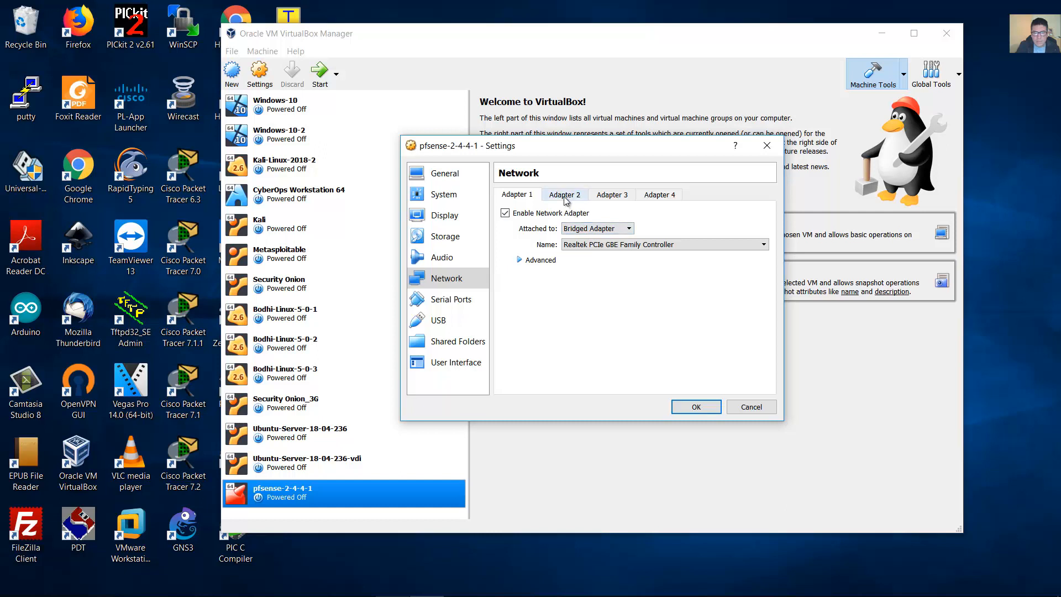
left_click(663, 244)
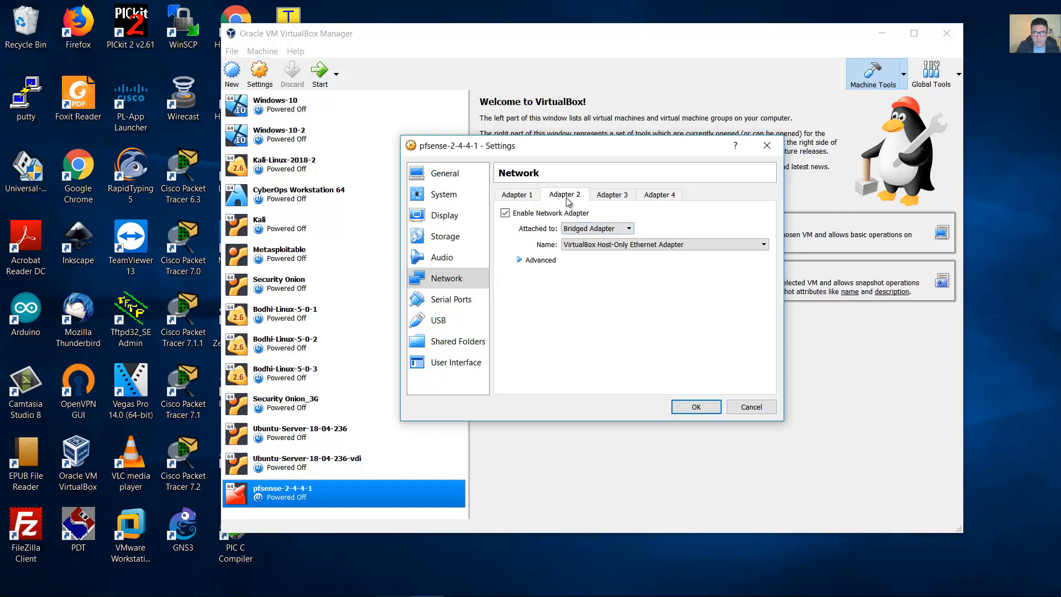
left_click(596, 228)
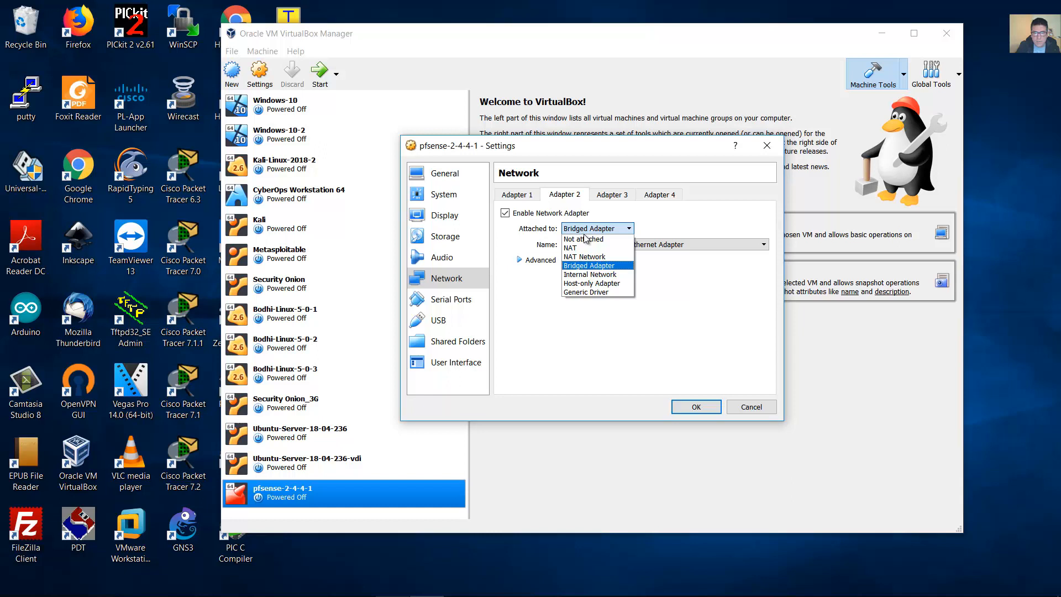
mouse_move(582, 238)
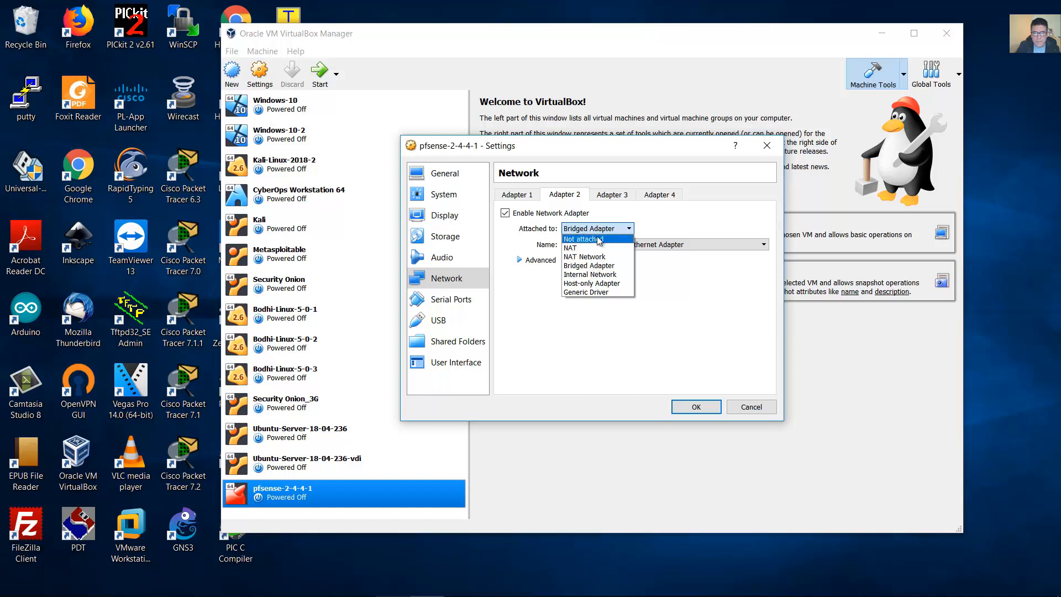
mouse_move(590, 274)
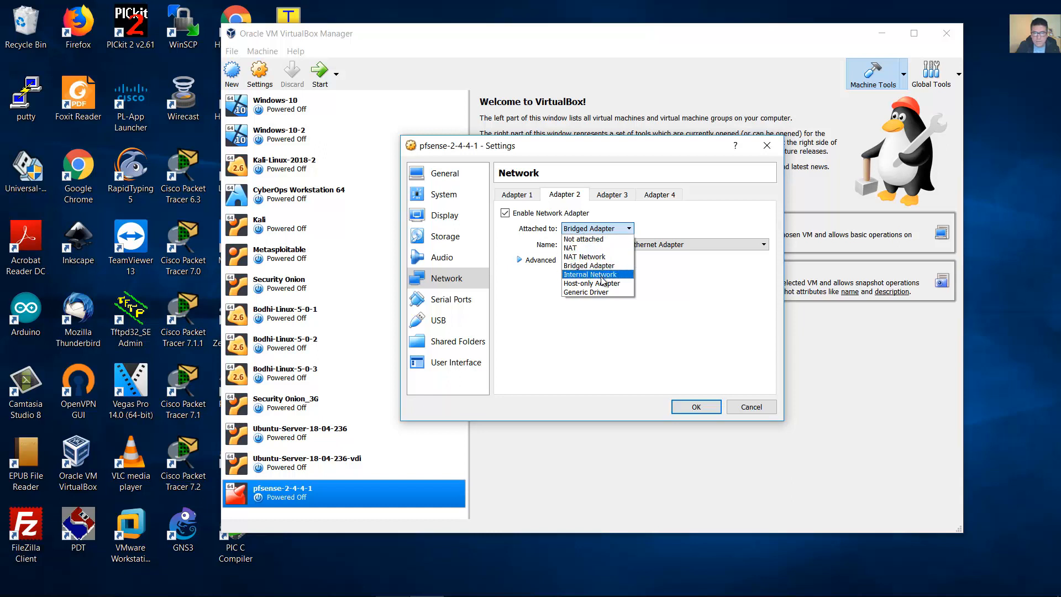
left_click(591, 283)
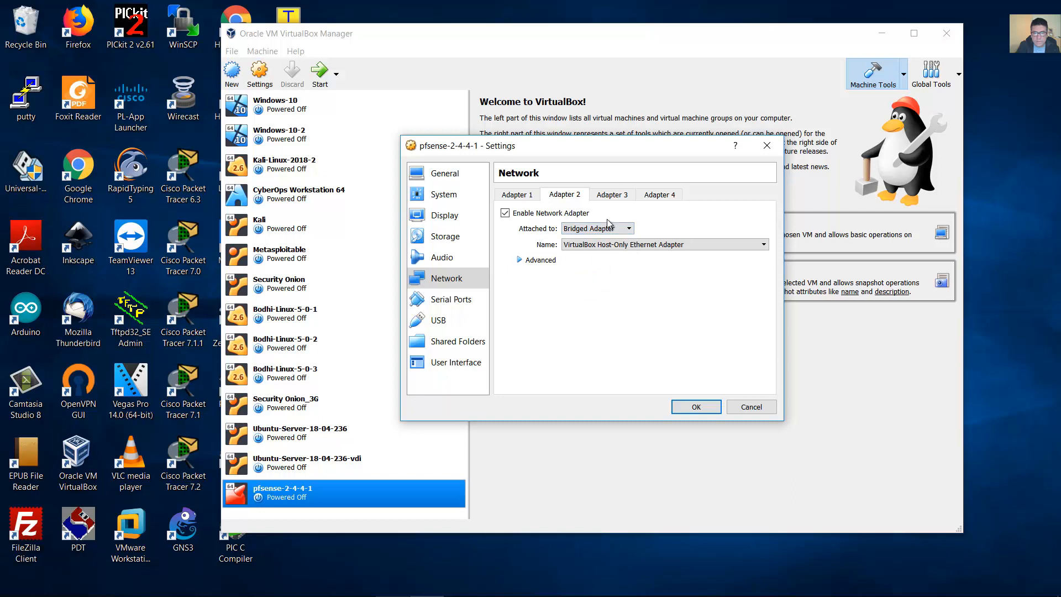
left_click(515, 194)
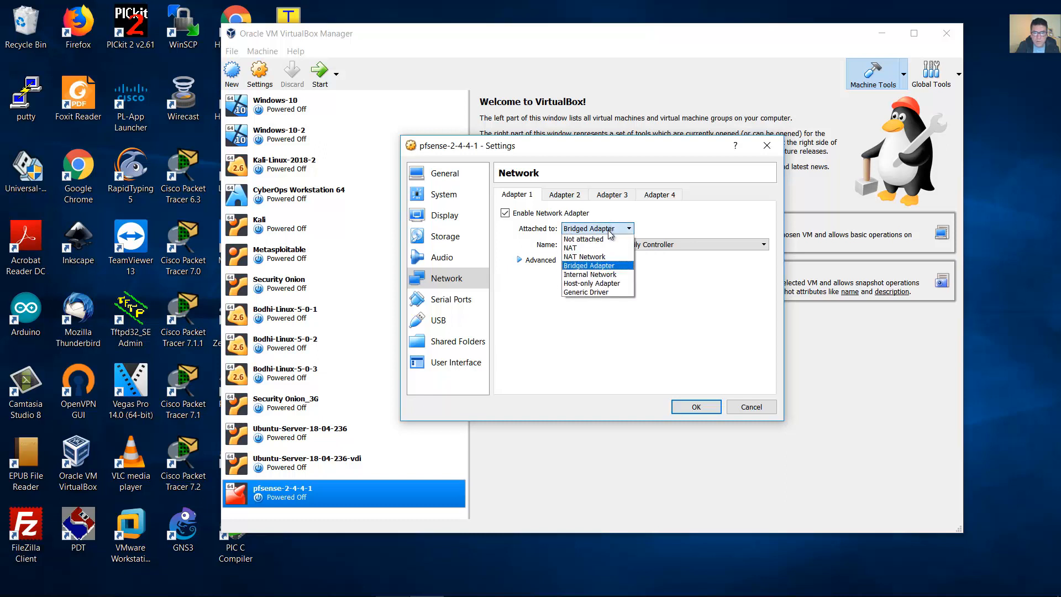
mouse_move(592, 292)
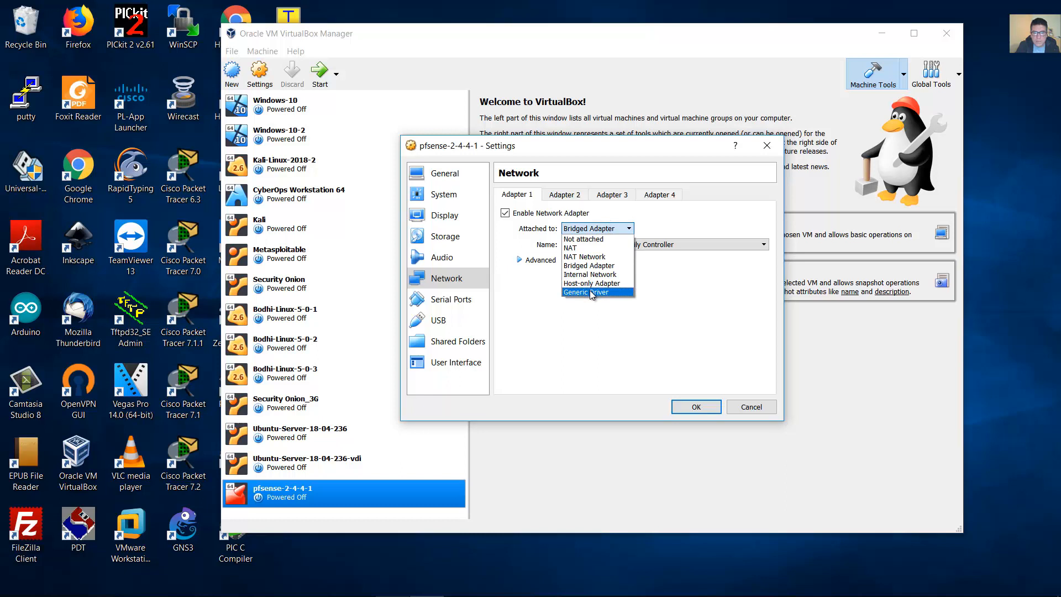
- Attach Adapter 1 and Adapter 2 to Generic Driver with UDPTunnel
left_click(581, 292)
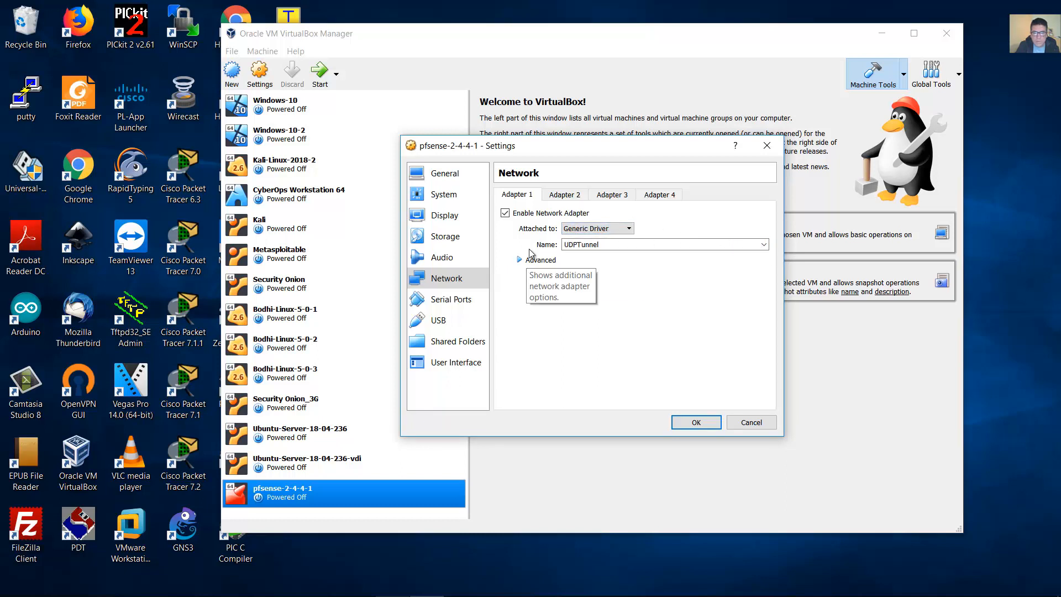
left_click(564, 194)
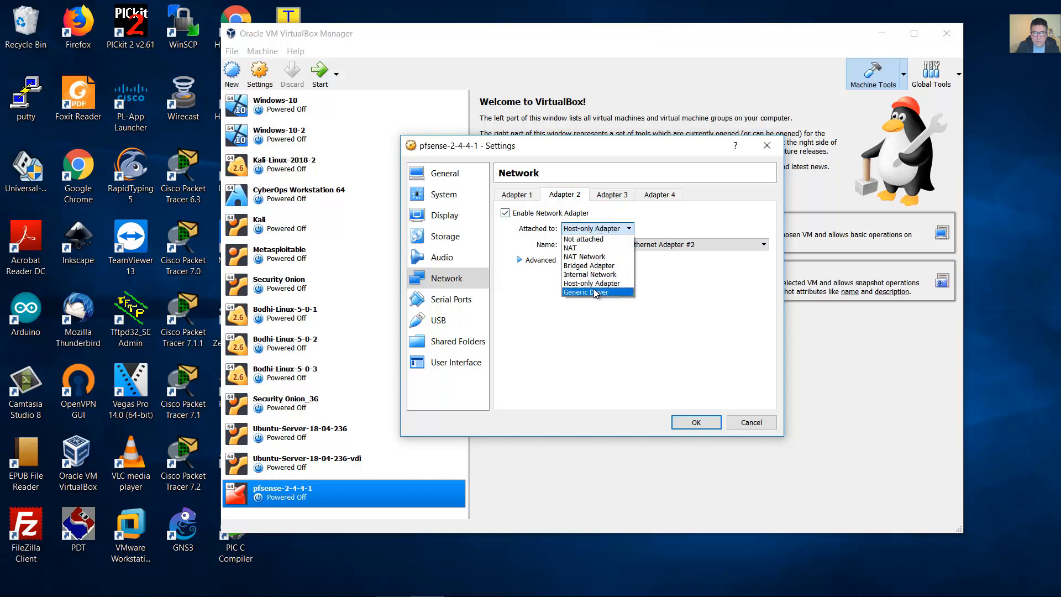
left_click(585, 292)
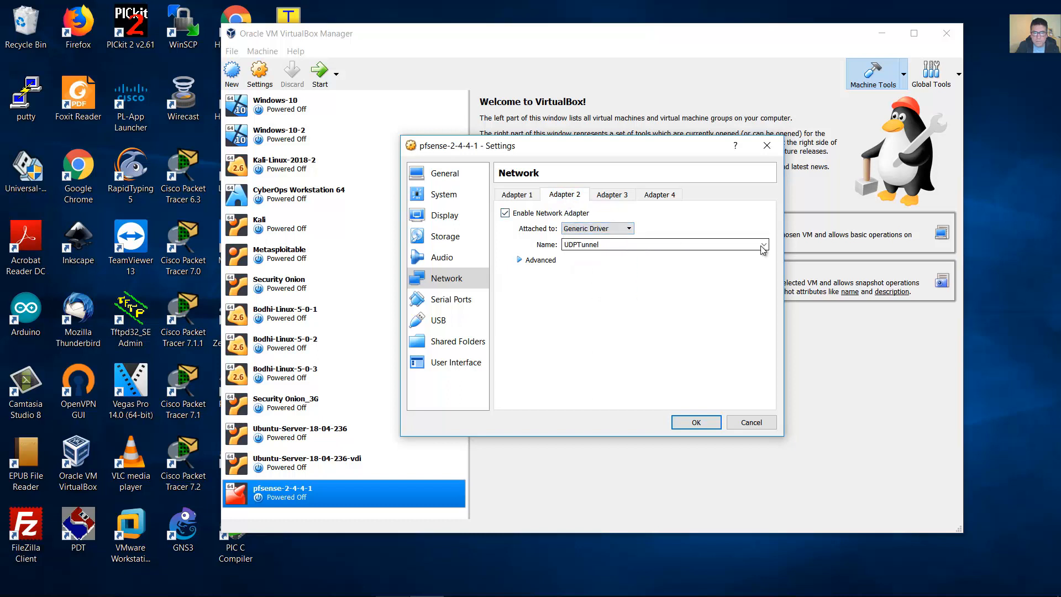
left_click(659, 245)
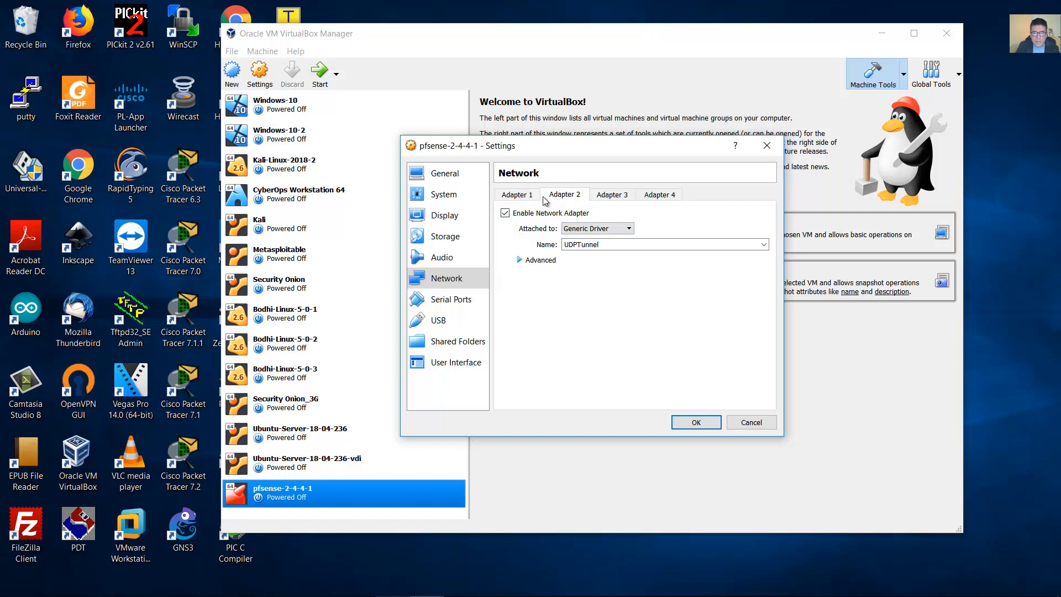
- Recheck both adapters' UDPTunnel settings and confirm the pfsense settings with OK
left_click(517, 194)
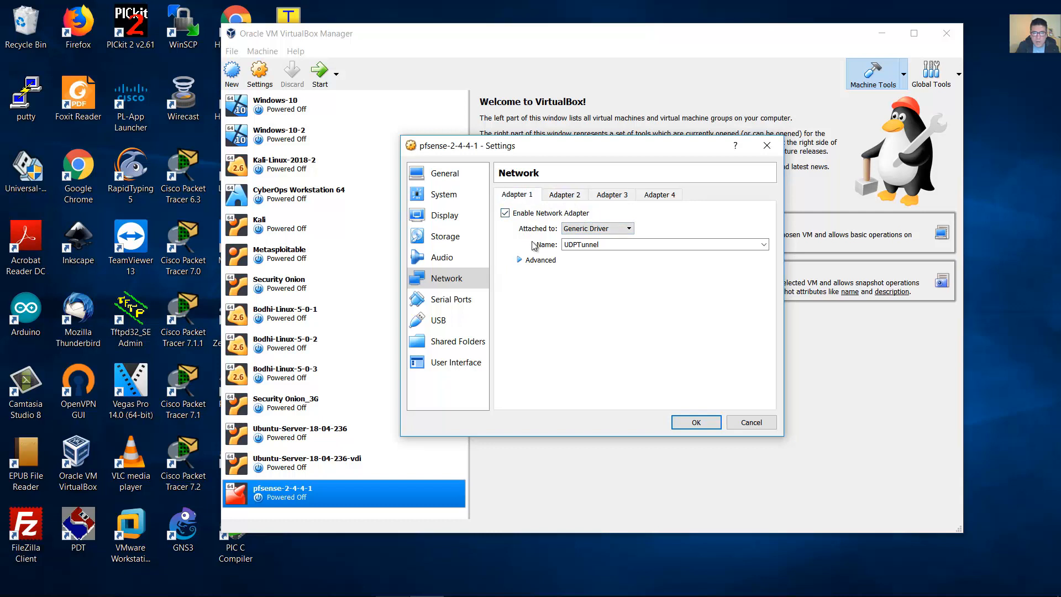
left_click(541, 259)
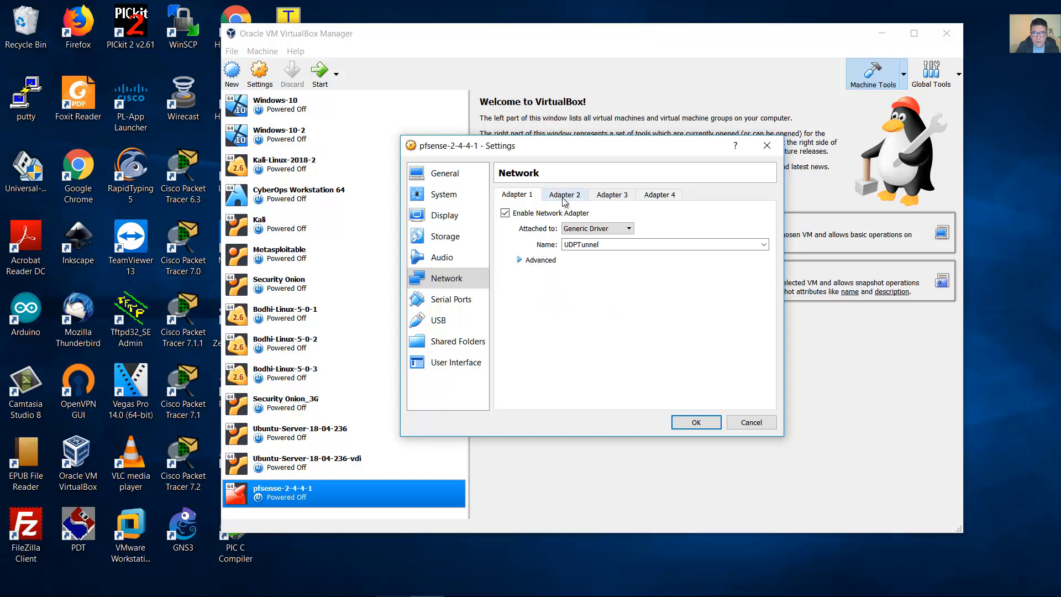
left_click(520, 259)
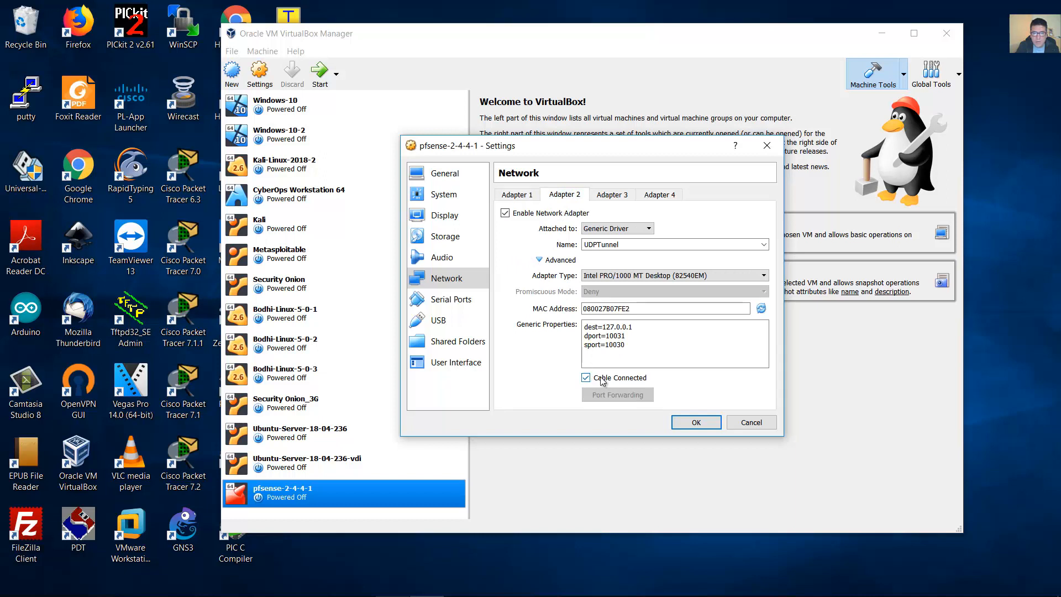
left_click(519, 260)
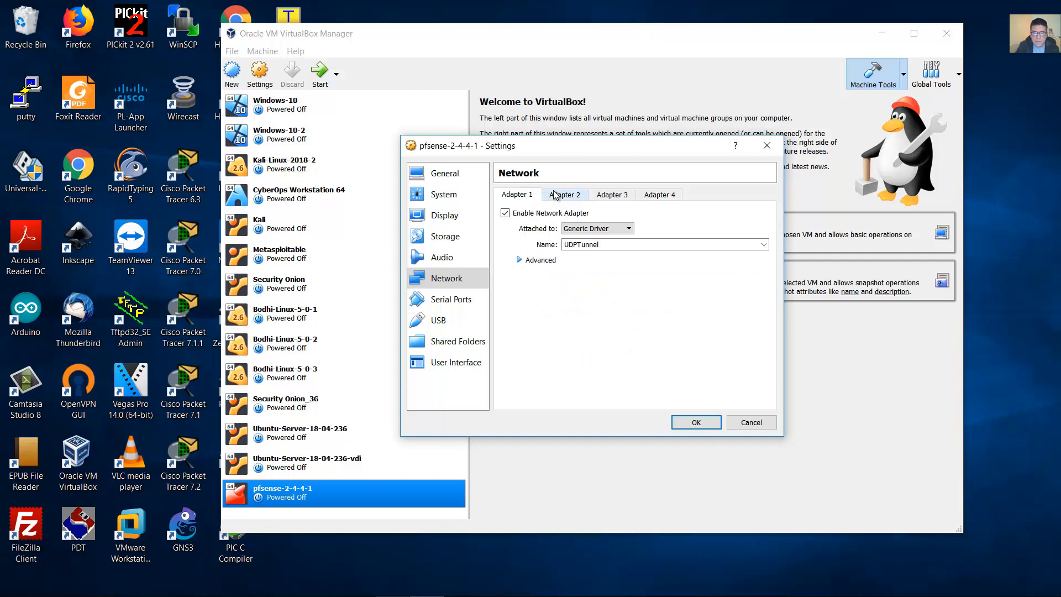
left_click(695, 421)
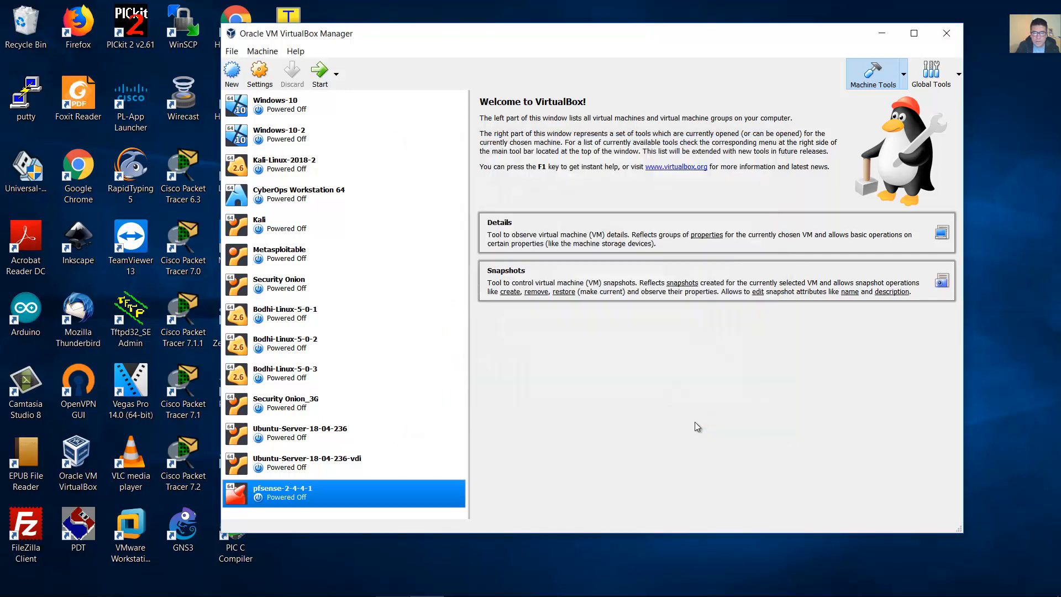
mouse_move(835, 98)
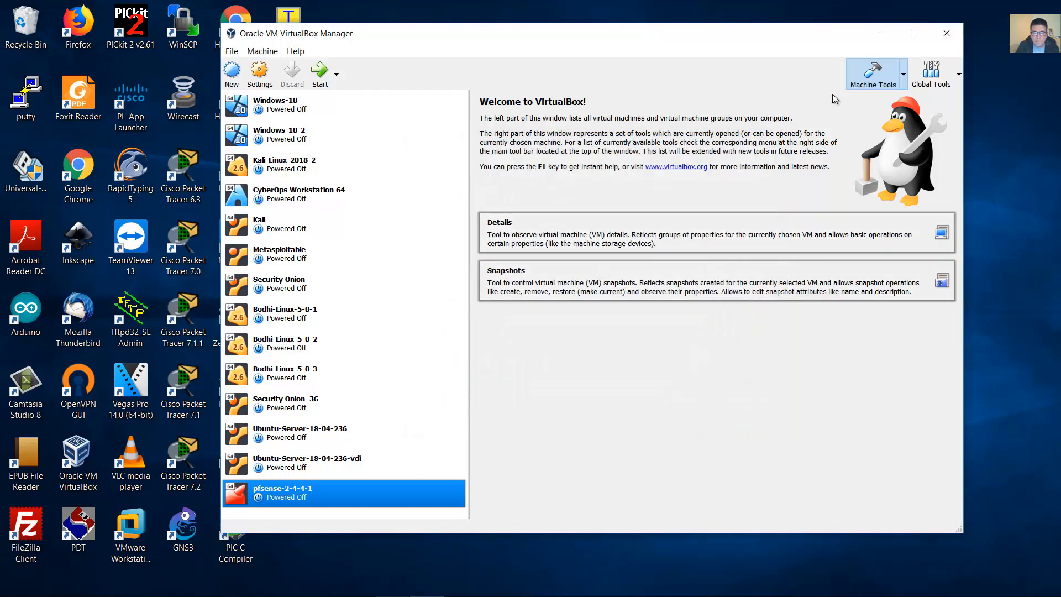
mouse_move(913, 33)
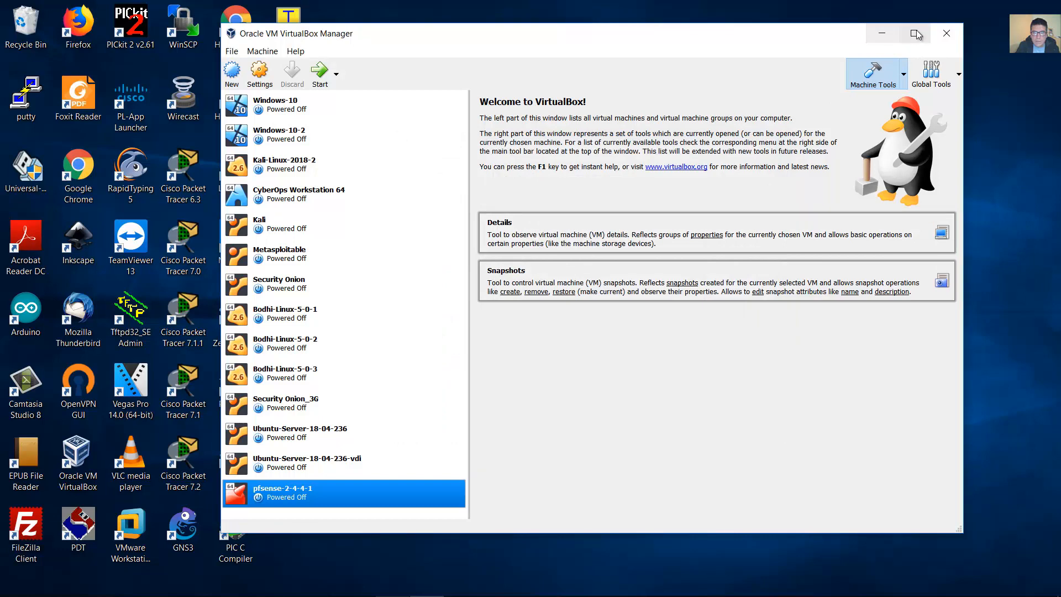
mouse_move(945, 34)
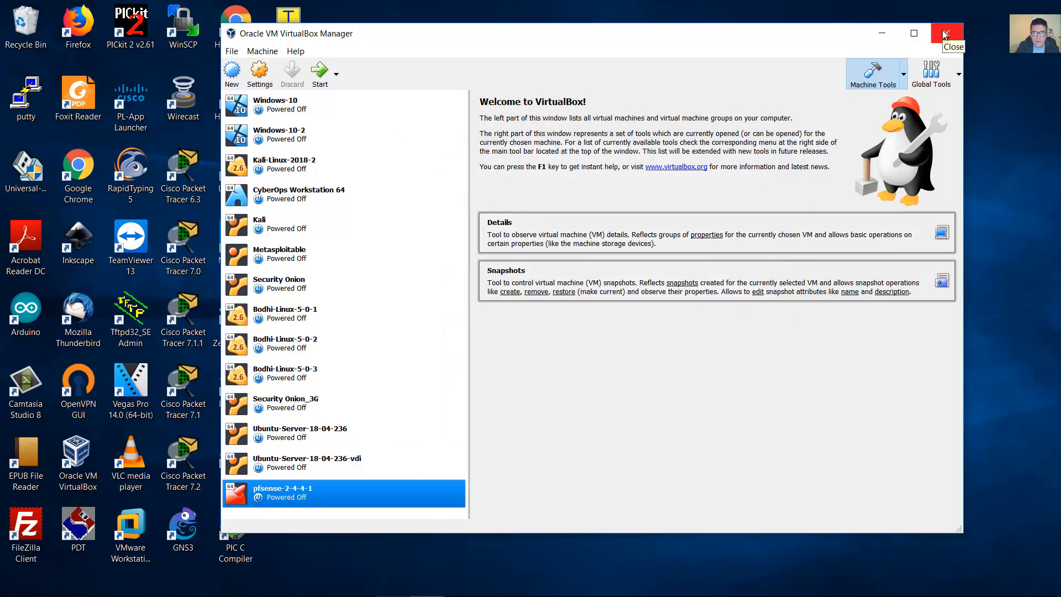
- Close VirtualBox Manager and select the GNS3 desktop icon
left_click(944, 33)
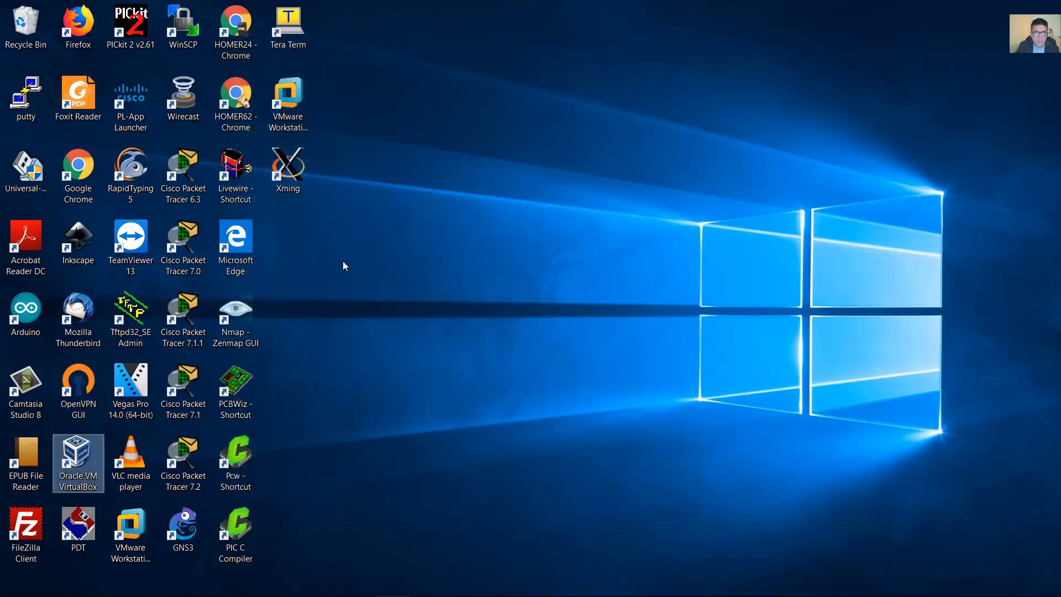
left_click(182, 529)
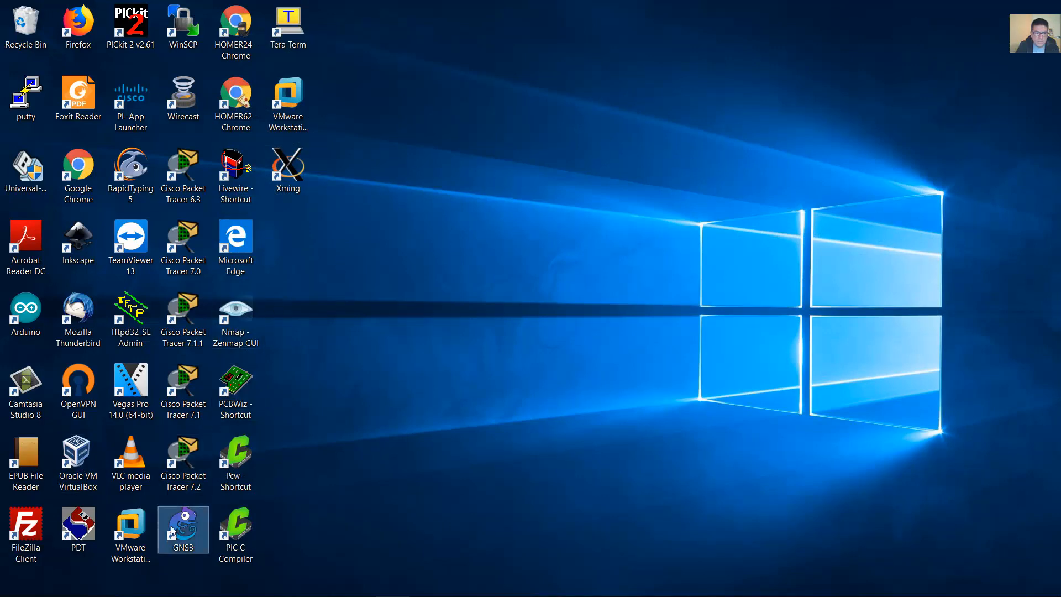
mouse_move(398, 183)
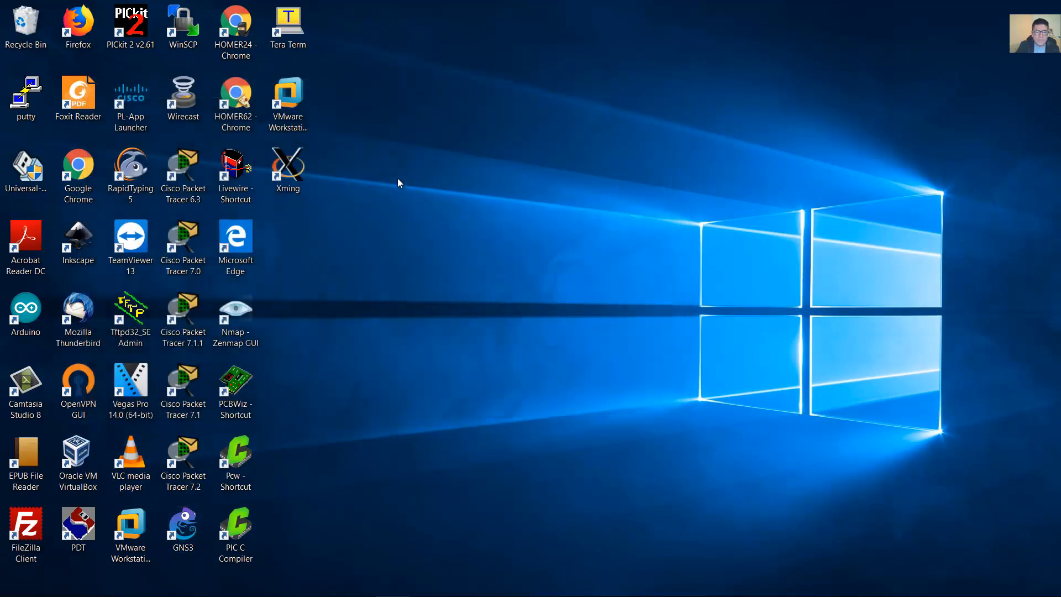
- Launch GNS3, cancel the Setup Wizard, and check the GNS3 VM in Servers Summary
double_click(182, 527)
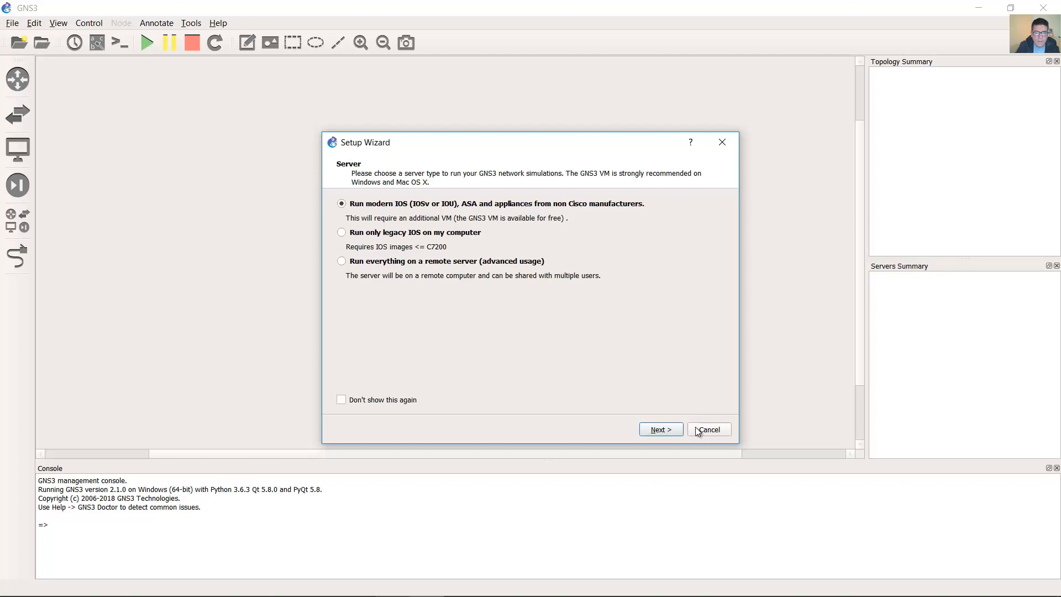
left_click(708, 428)
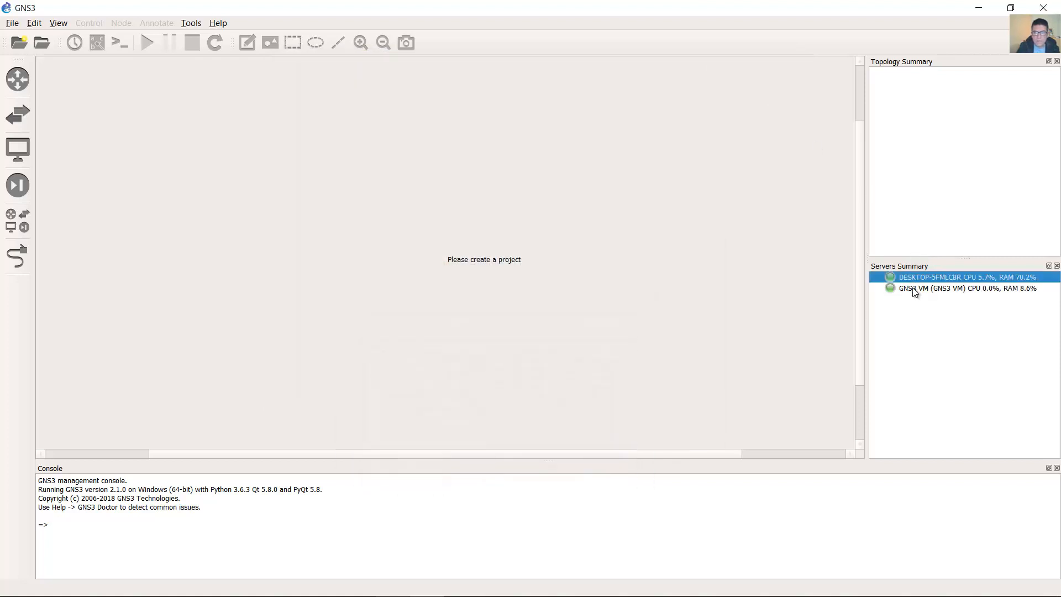
left_click(966, 288)
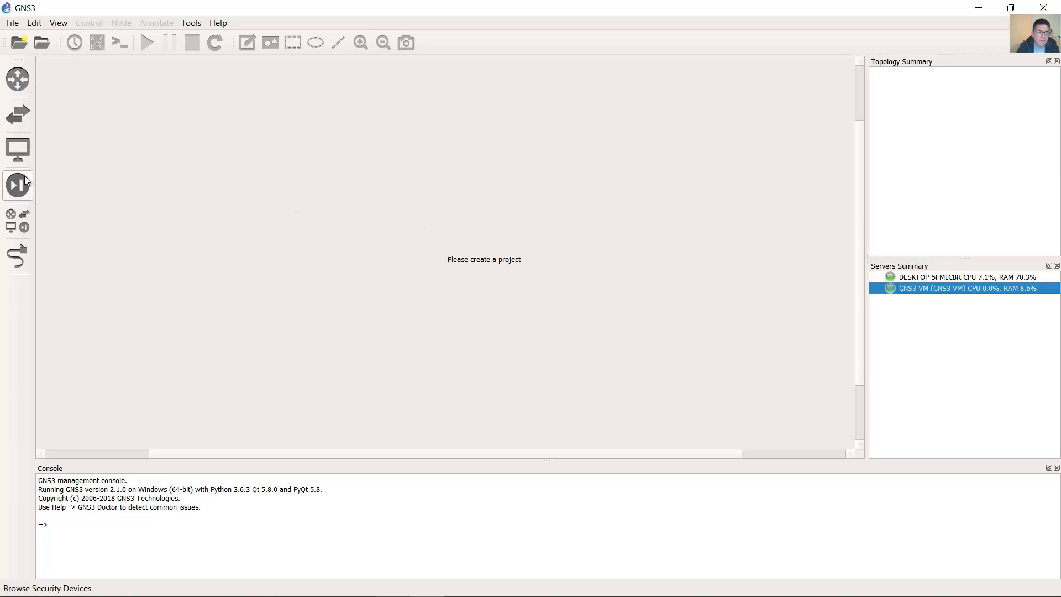
mouse_move(17, 148)
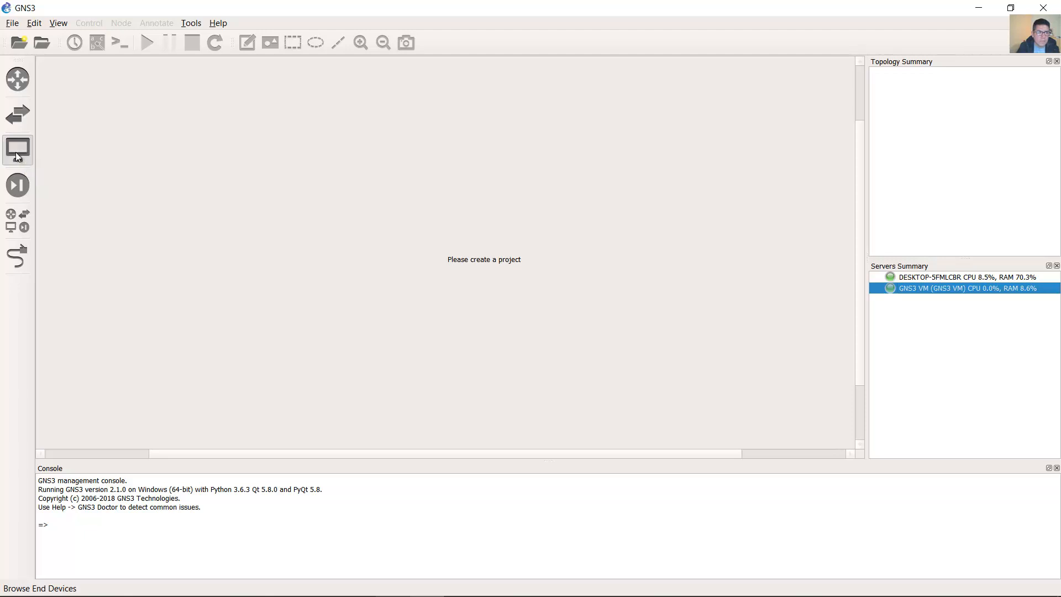
- Create a local VirtualBox VM template from End Devices using pfsense-2-4-4-1
left_click(18, 149)
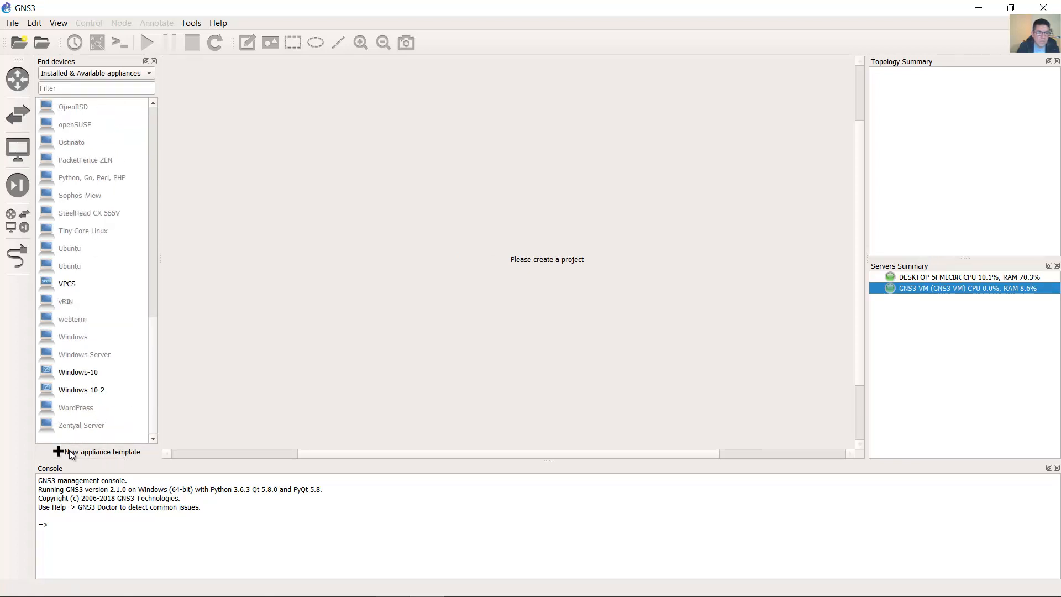
left_click(102, 452)
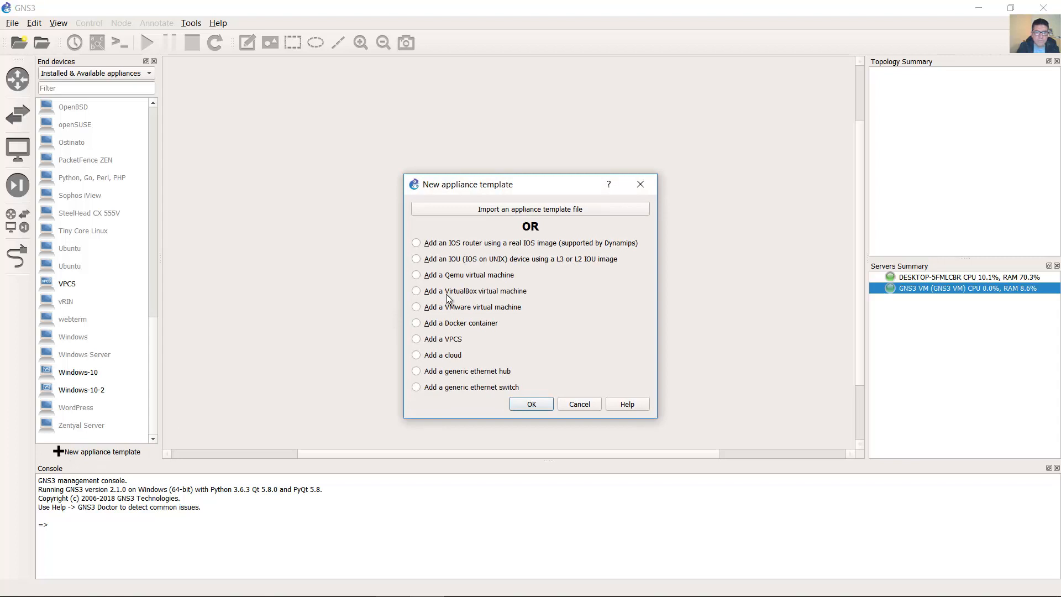
left_click(416, 290)
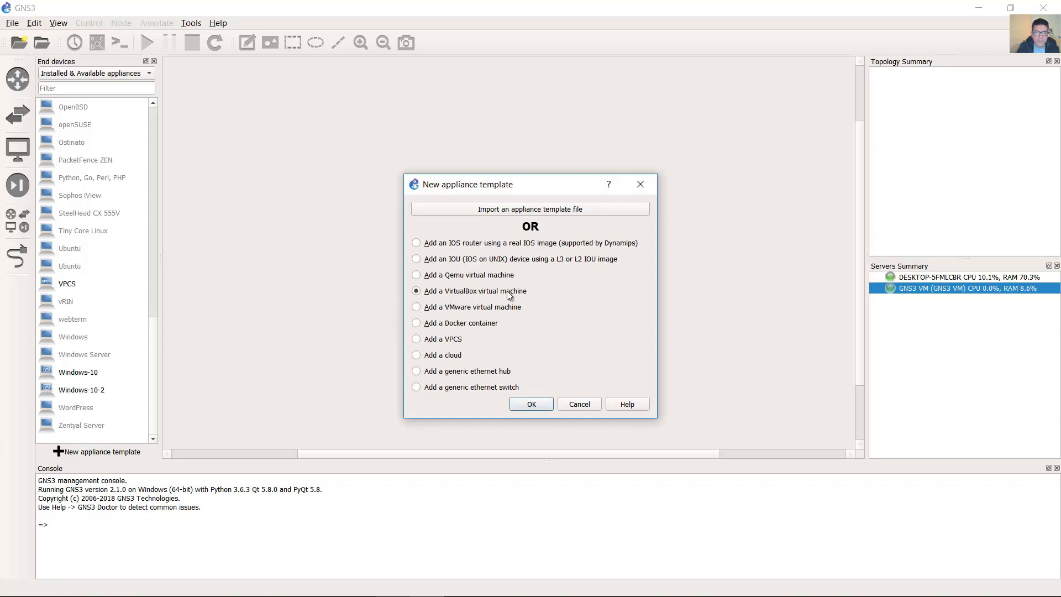
left_click(578, 404)
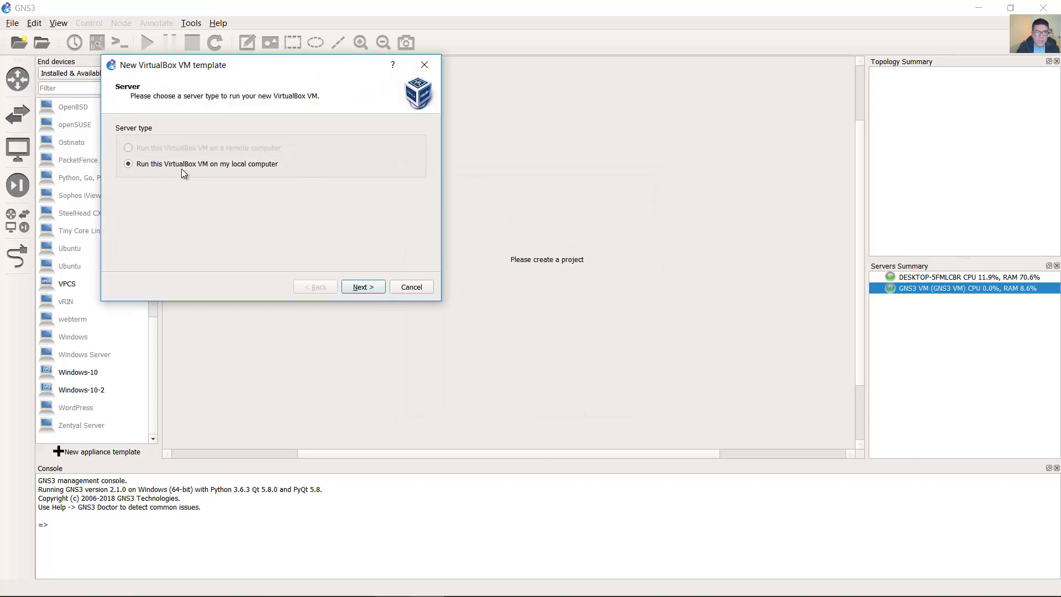
mouse_move(186, 184)
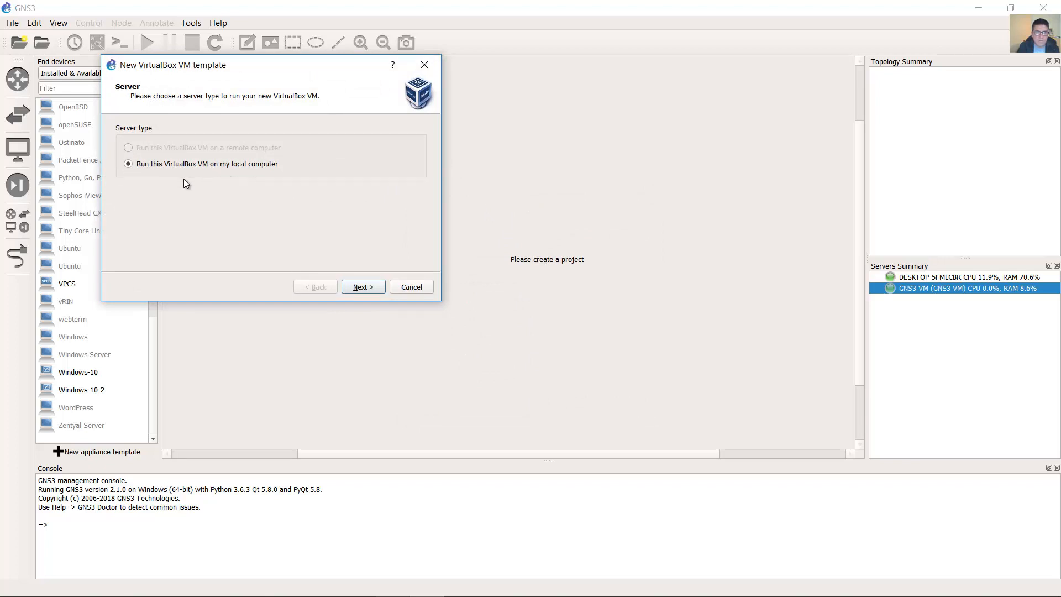
mouse_move(143, 174)
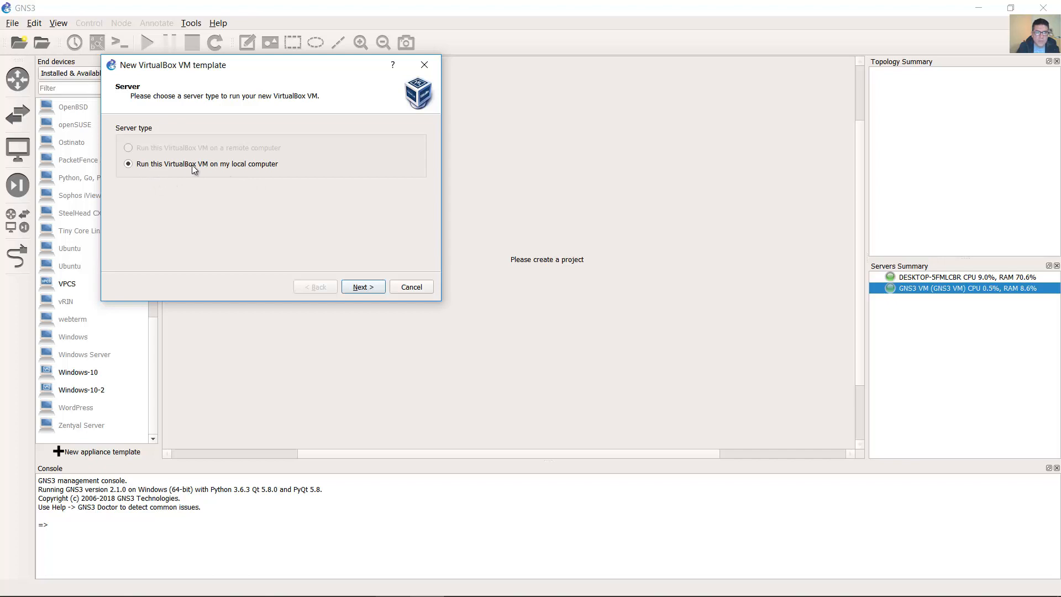
mouse_move(262, 174)
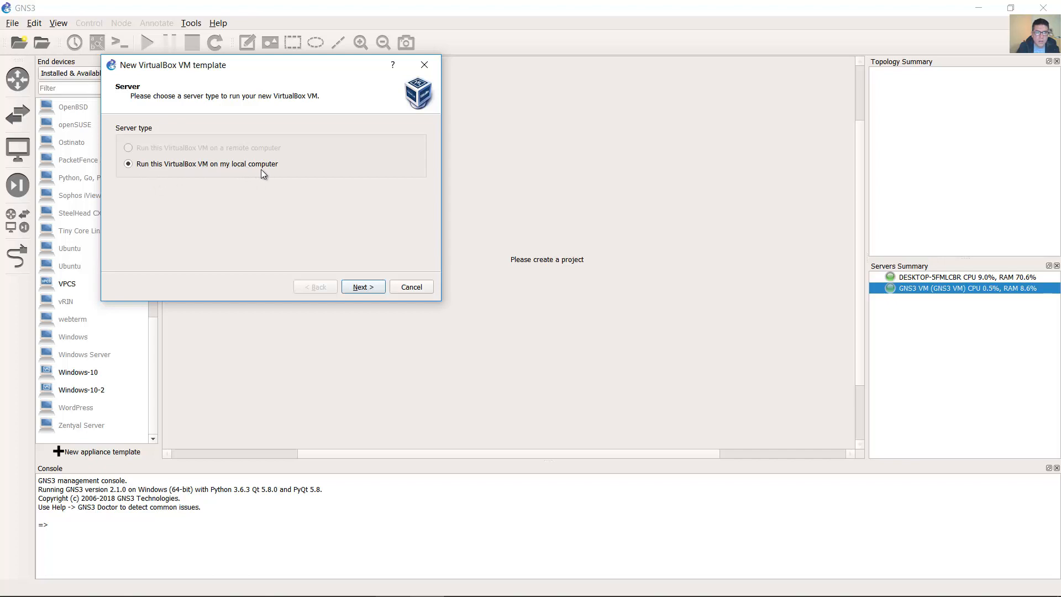
left_click(362, 286)
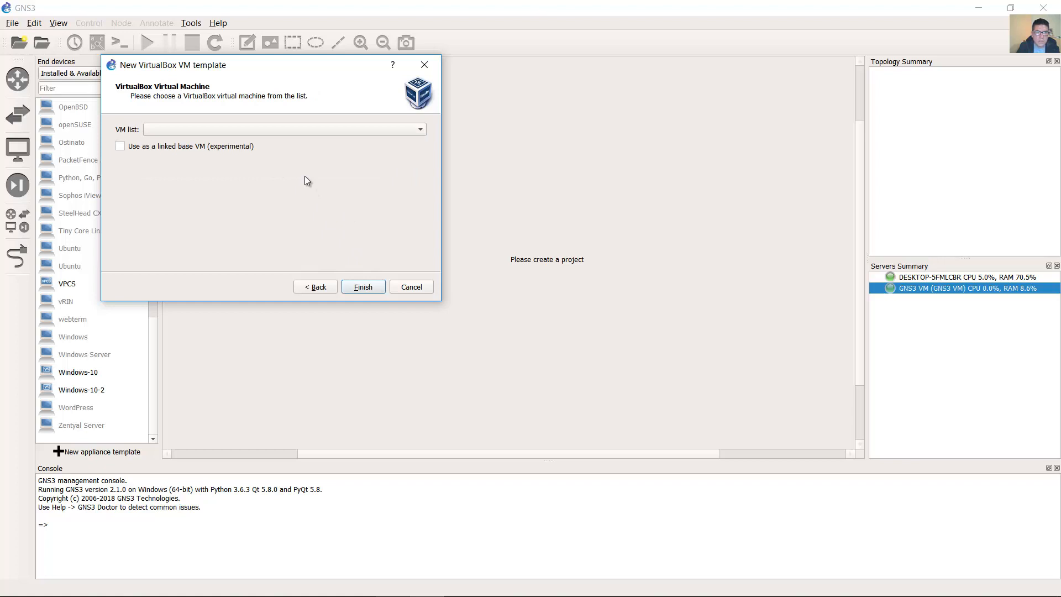
left_click(283, 130)
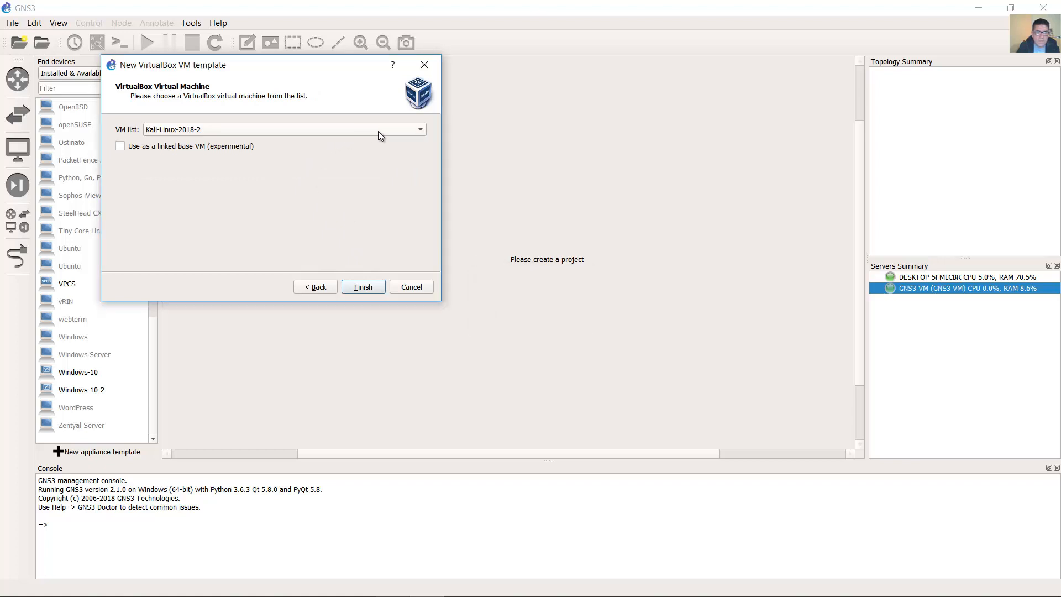
left_click(418, 130)
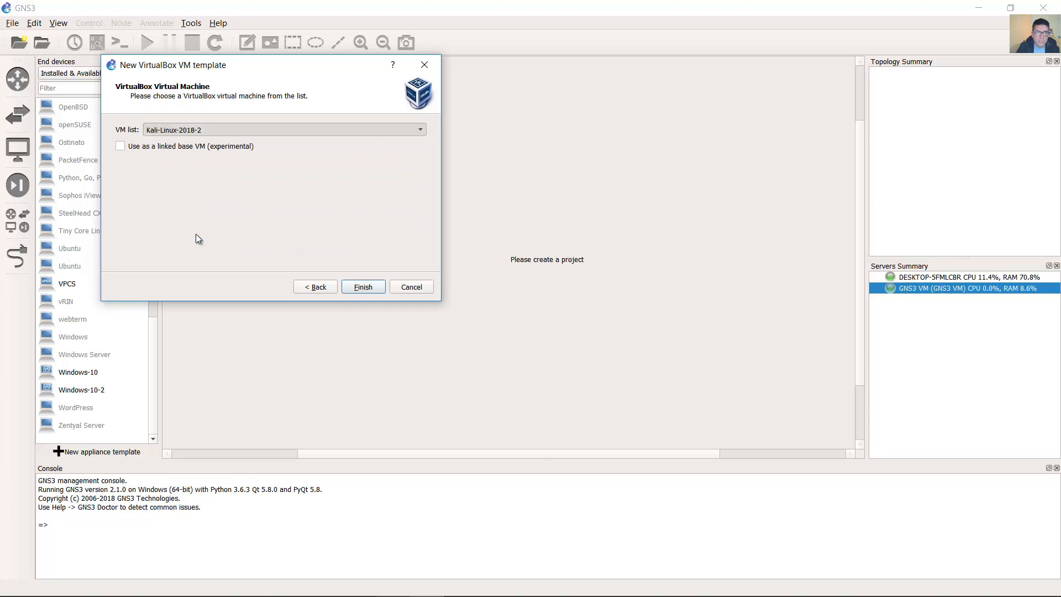
left_click(283, 129)
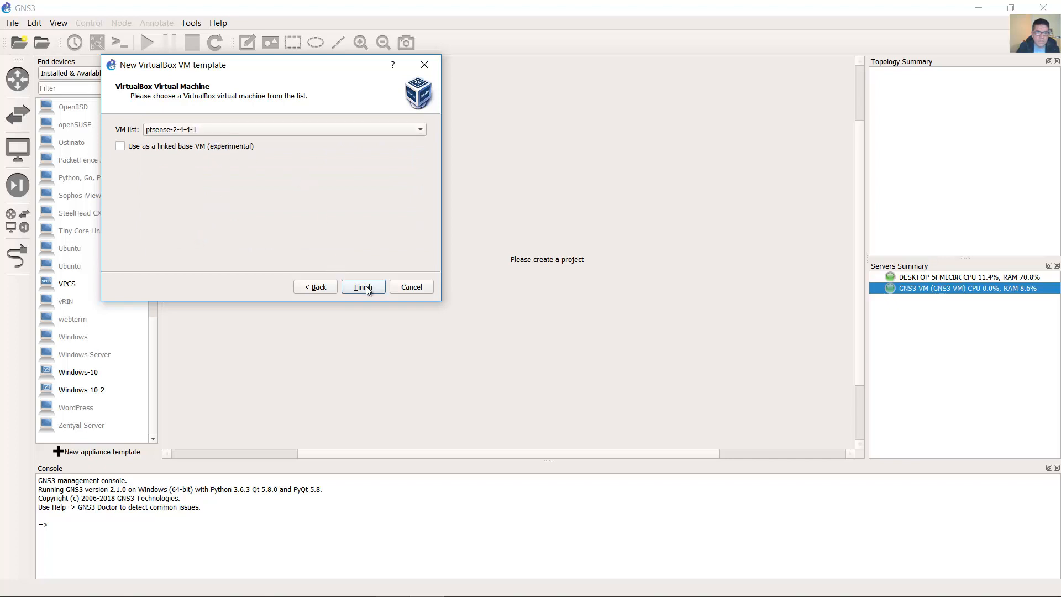
left_click(362, 286)
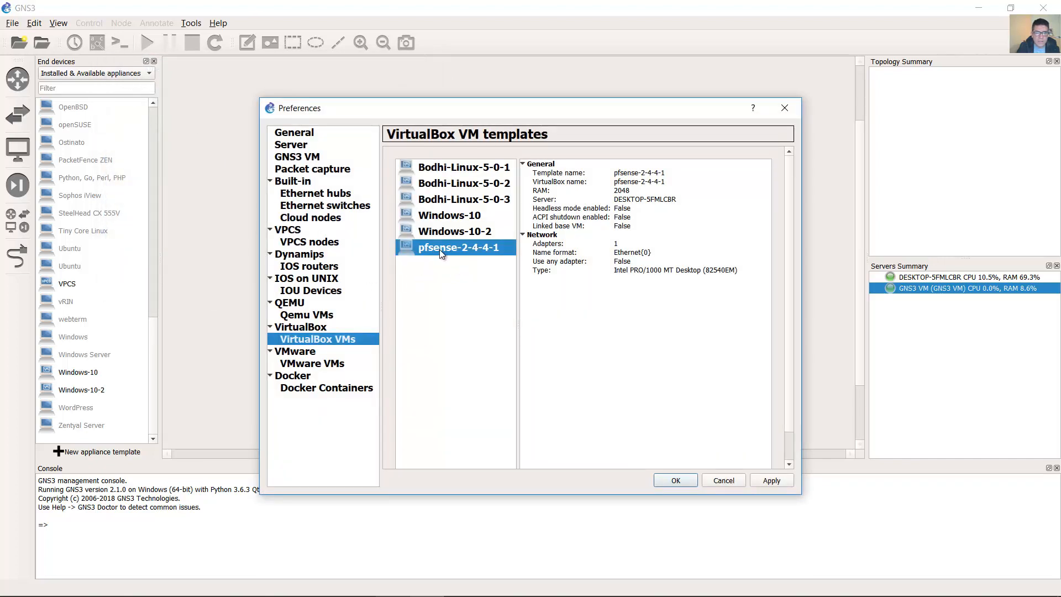
mouse_move(454, 252)
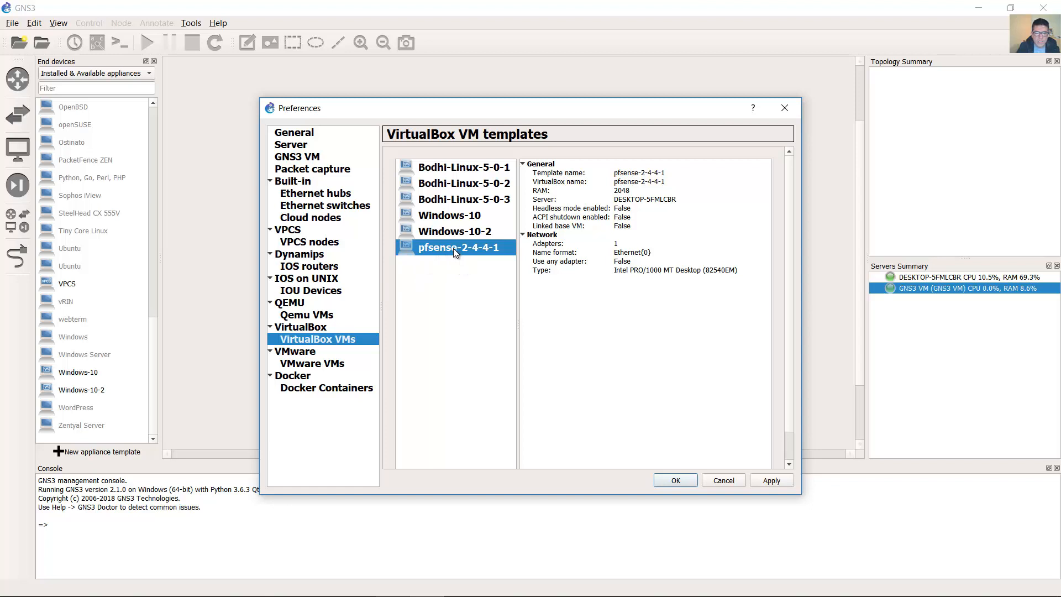
mouse_move(768, 286)
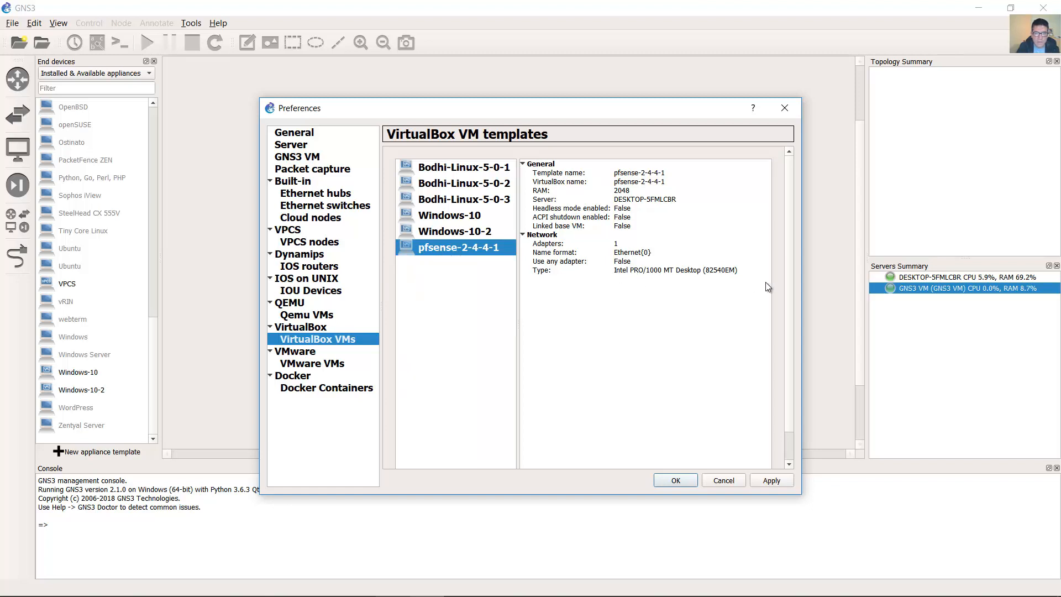
mouse_move(606, 109)
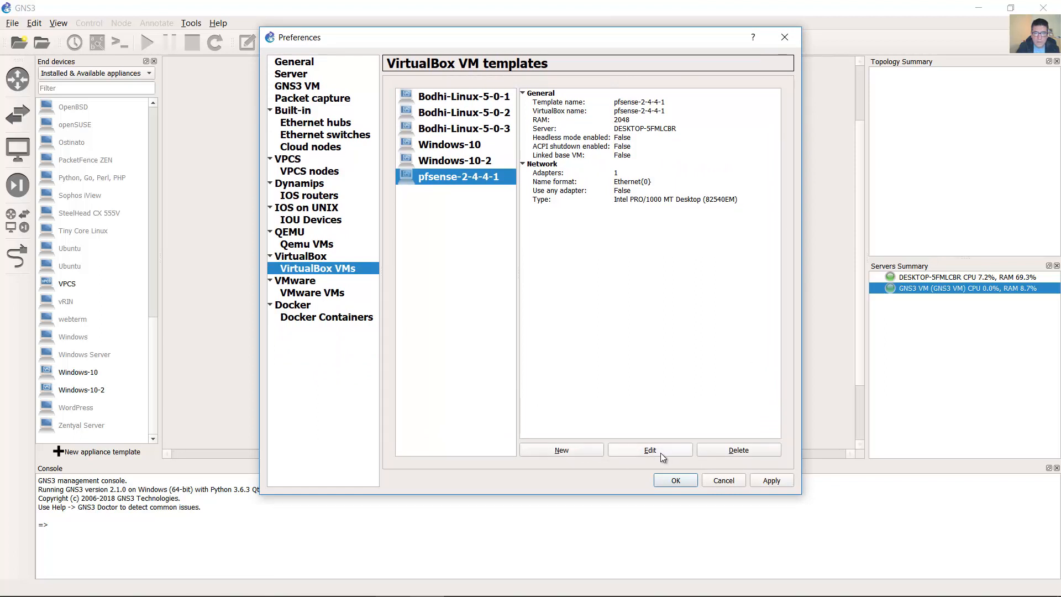
mouse_move(648, 457)
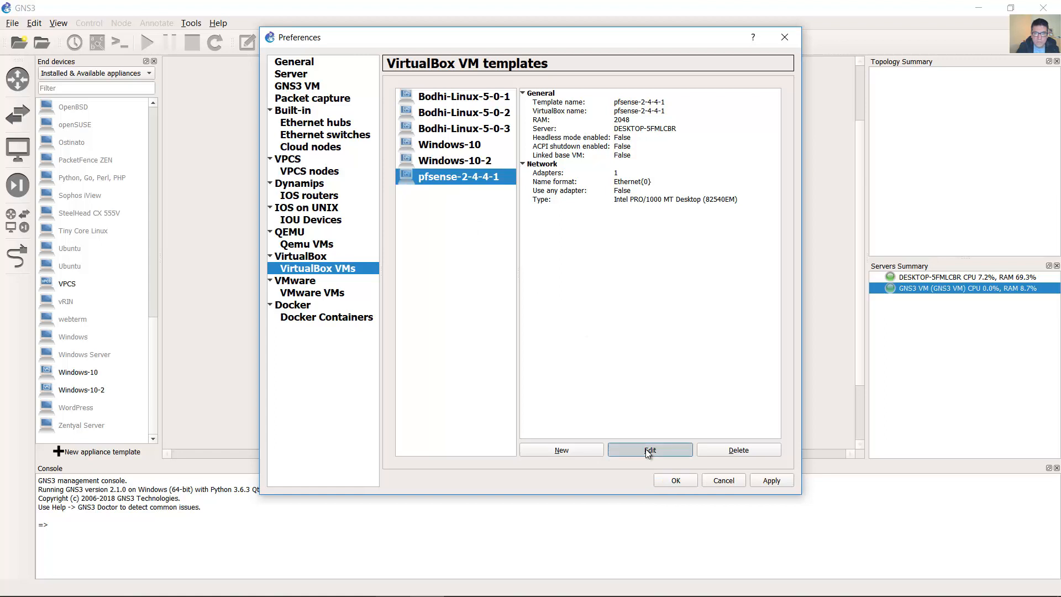
- Edit the pfsense-2-4-4-1 entry under Preferences > VirtualBox VMs
left_click(648, 449)
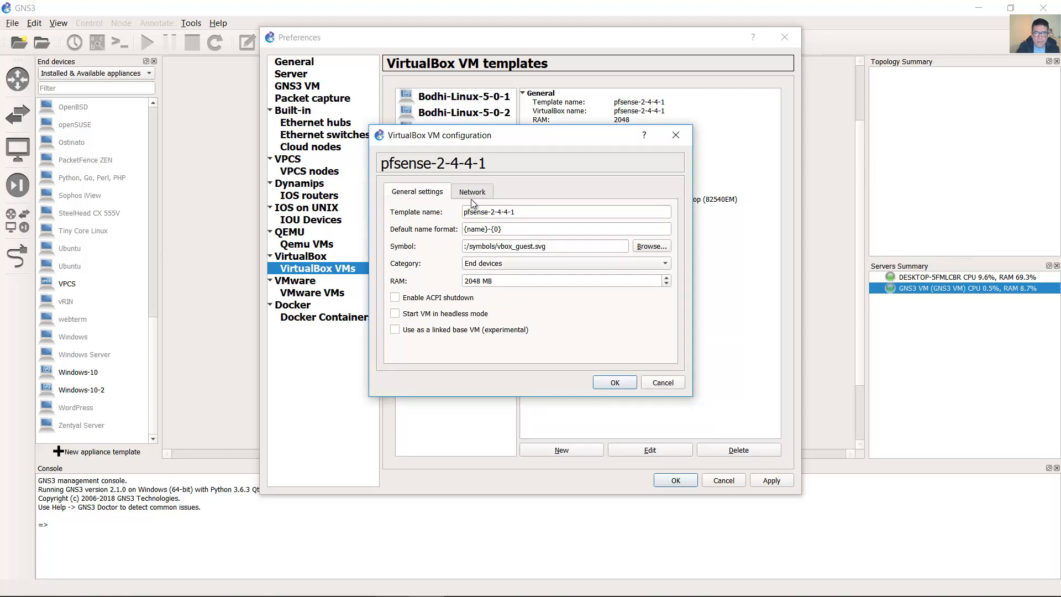
- Set 2 adapters, allow any configured VirtualBox adapter, then save the template and Preferences
left_click(471, 192)
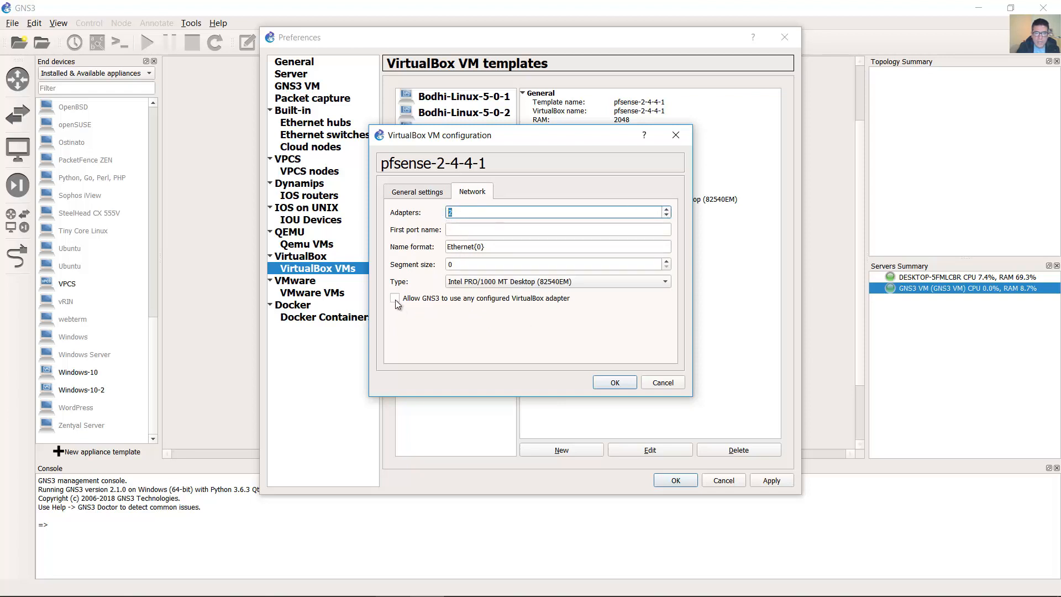
left_click(395, 298)
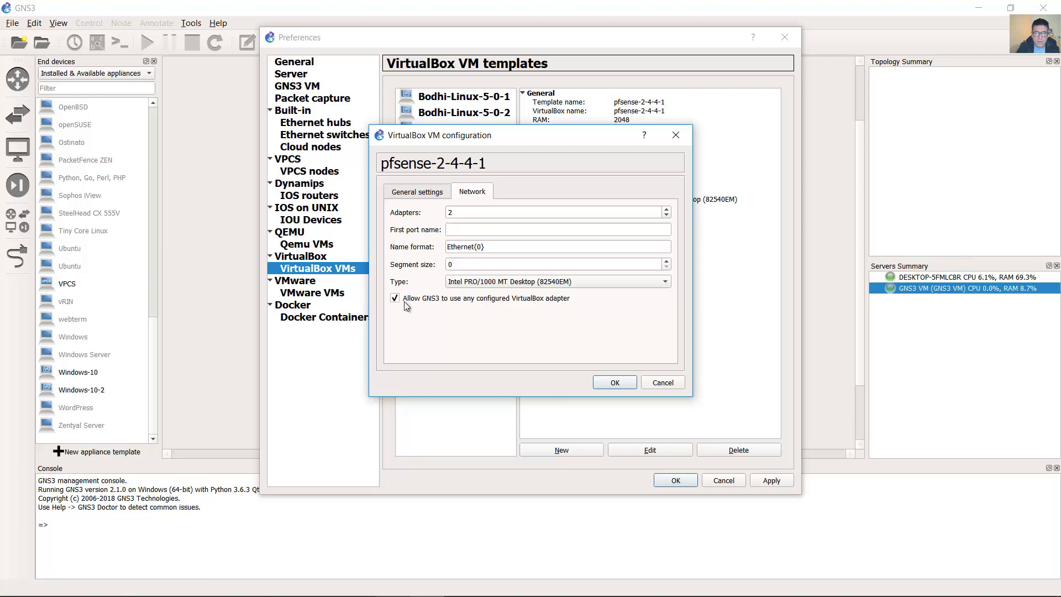
left_click(417, 191)
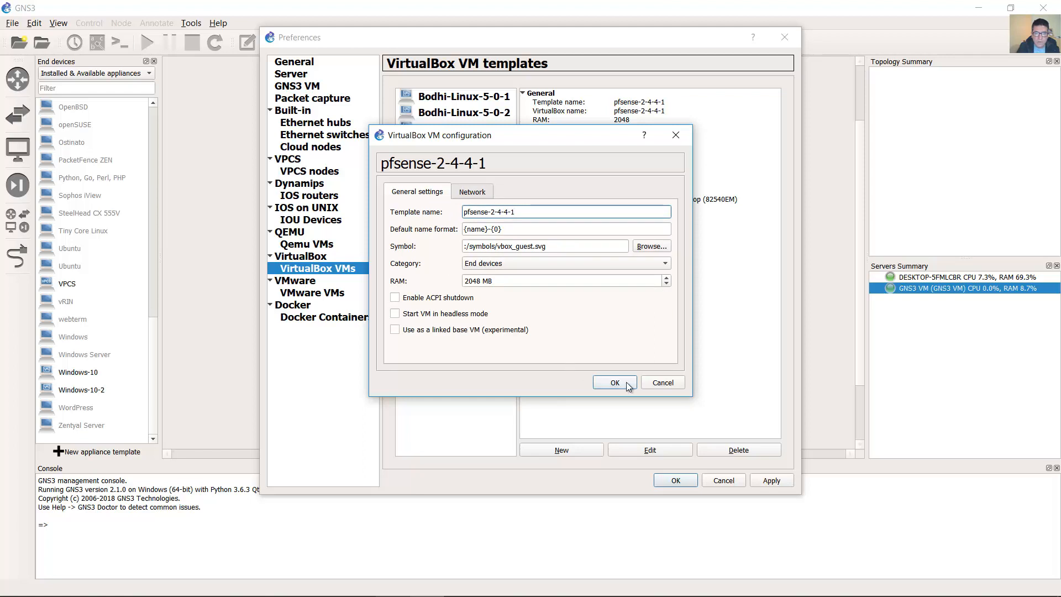
left_click(614, 382)
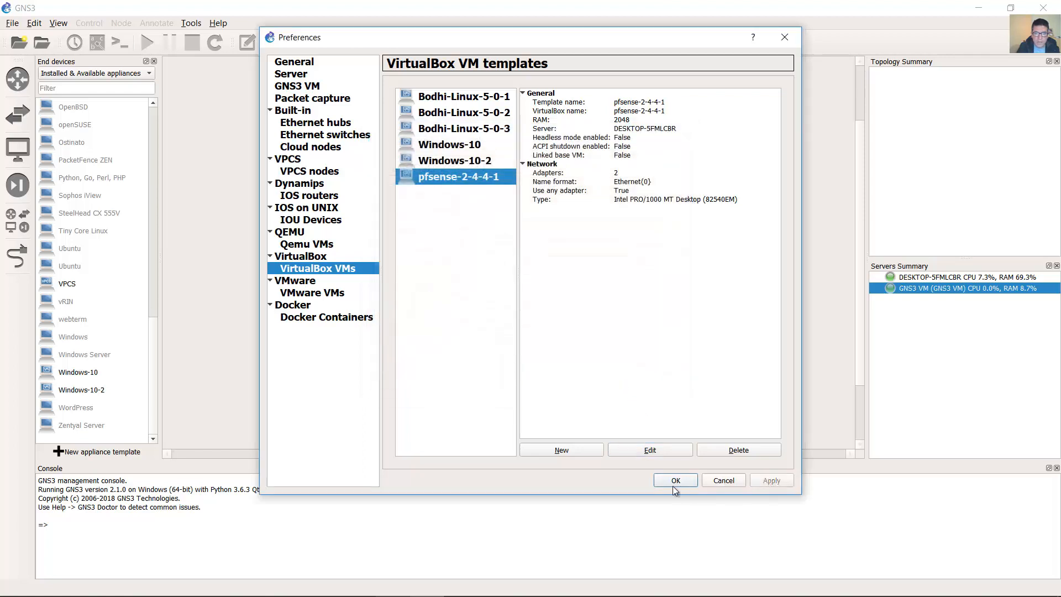
left_click(674, 479)
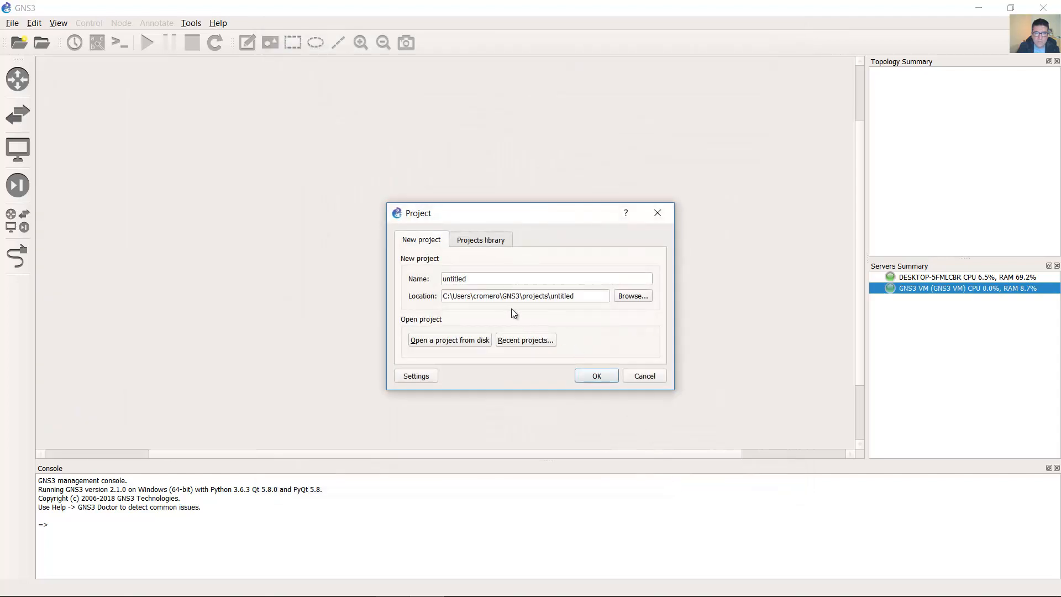
- Create the project 'test-pfsense' and browse the End Devices list
left_click(545, 278)
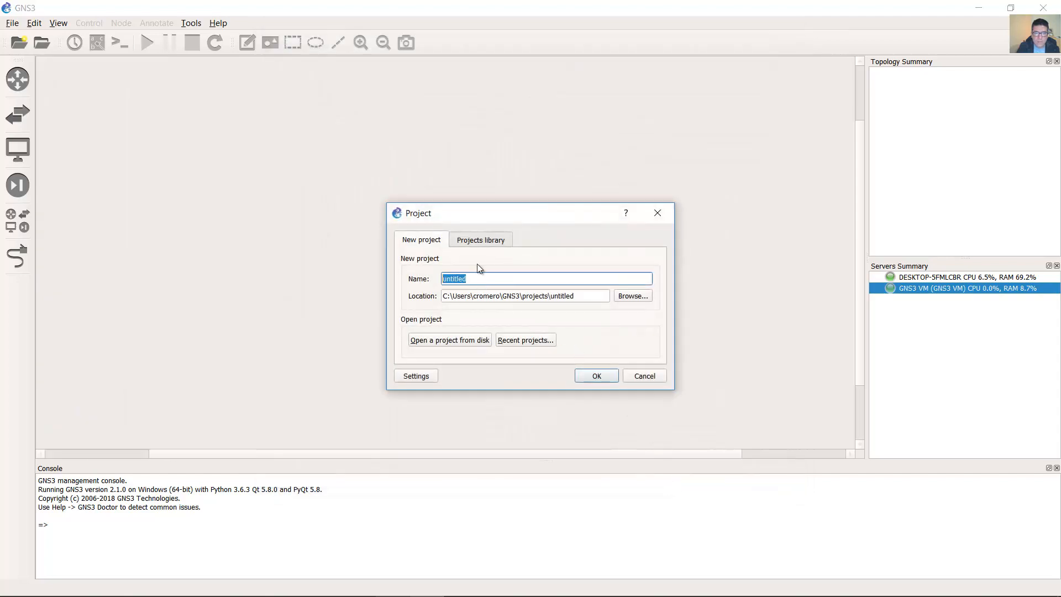
type("test-pfsense")
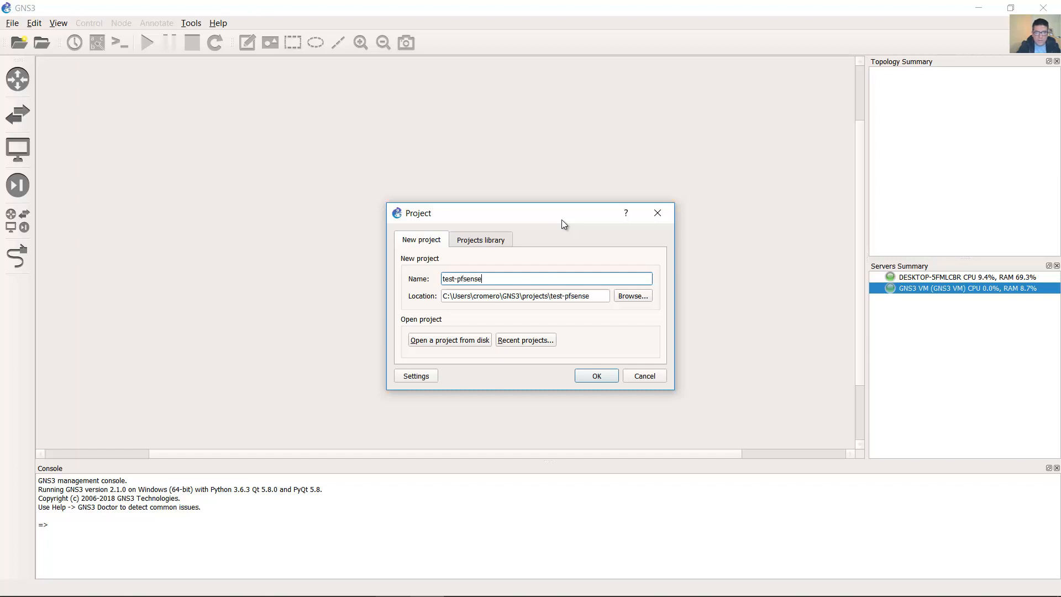
left_click(594, 376)
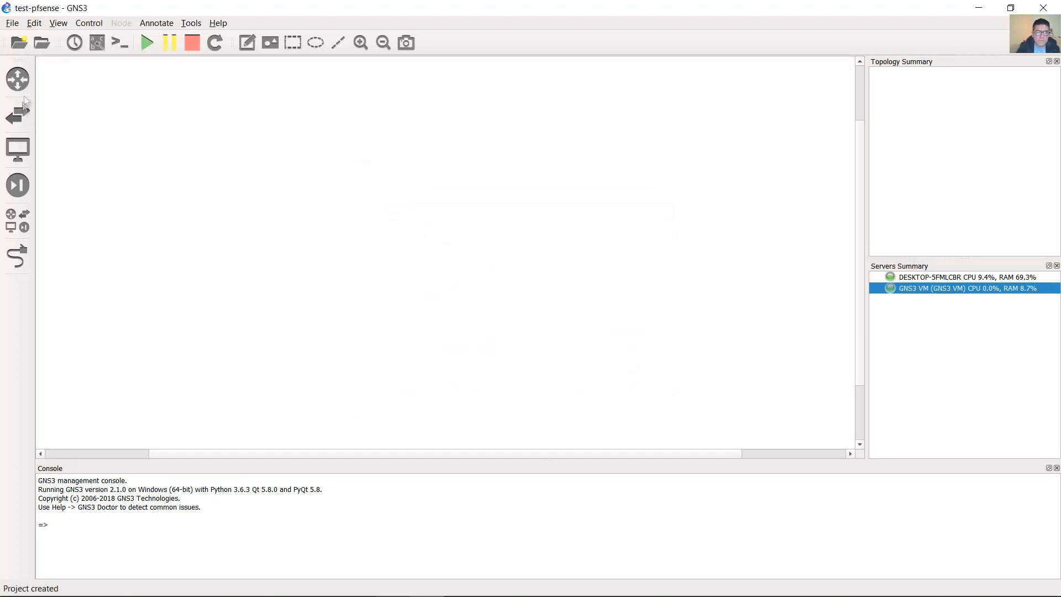
mouse_move(17, 79)
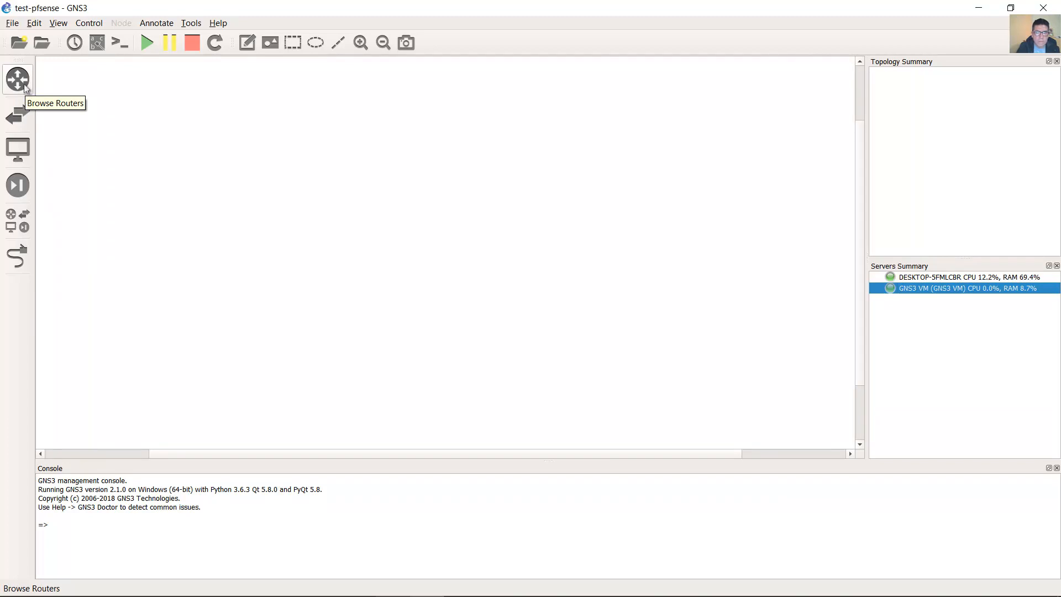
mouse_move(17, 148)
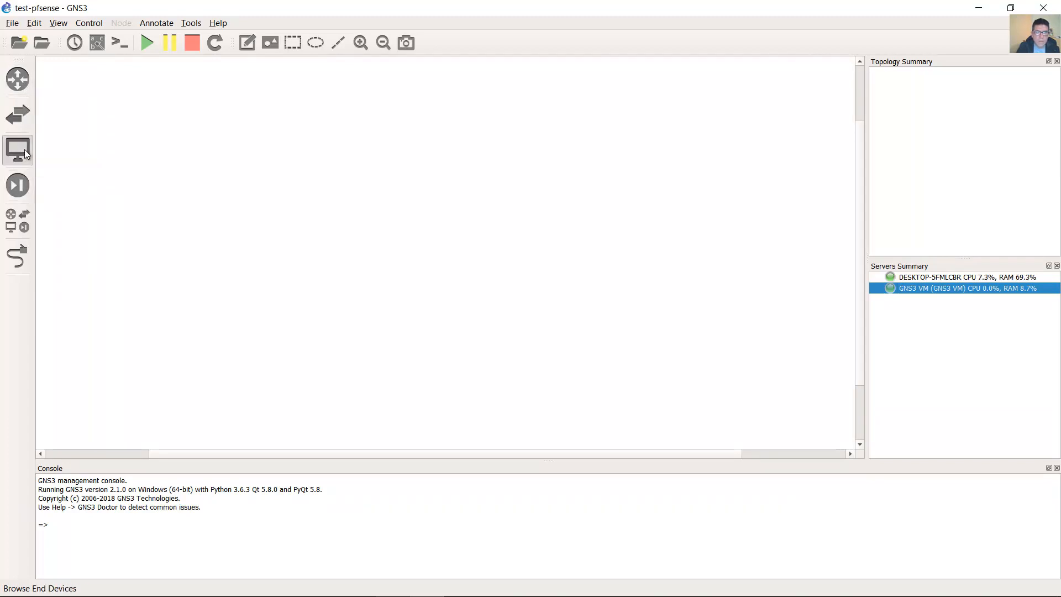
left_click(18, 149)
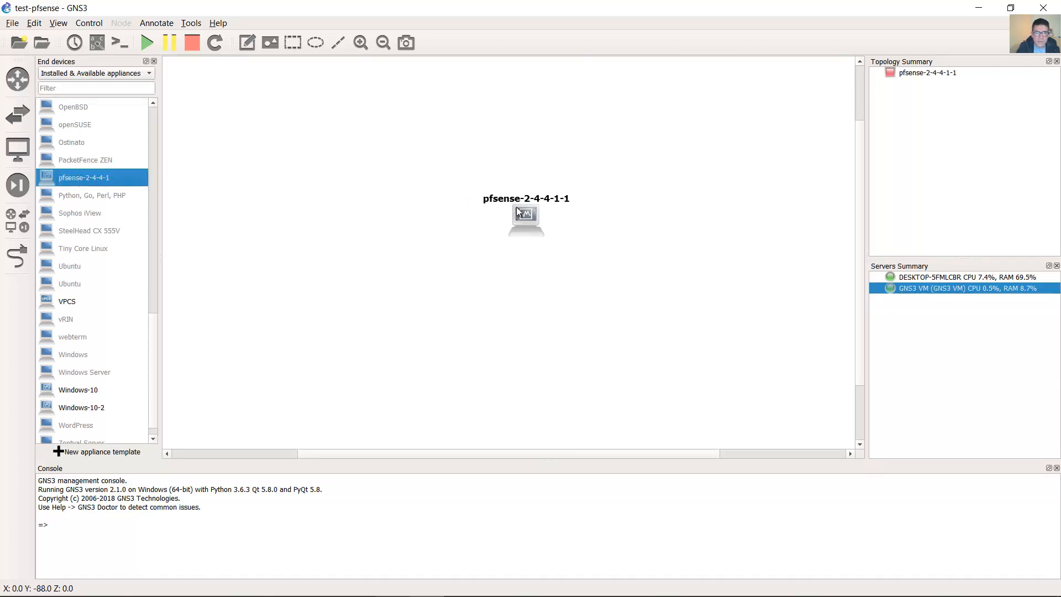
- Place a pfsense-2-4-4-1 node centrally and a Windows-10 node to its right
left_click_drag(525, 217, 504, 218)
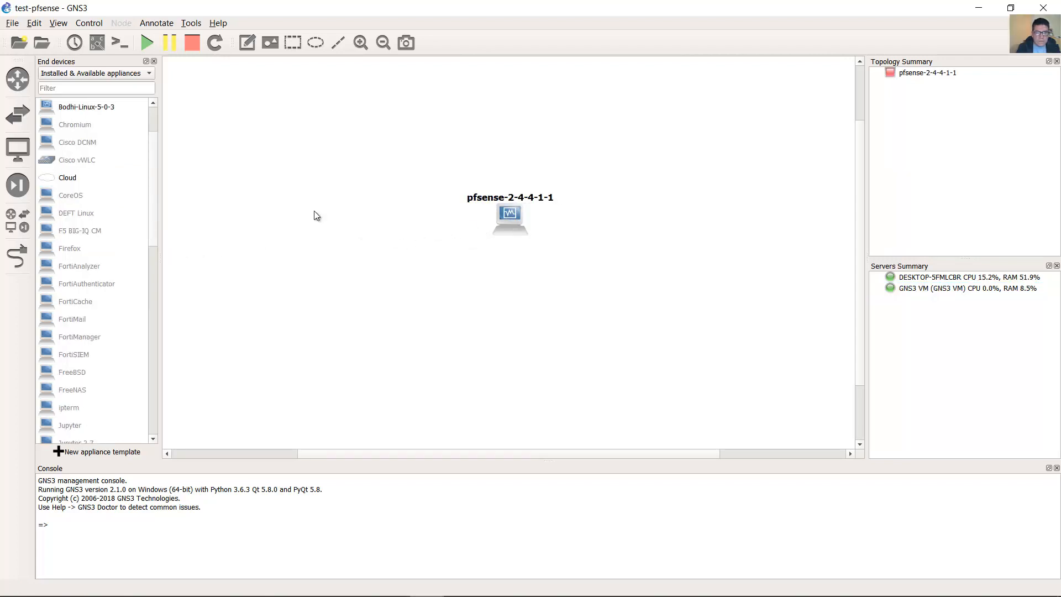
scroll("down", 3)
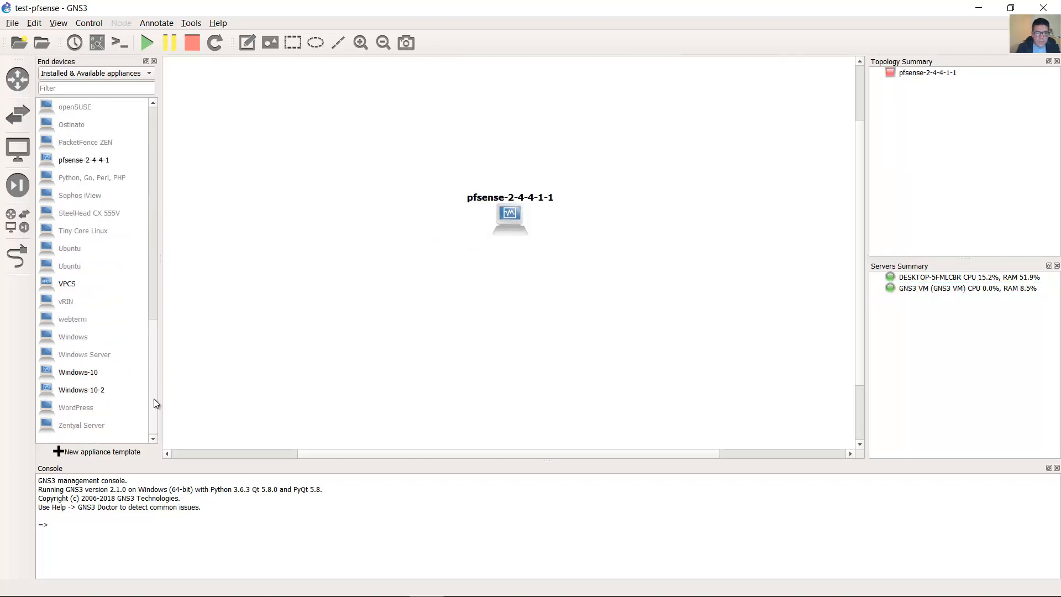
left_click(78, 371)
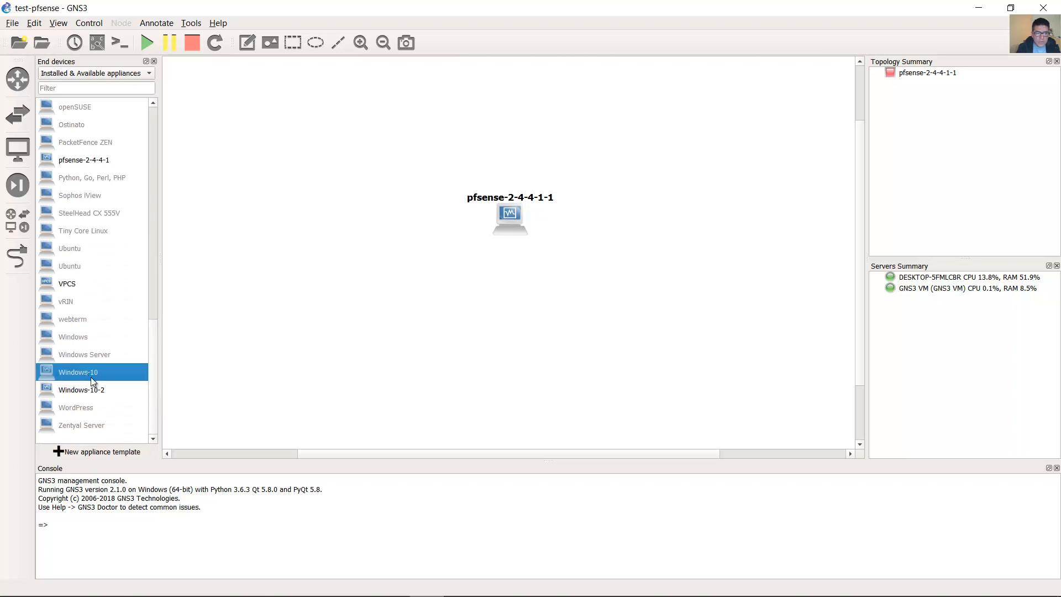
left_click_drag(78, 371, 643, 213)
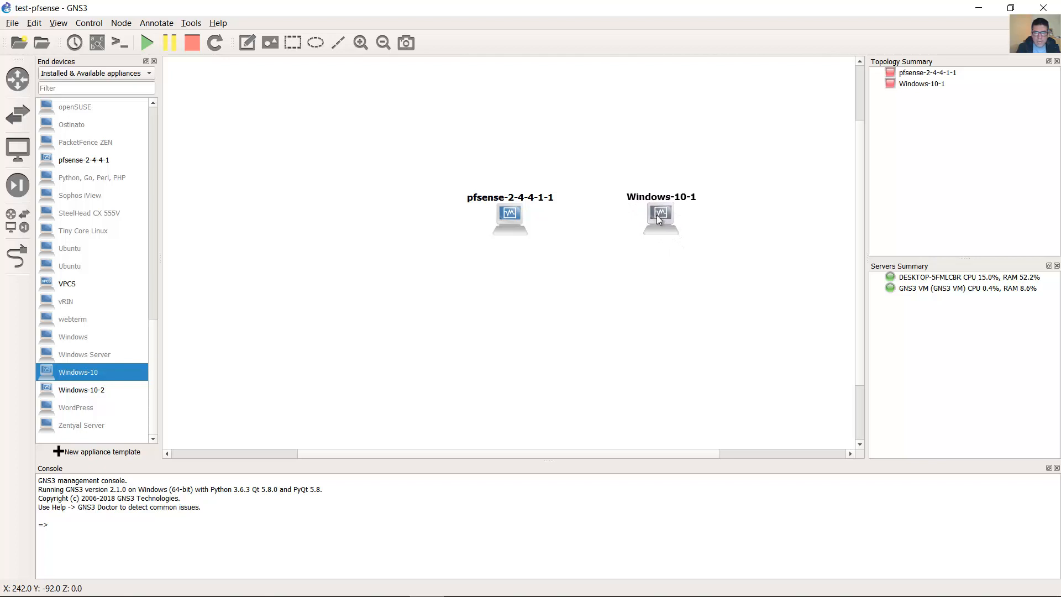
mouse_move(142, 359)
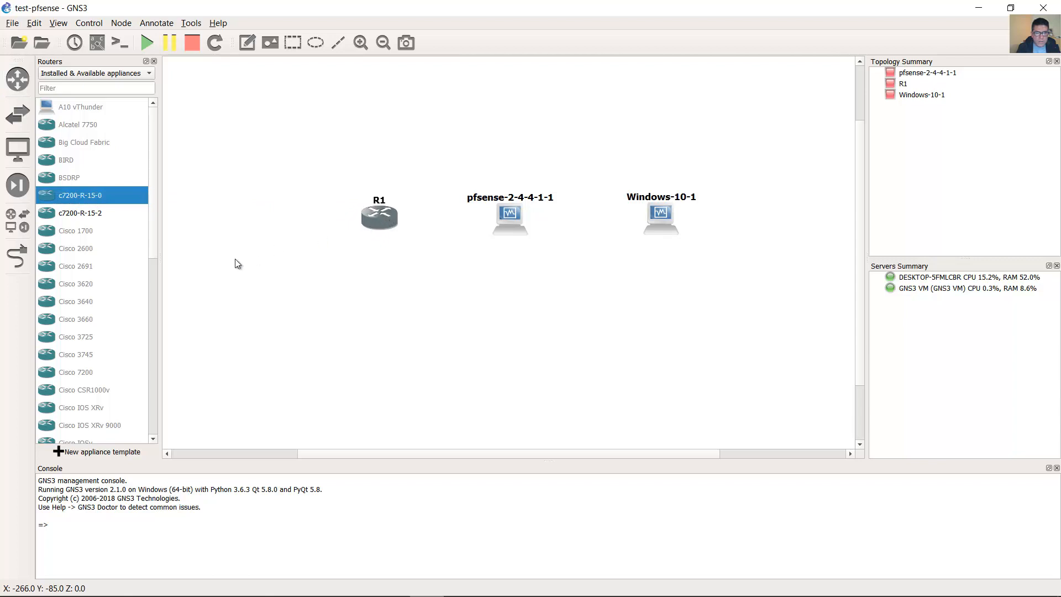
- Cable R1's GigabitEthernet0/0 to pfsense-2-4-4-1's Ethernet0 interface
left_click(379, 216)
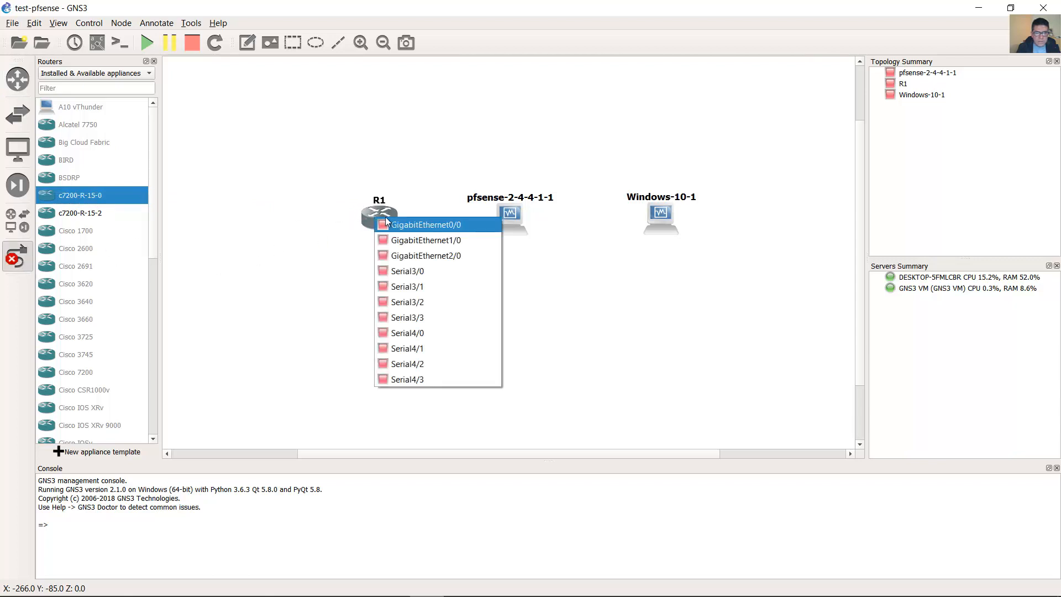
left_click(425, 224)
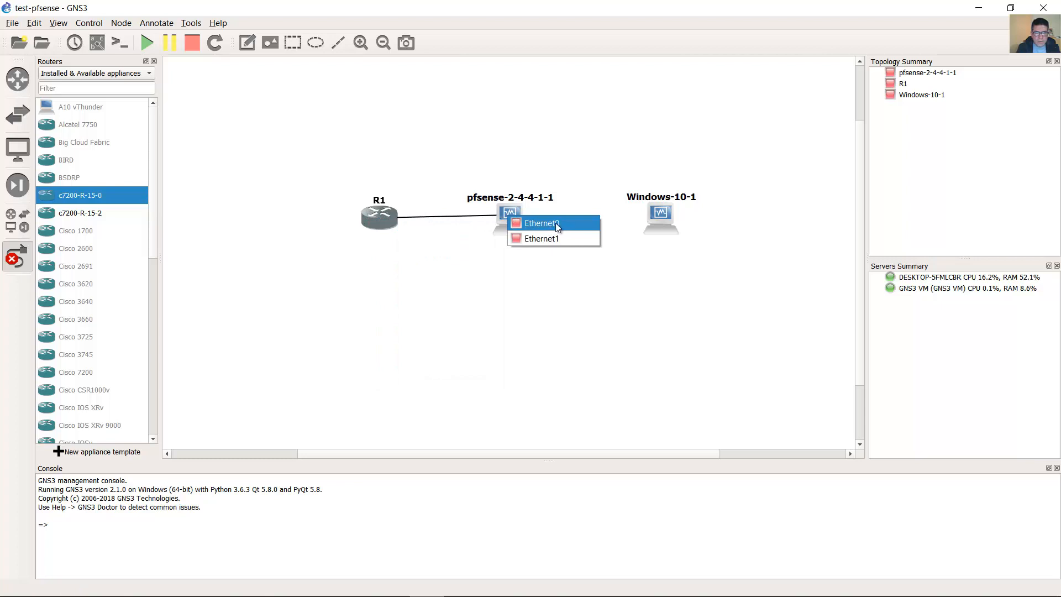
mouse_move(550, 227)
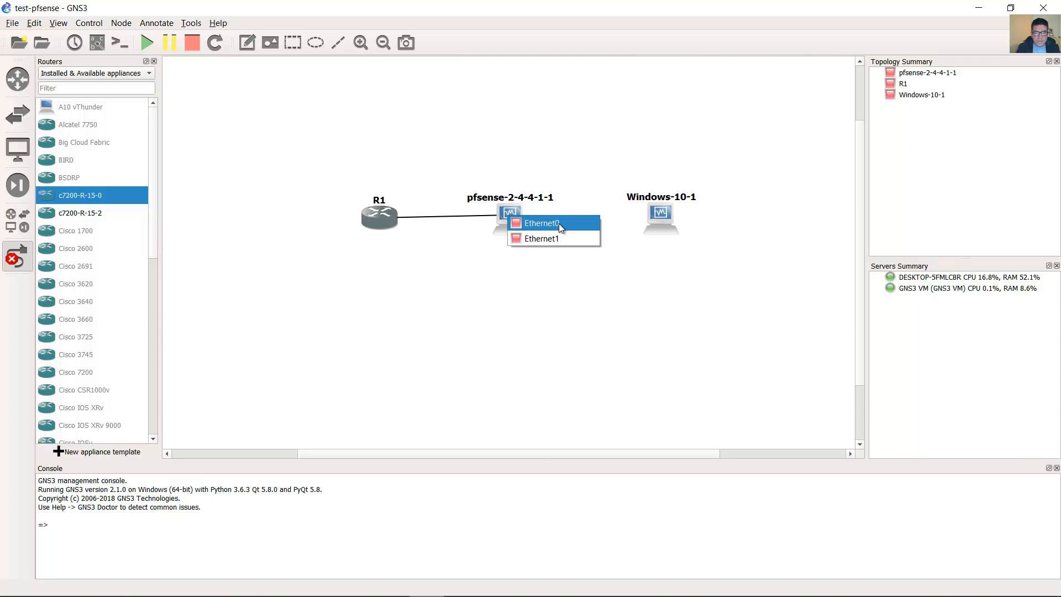
mouse_move(536, 229)
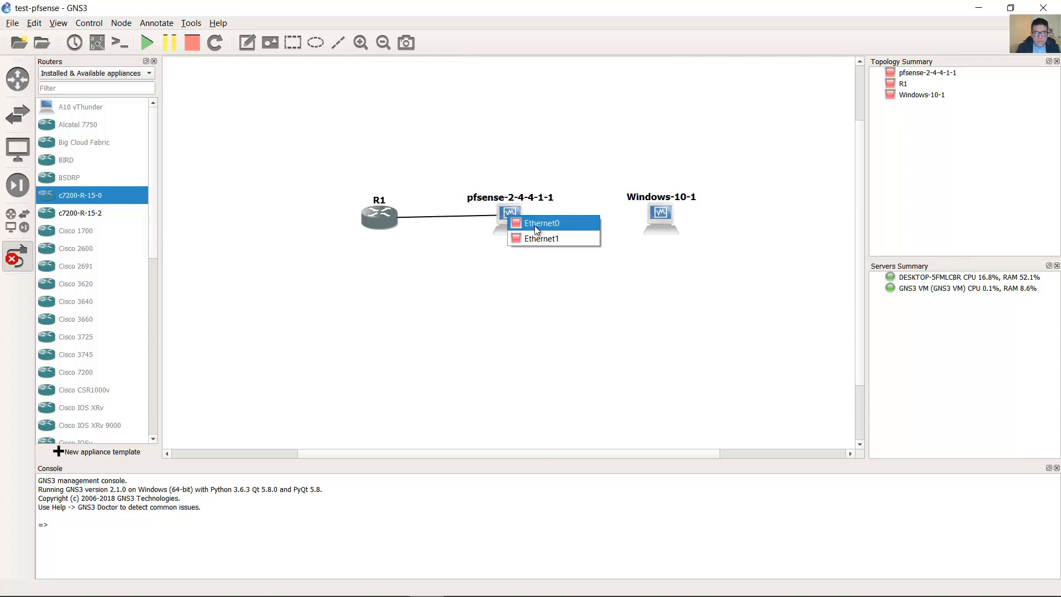
mouse_move(547, 229)
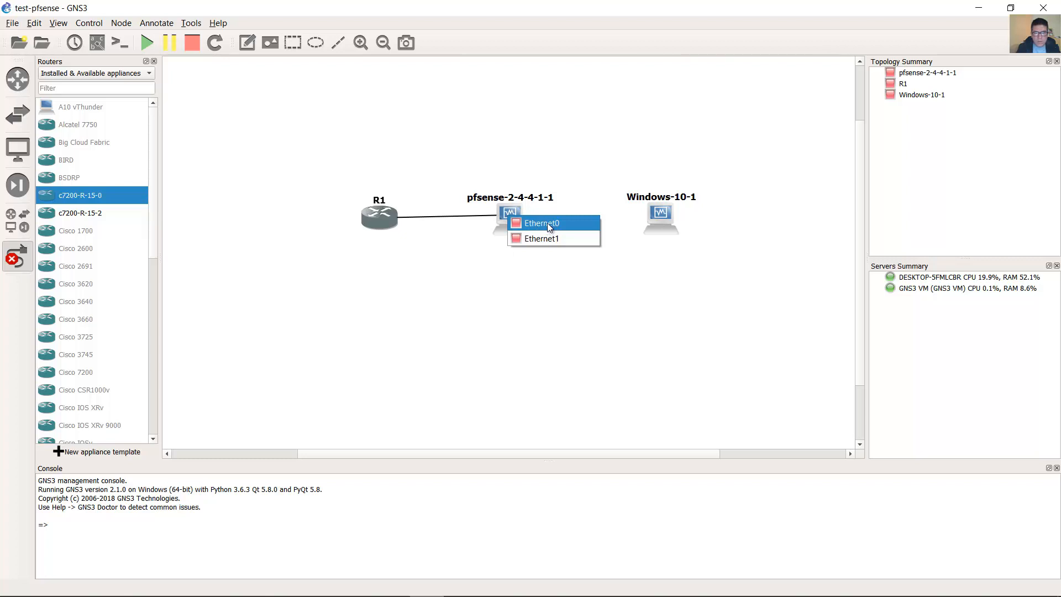
left_click(540, 223)
type("eth0 WAN")
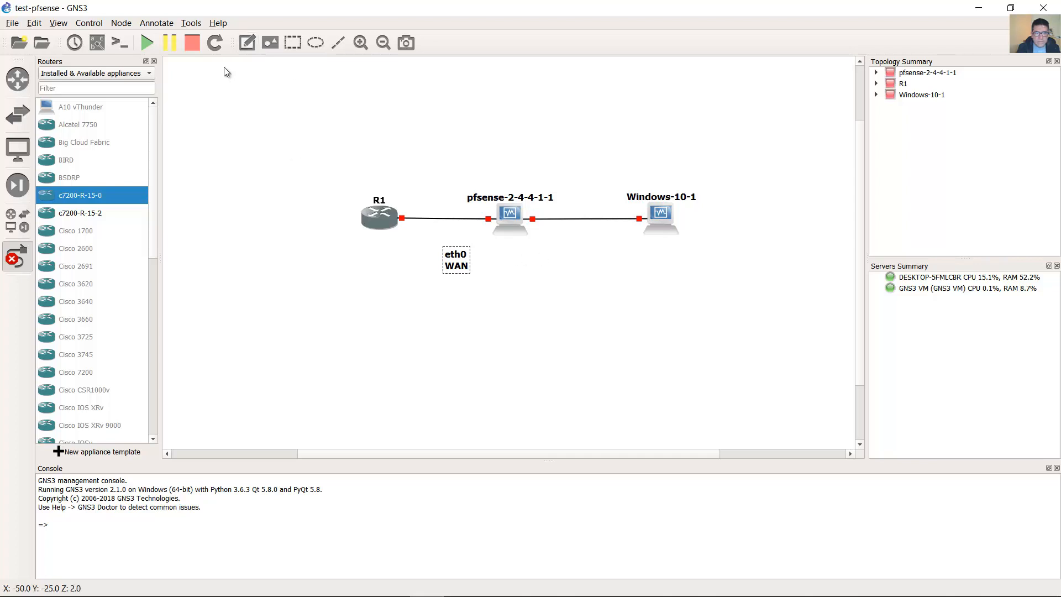
mouse_move(543, 257)
type("eth1 LAN")
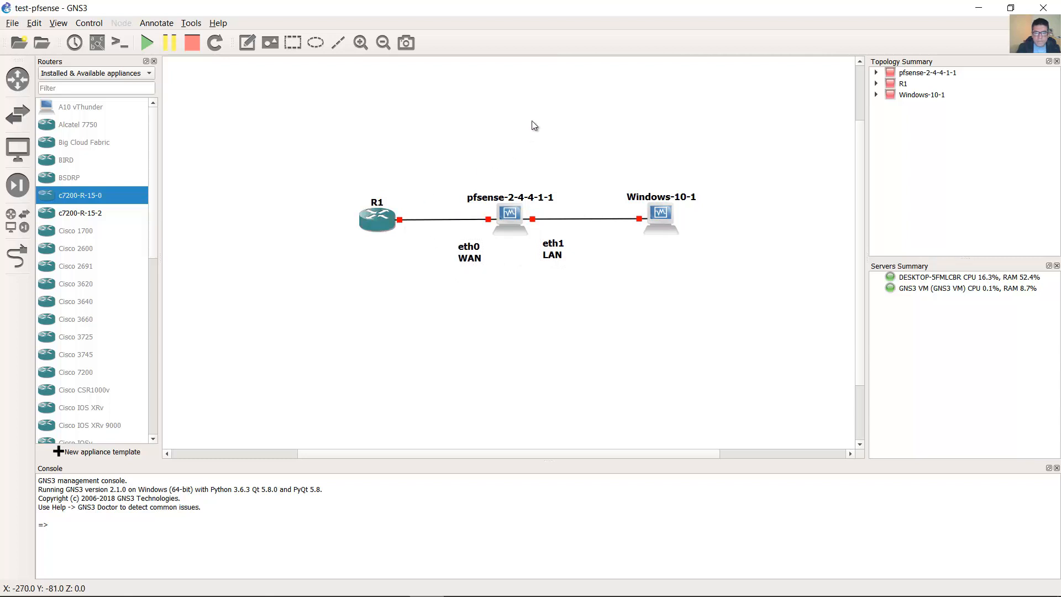
mouse_move(498, 129)
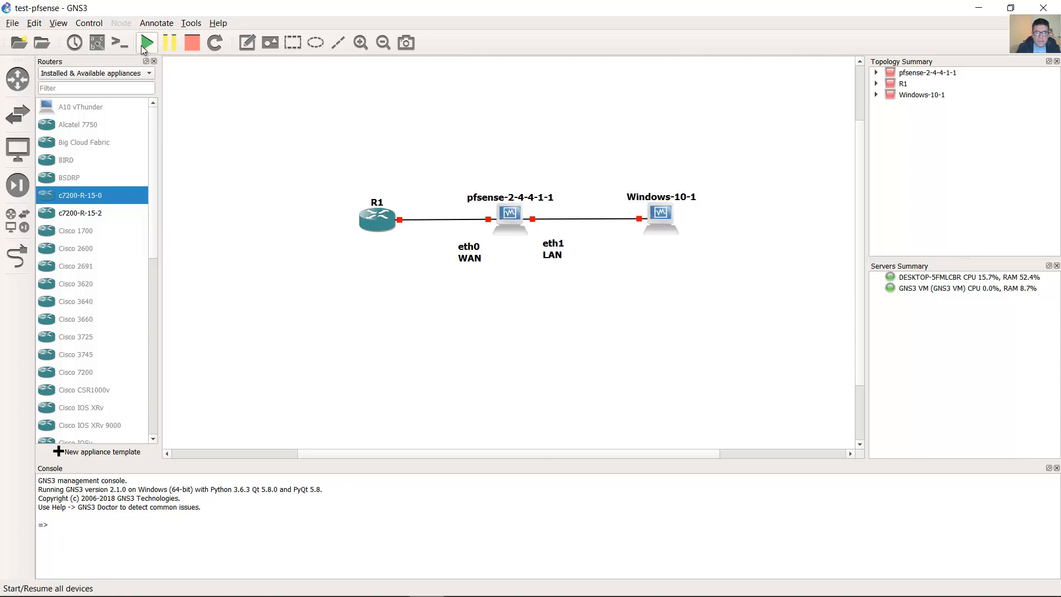
mouse_move(146, 42)
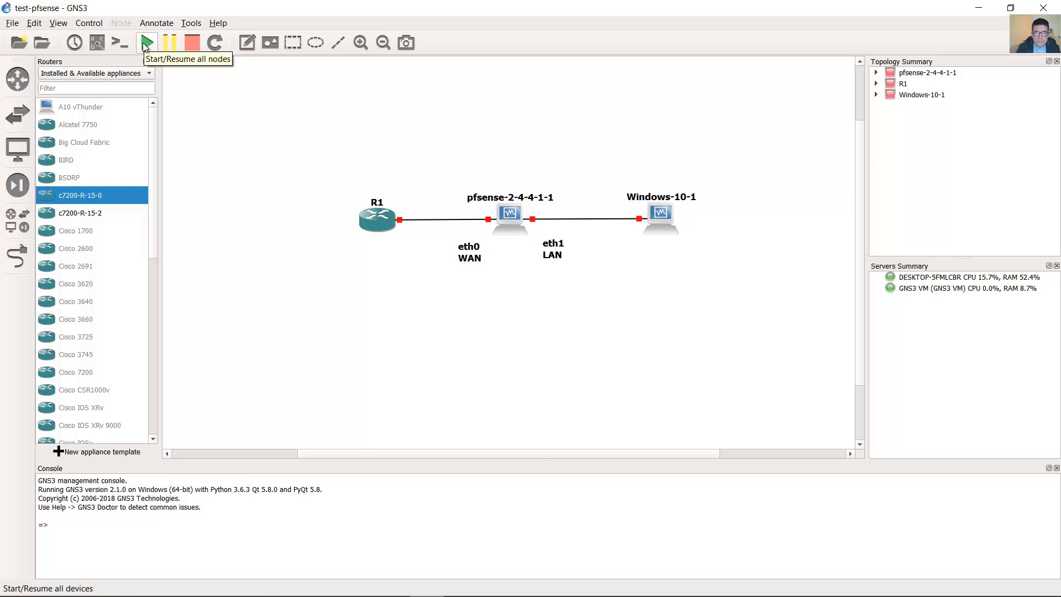
- Start all topology nodes so the Windows-10 and pfSense VirtualBox VMs boot
left_click(147, 43)
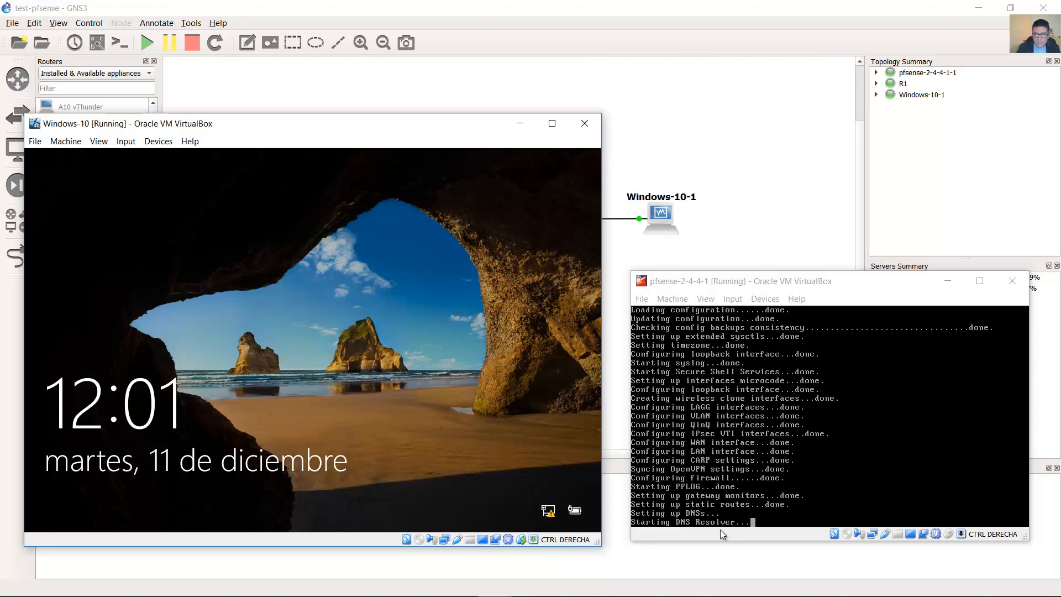
mouse_move(685, 523)
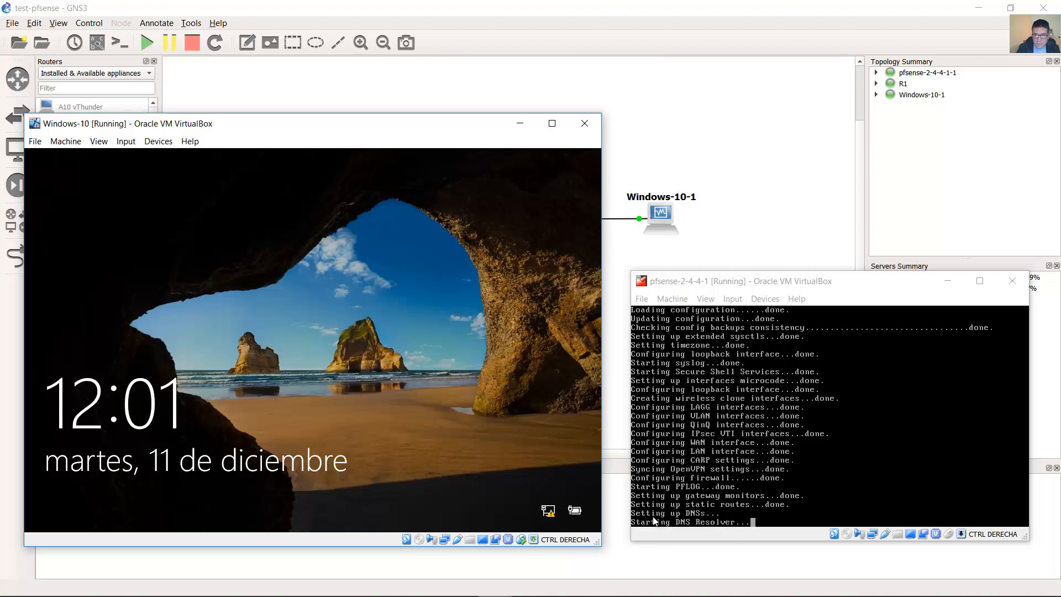
mouse_move(718, 527)
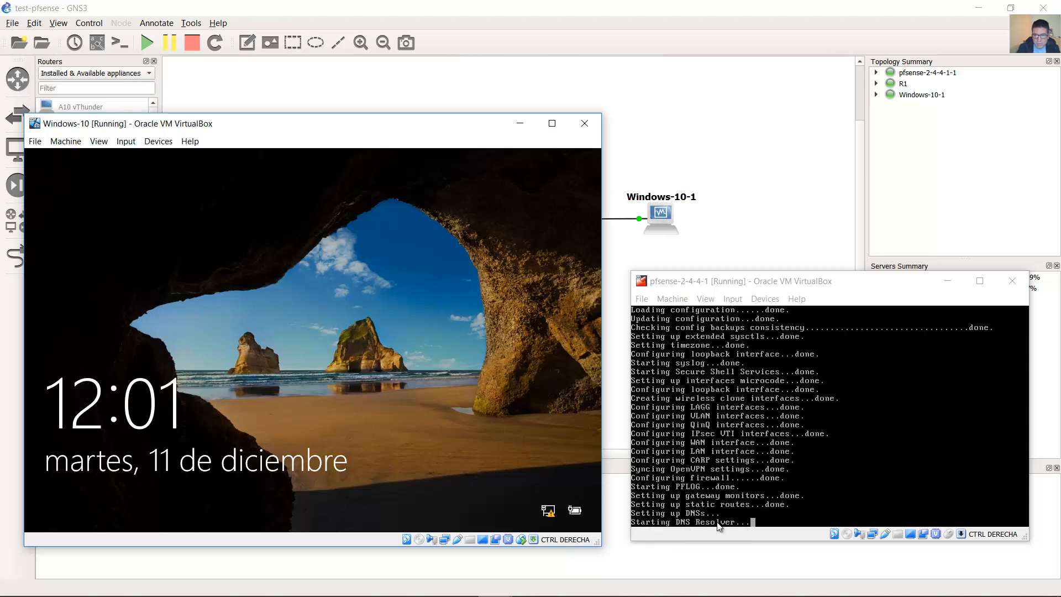
mouse_move(726, 538)
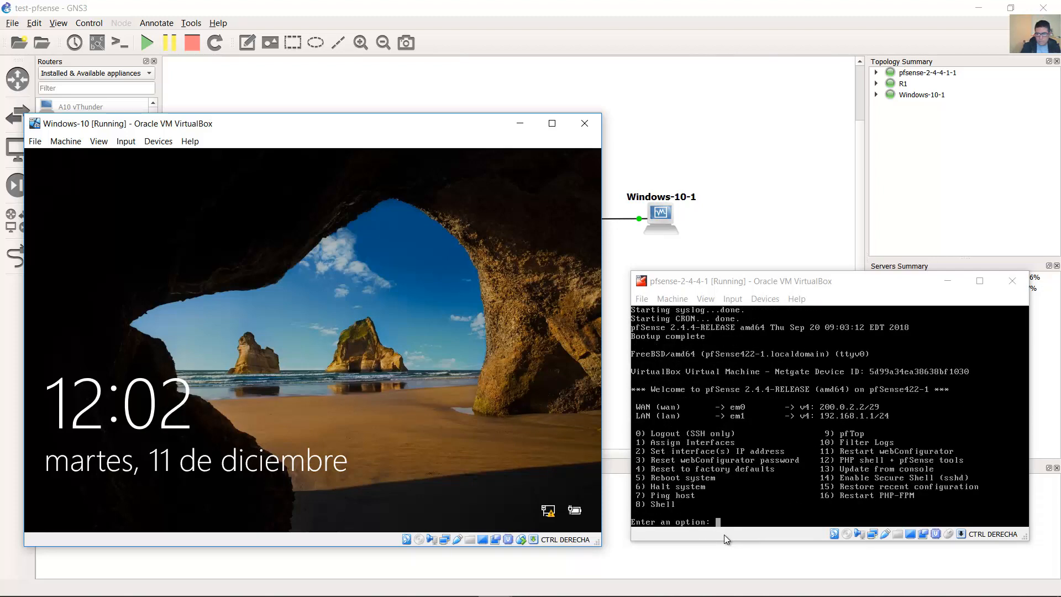
mouse_move(744, 438)
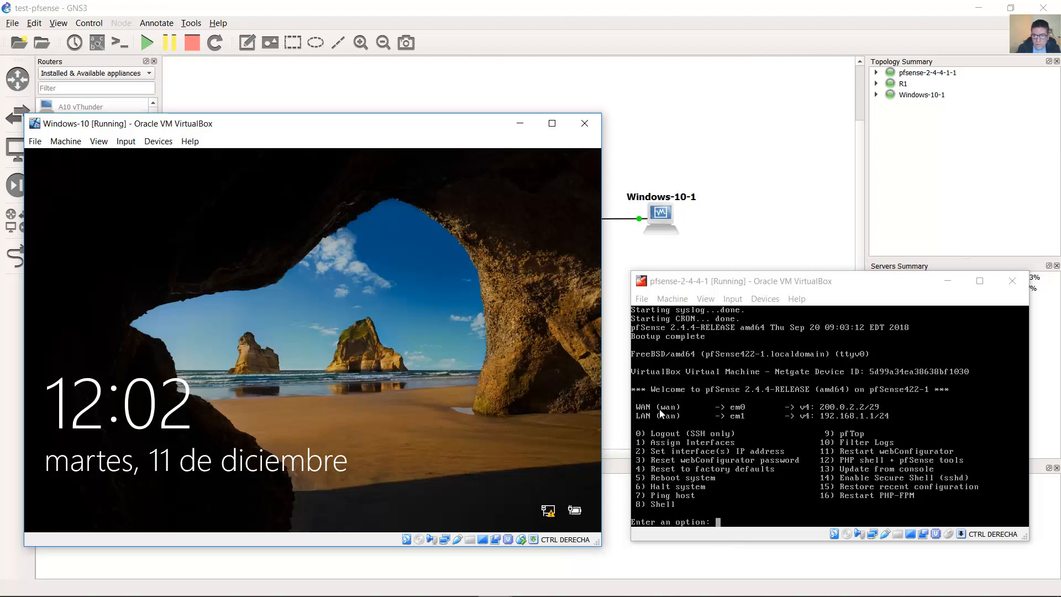
- Open the pfSense VM window's display options to enlarge the console
left_click(705, 298)
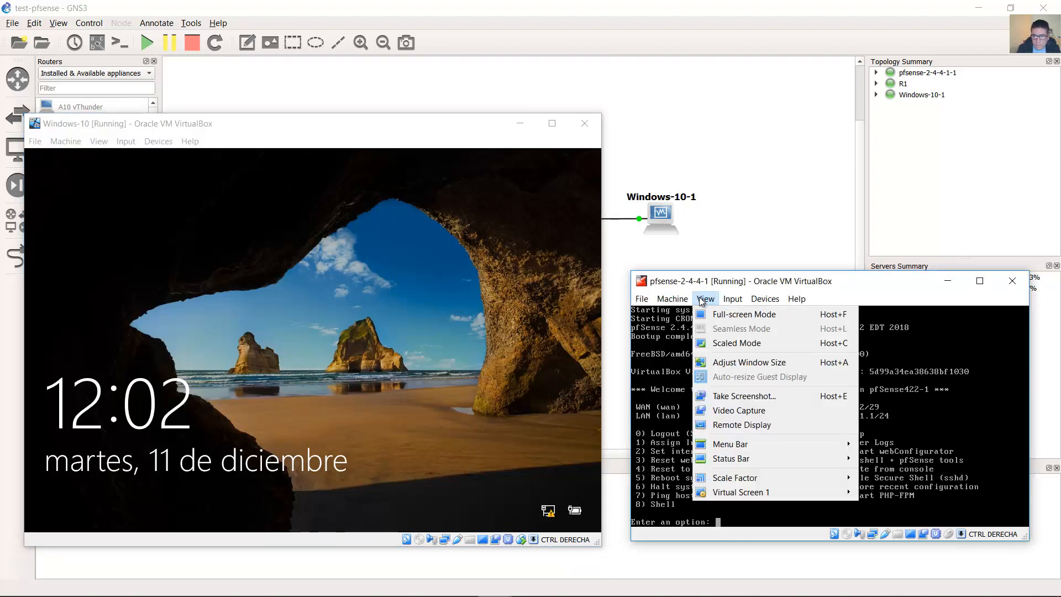
mouse_move(734, 478)
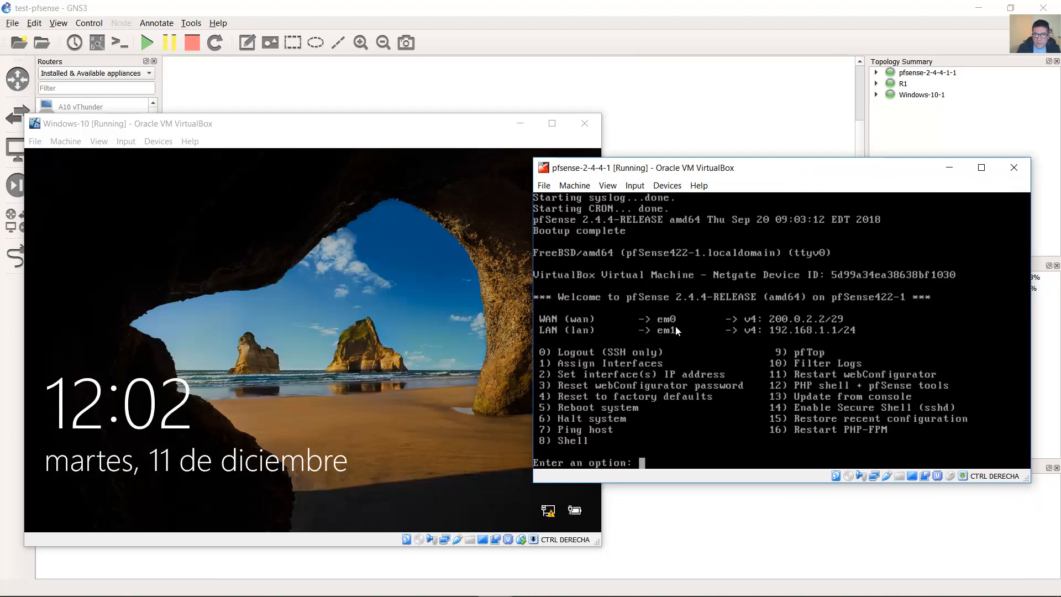
mouse_move(771, 326)
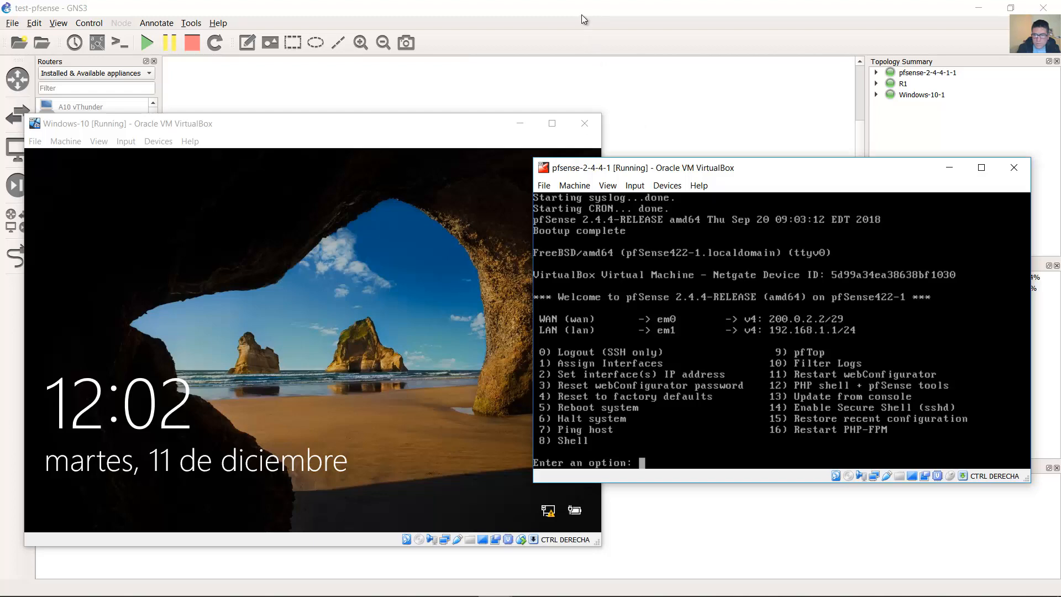
mouse_move(597, 16)
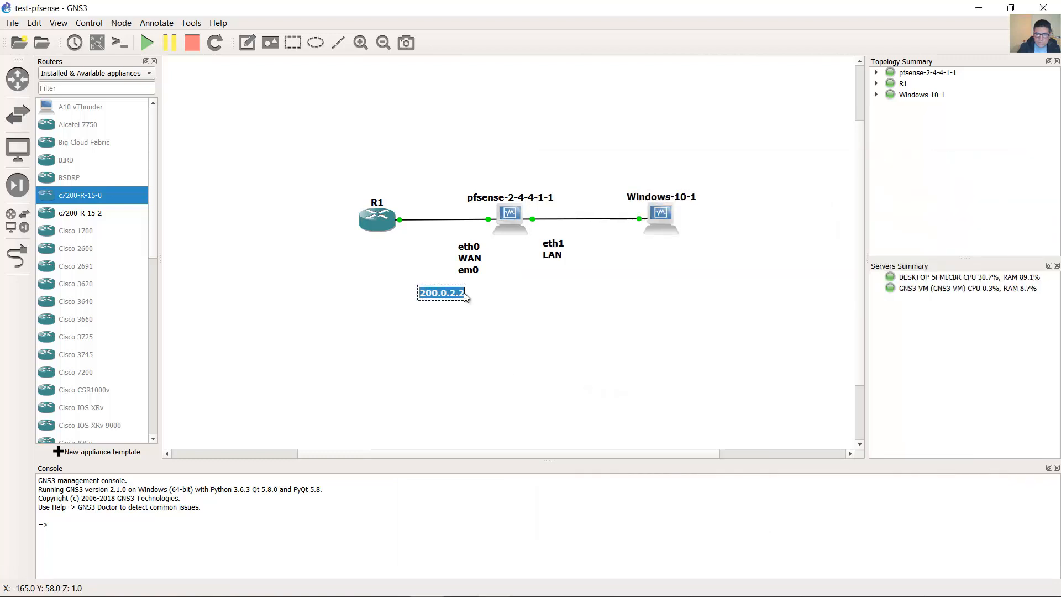
- Add /29 to complete the 200.0.2.2/29 address note under the WAN em0 label
type("/29")
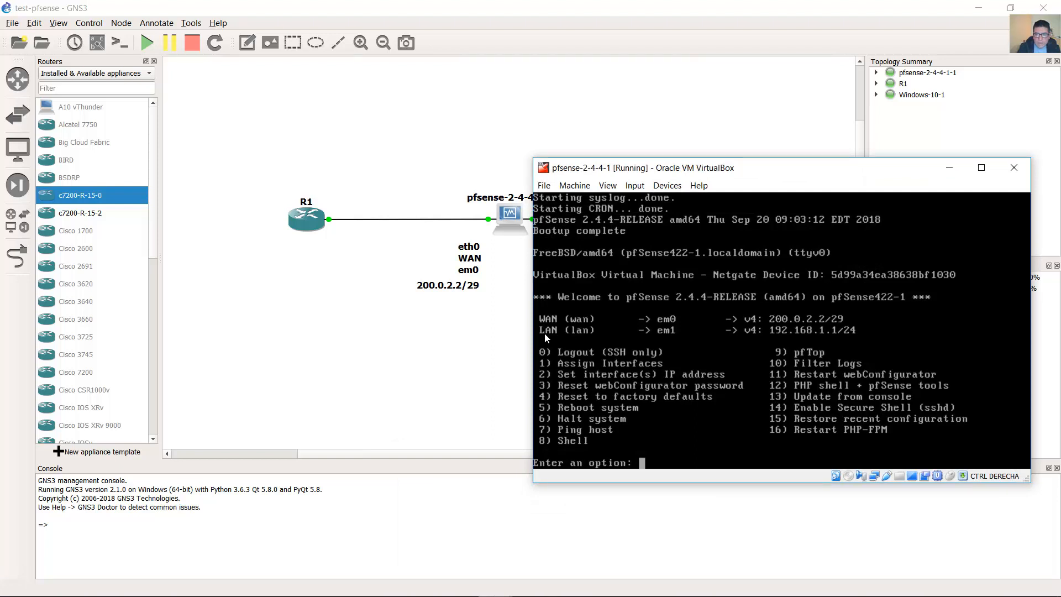
mouse_move(665, 338)
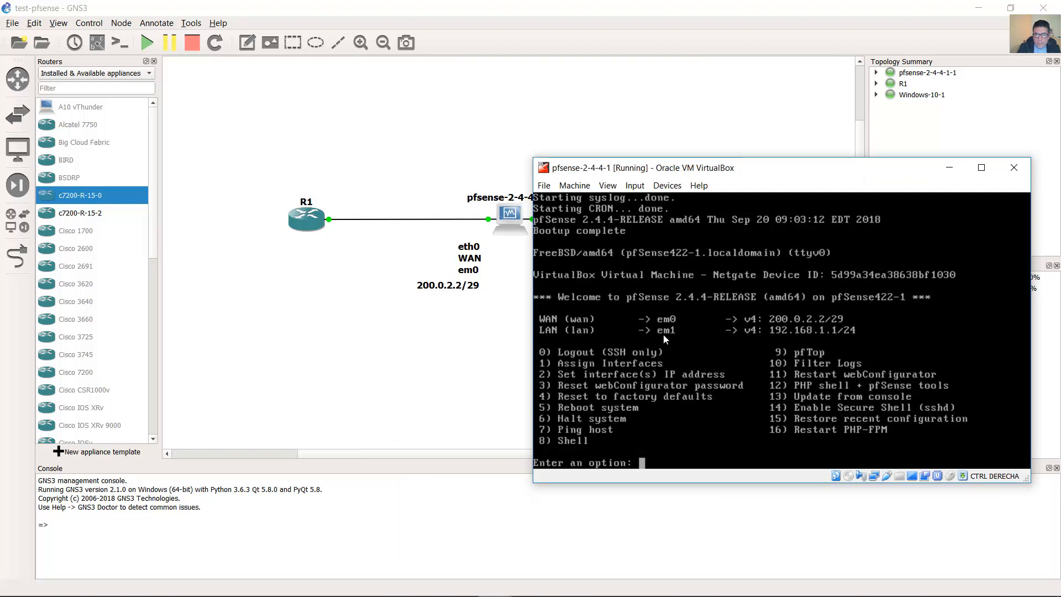
mouse_move(778, 337)
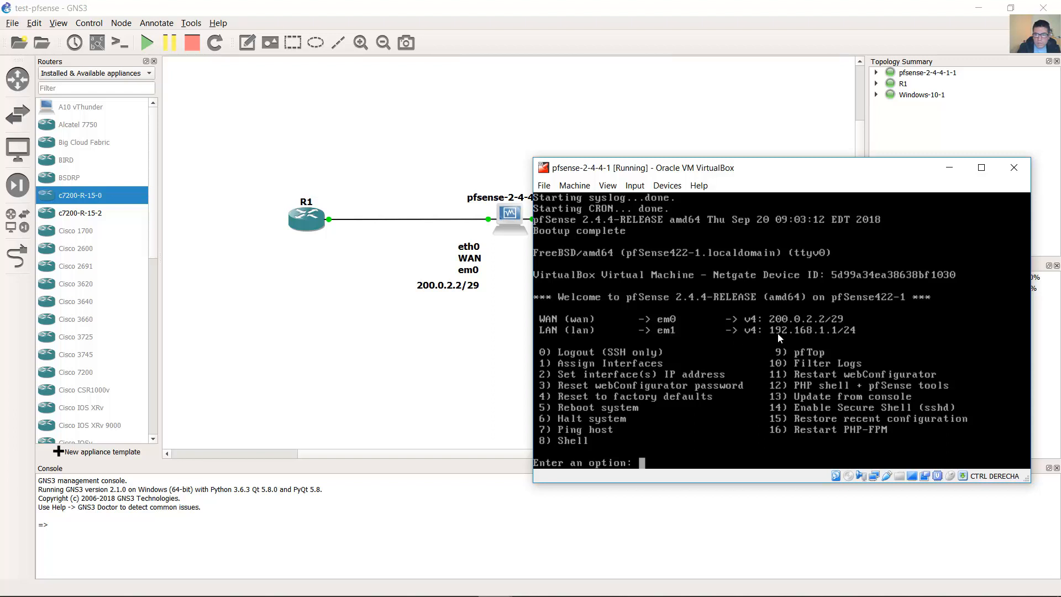
mouse_move(798, 332)
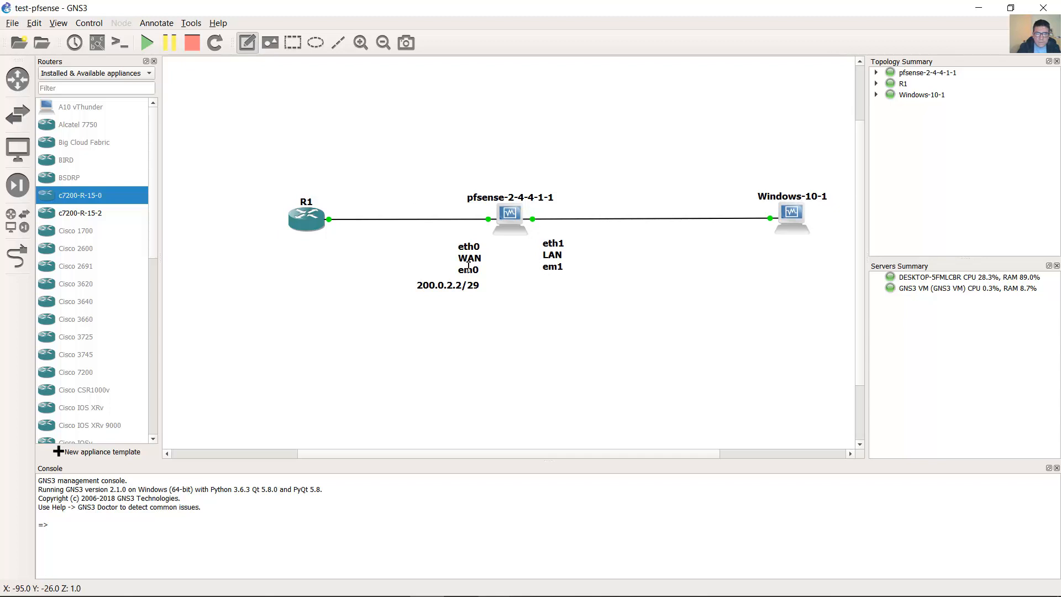
mouse_move(533, 289)
type("192.168.1.1/24")
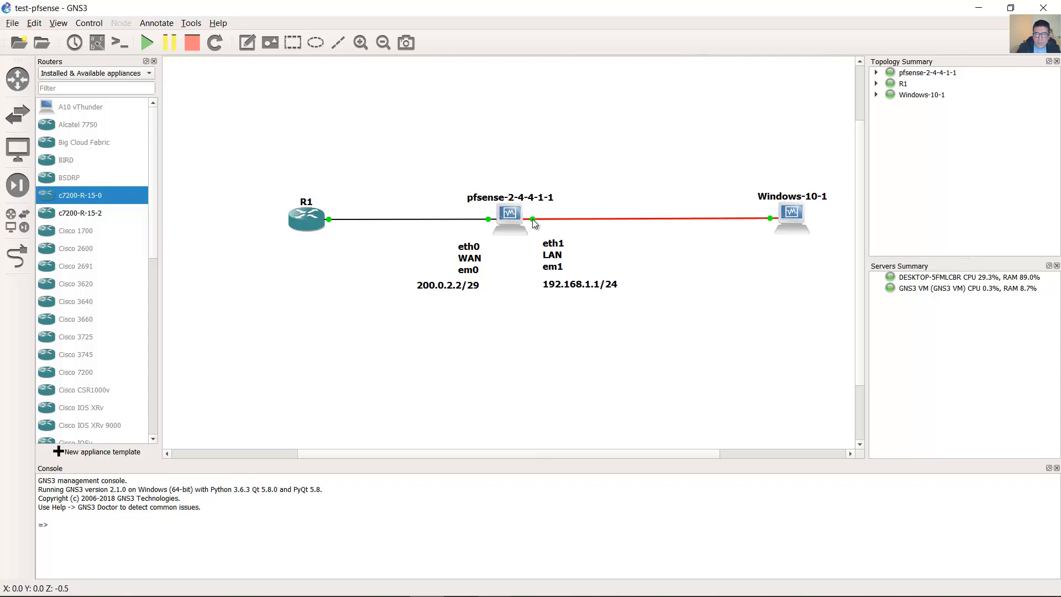
mouse_move(534, 223)
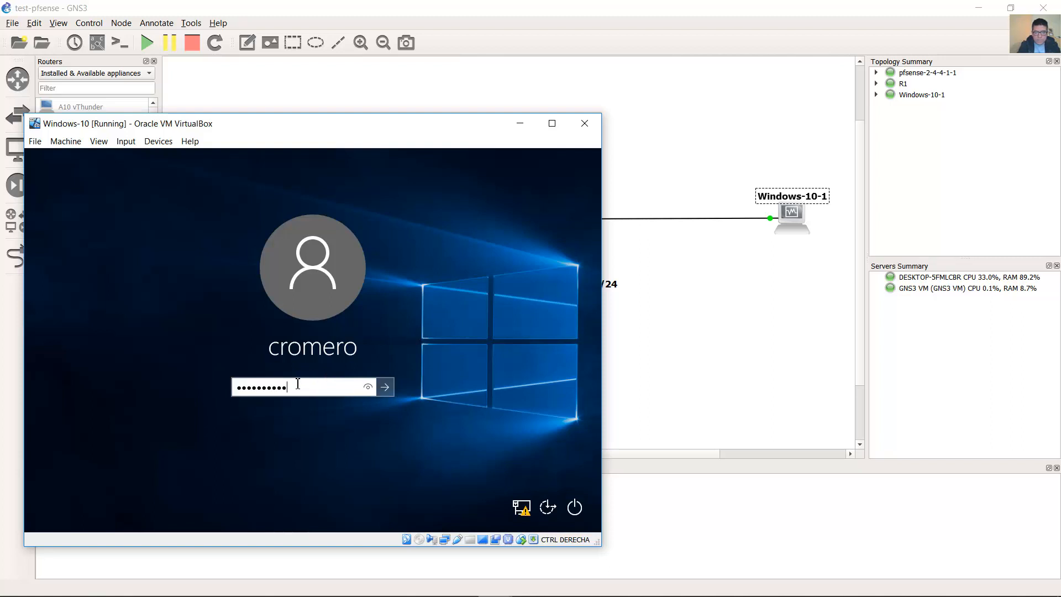
- Sign in to Windows 10 and make the PC discoverable on Network 14
left_click(385, 386)
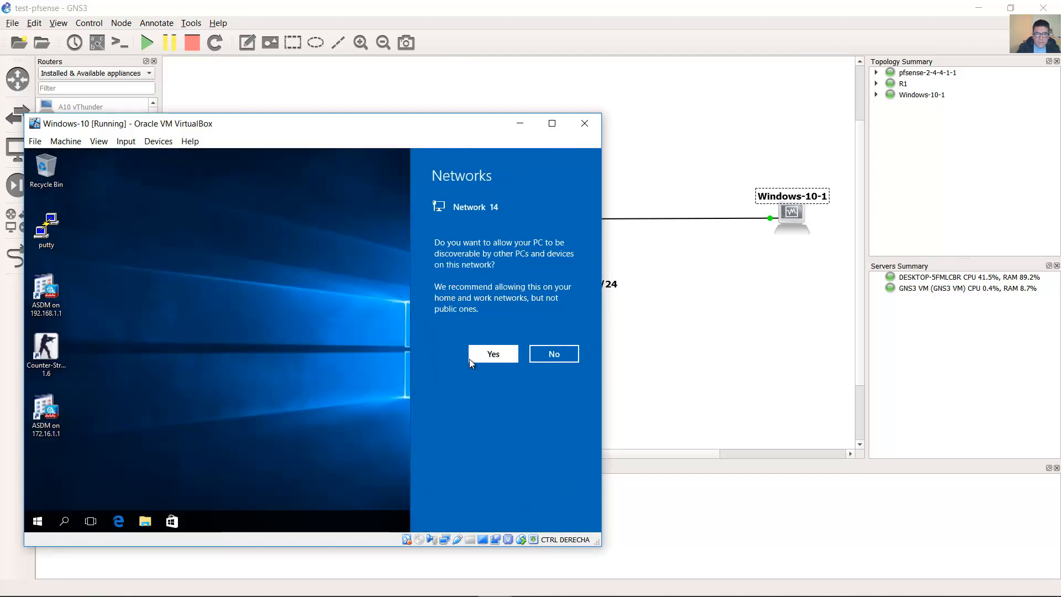
left_click(492, 353)
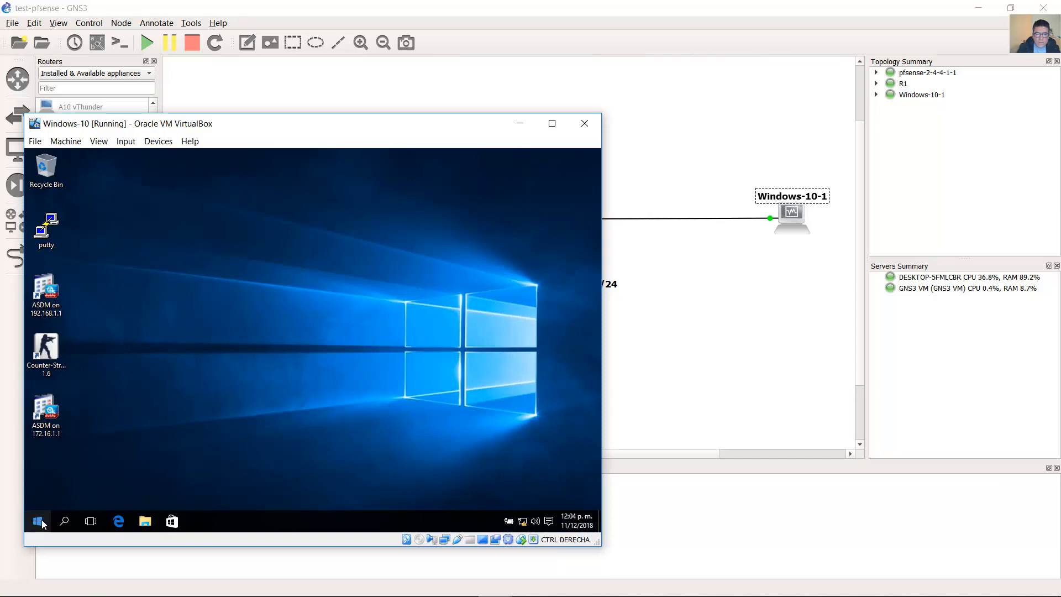
mouse_move(359, 285)
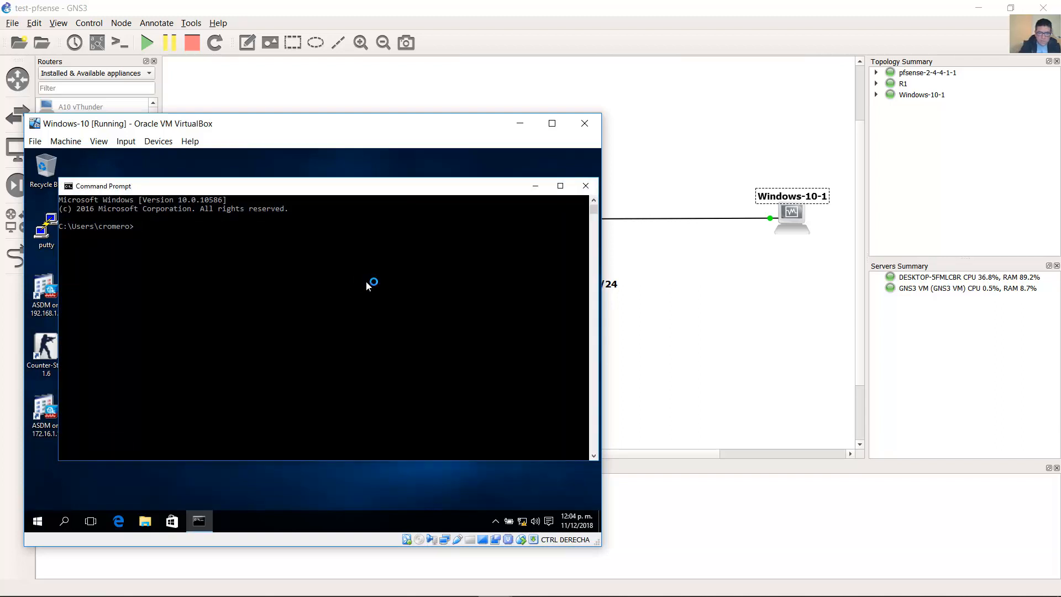
- Verify the 192.168.1.100 DHCP address and confirm IPv4 obtains IP and DNS automatically
type("ipconfig")
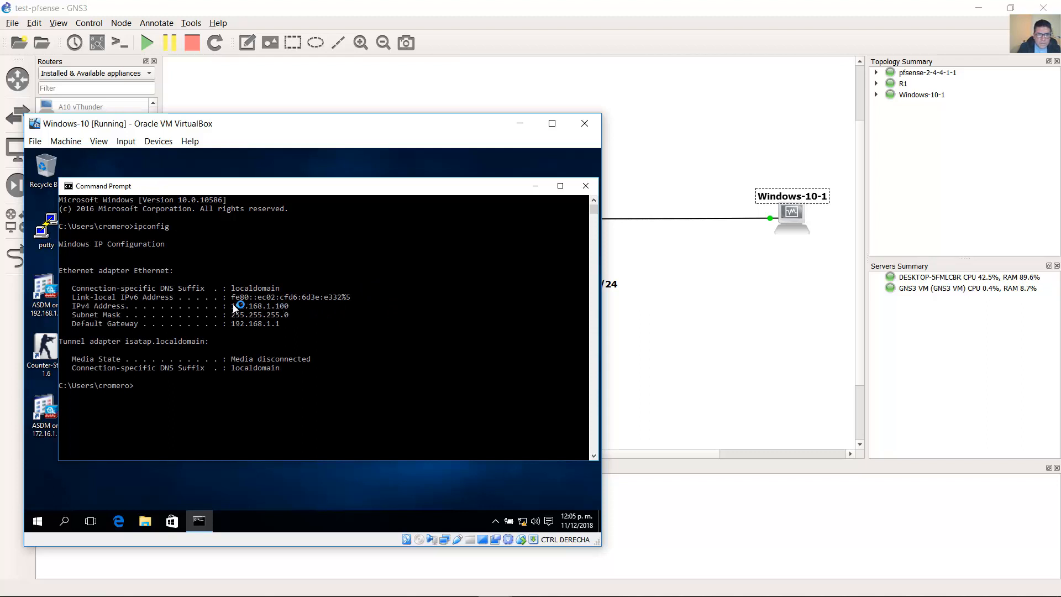
left_click_drag(233, 305, 292, 323)
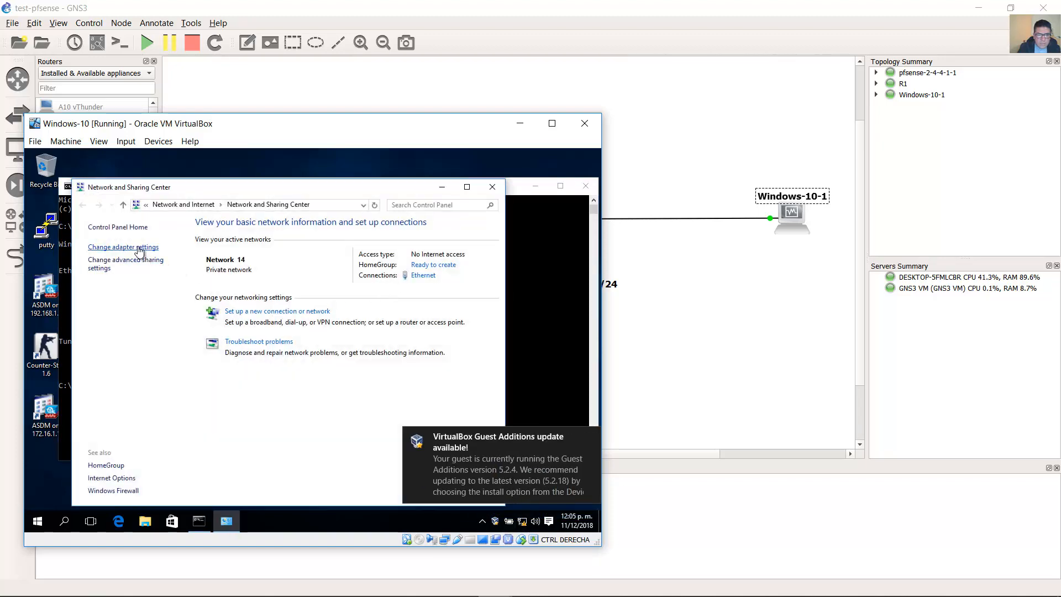
right_click(263, 245)
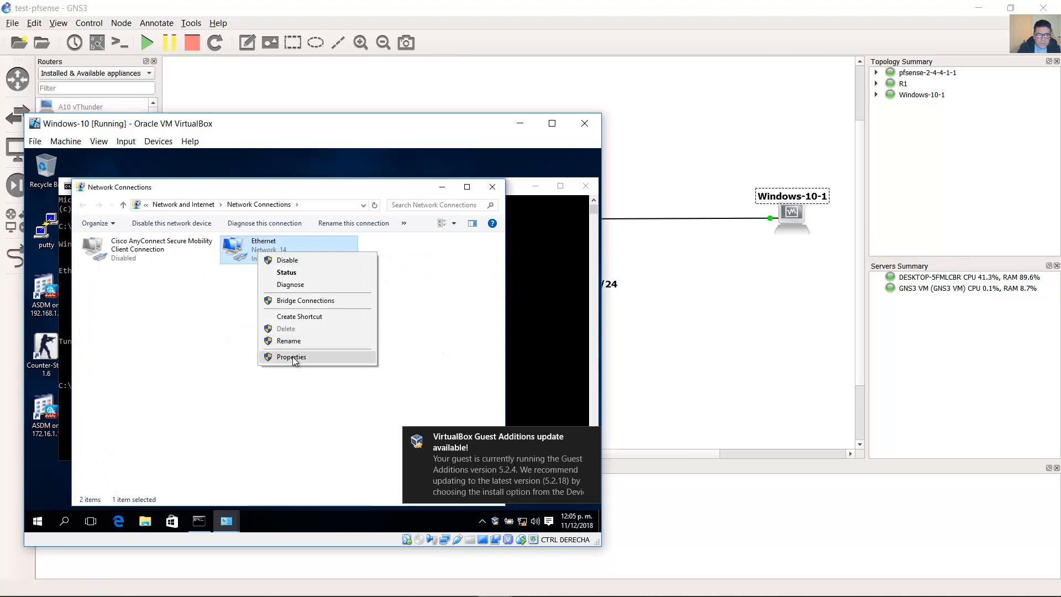
left_click(291, 357)
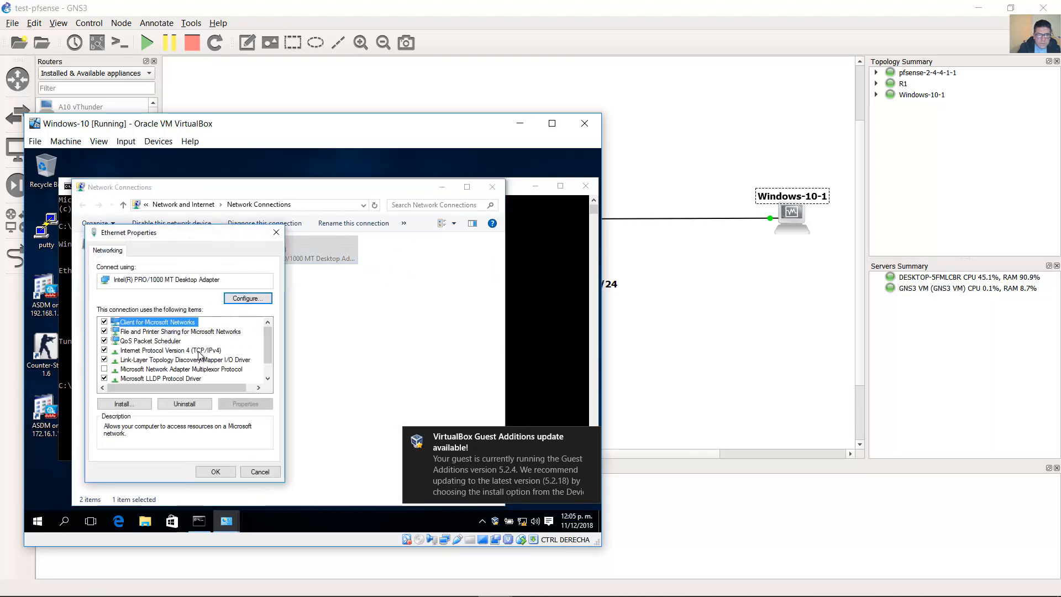
double_click(171, 349)
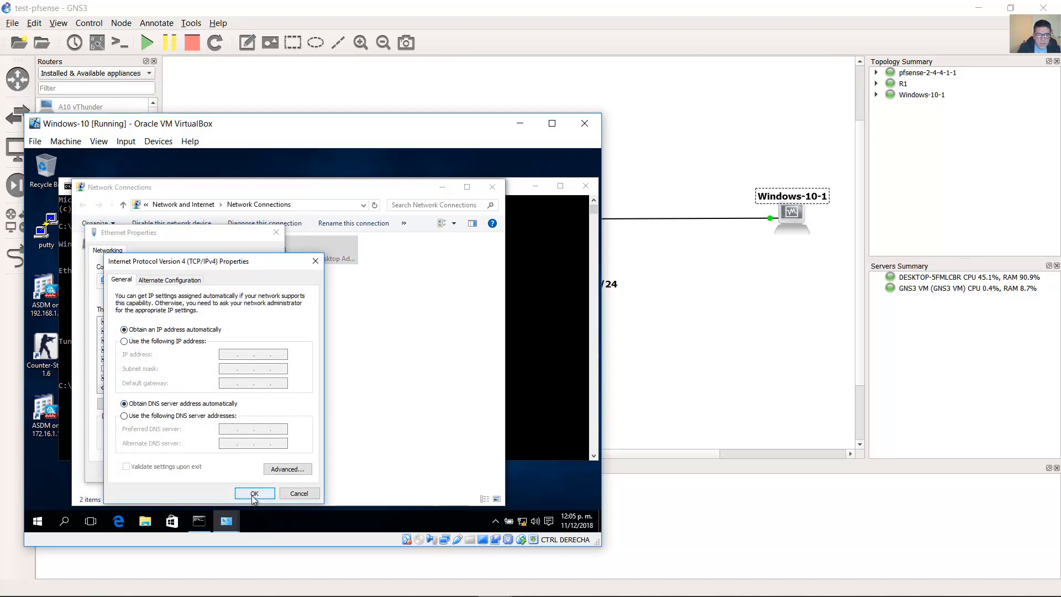
left_click(254, 493)
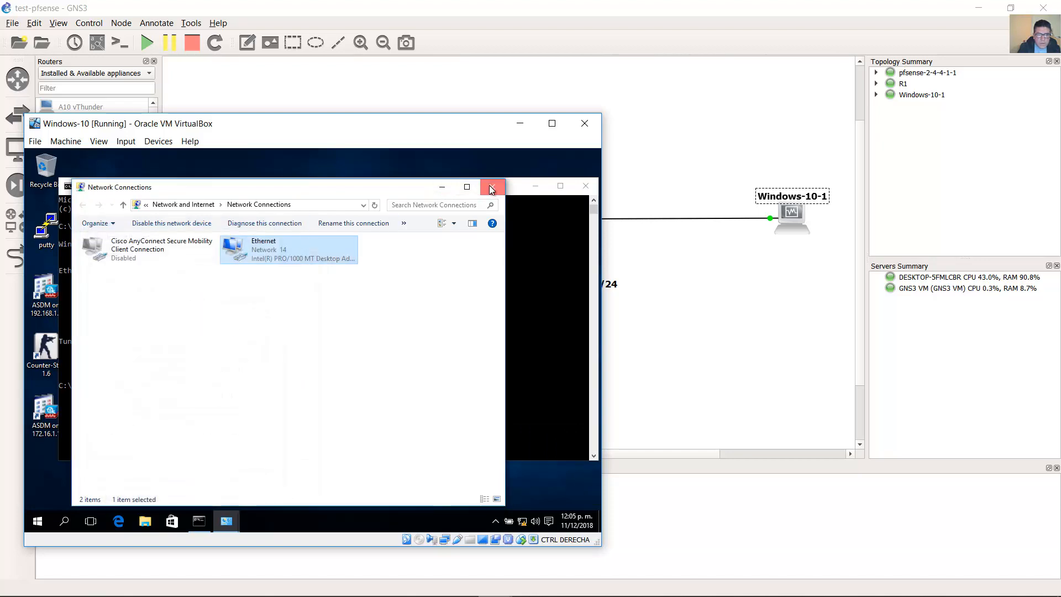
- Ping the pfSense LAN address 192.168.1.1 from the Command Prompt
left_click(492, 187)
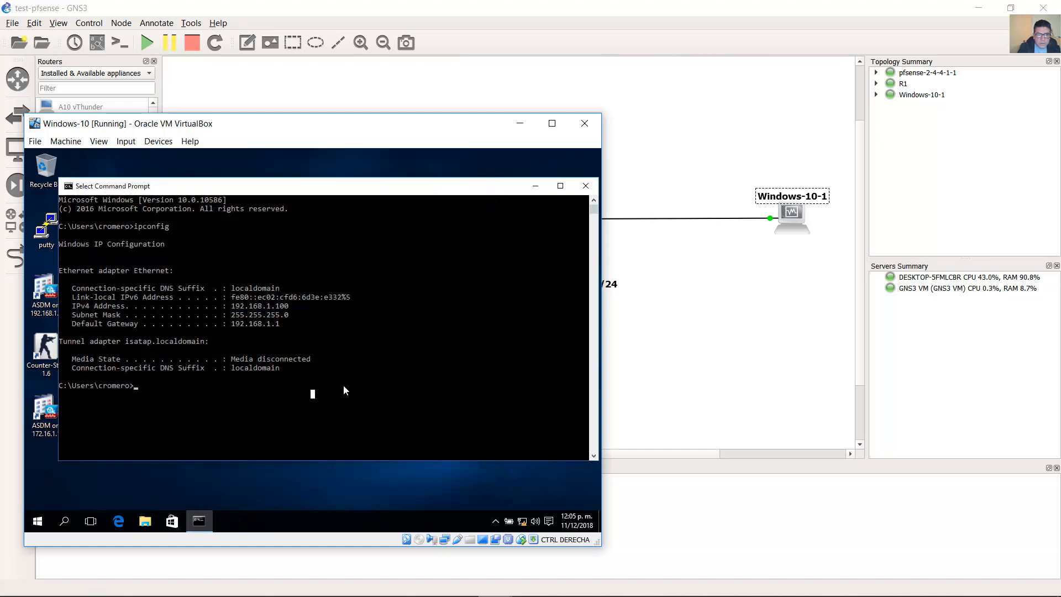
type("ping")
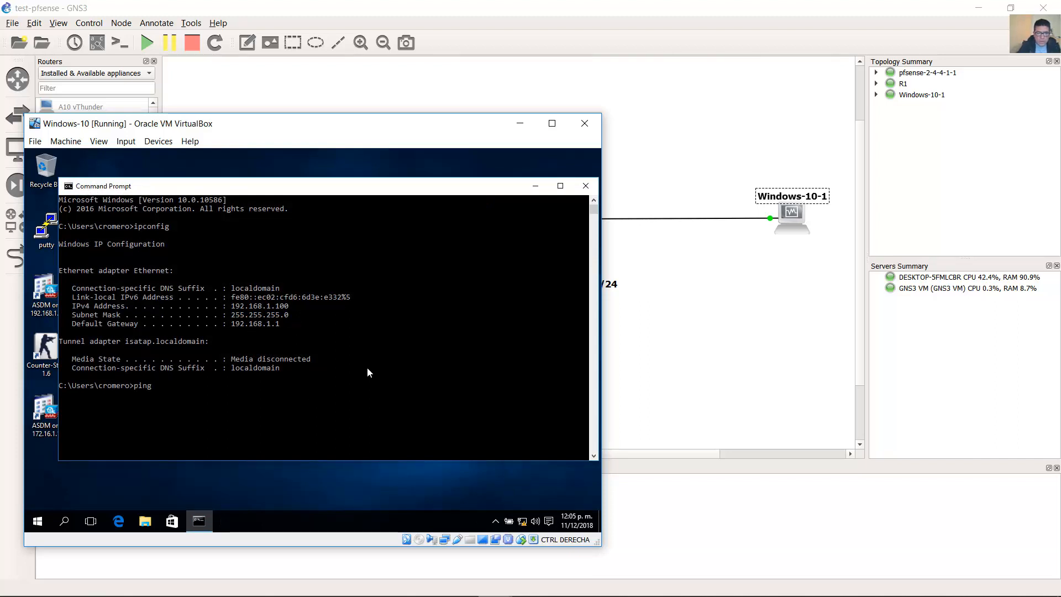
type("192.16")
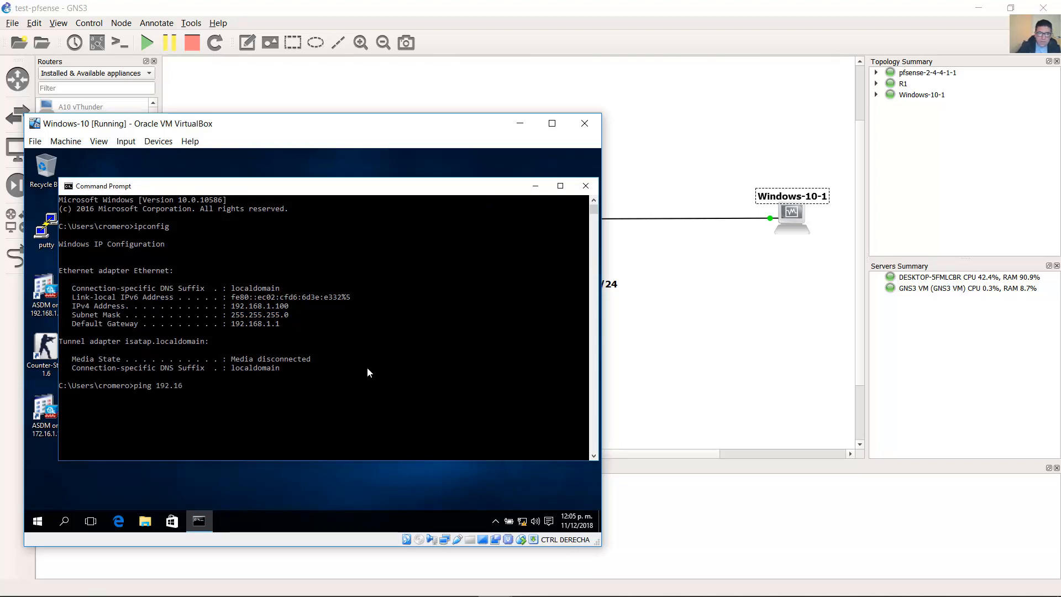
type("8.1.1")
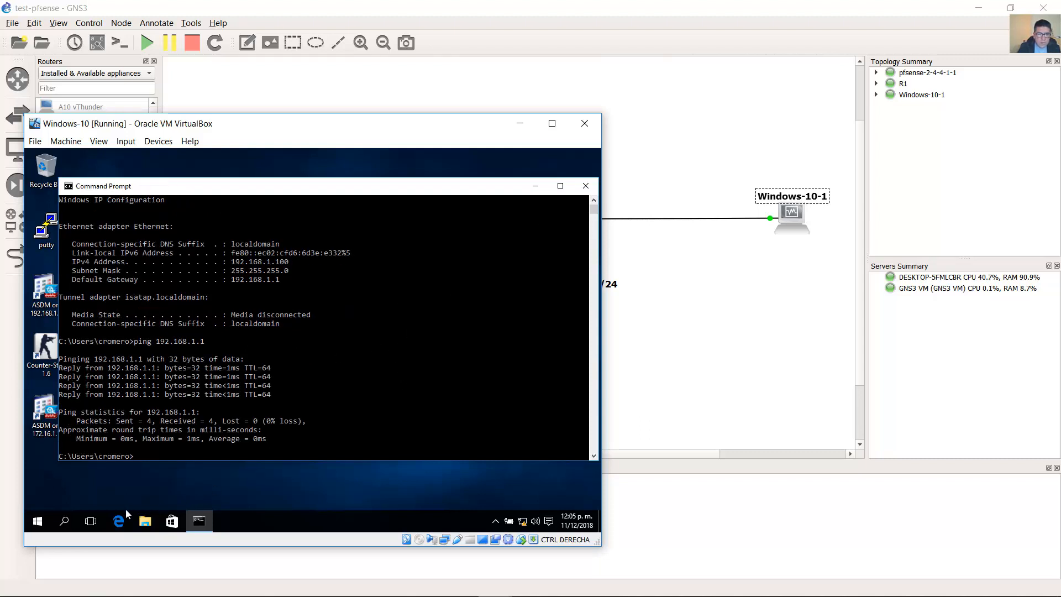
- Log in to 192.168.1.1 as admin in Edge, declining to save the password
left_click(117, 521)
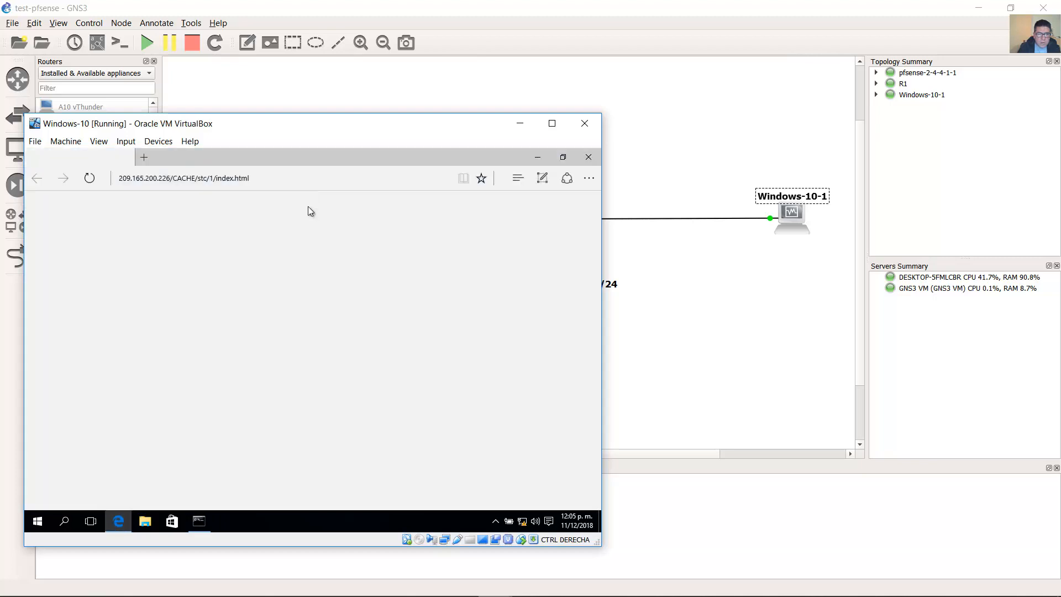
left_click(210, 178)
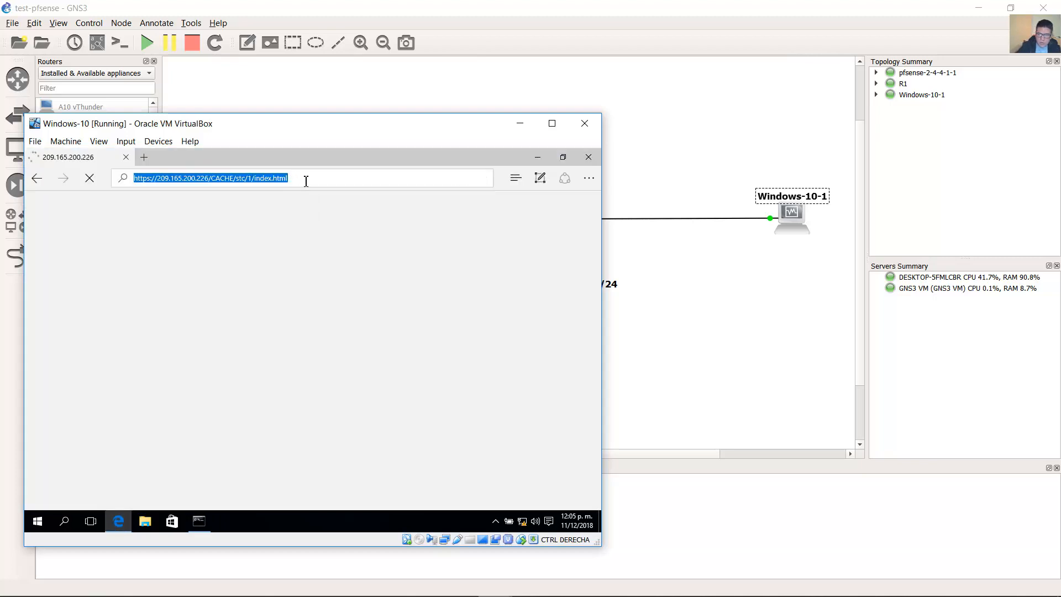
type("192.168.1.1")
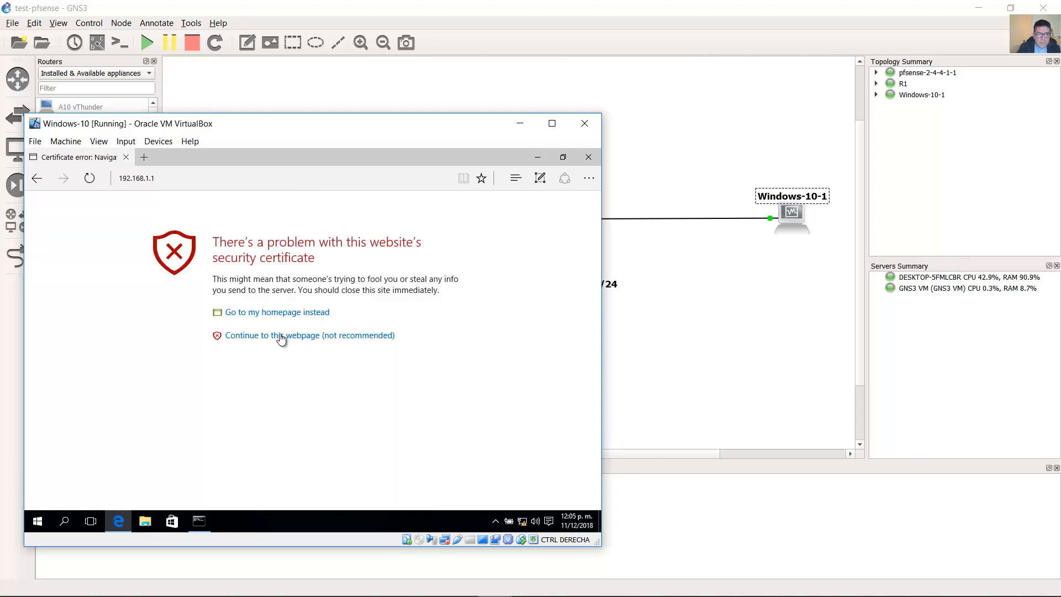
left_click(308, 334)
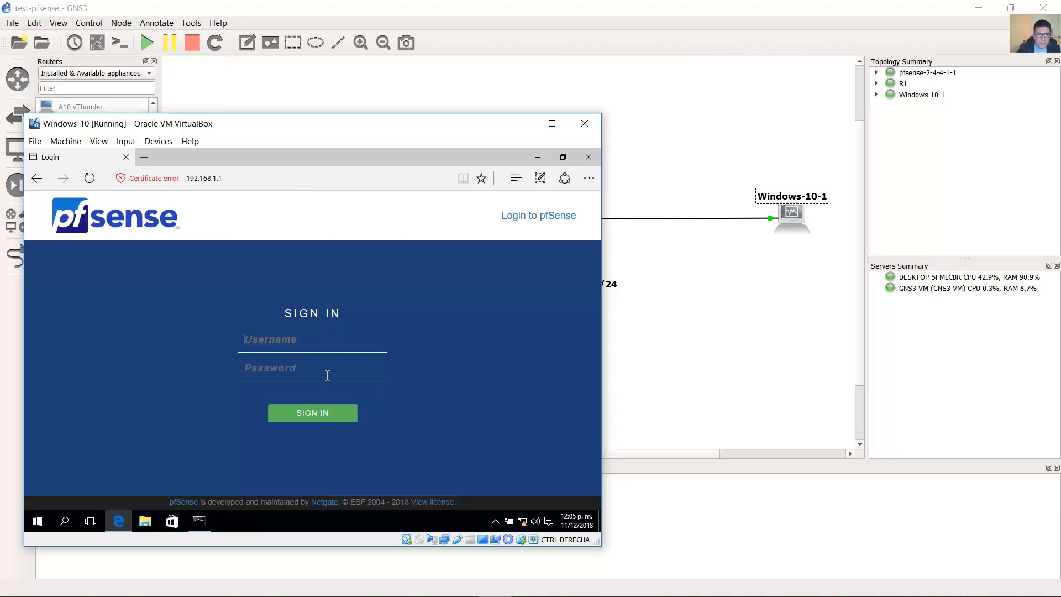
type("admin")
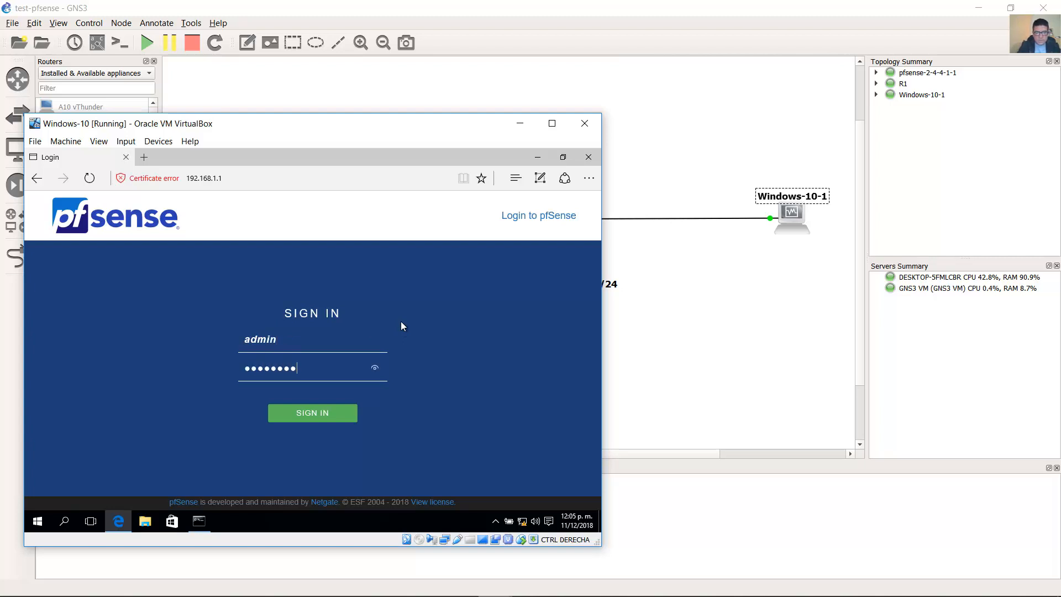
left_click(312, 412)
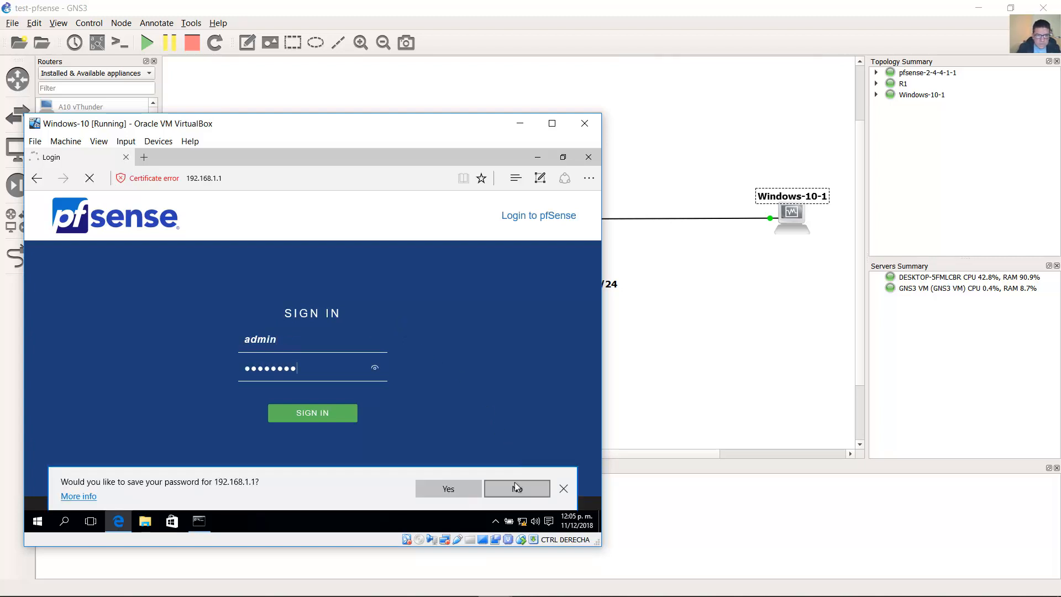
left_click(516, 488)
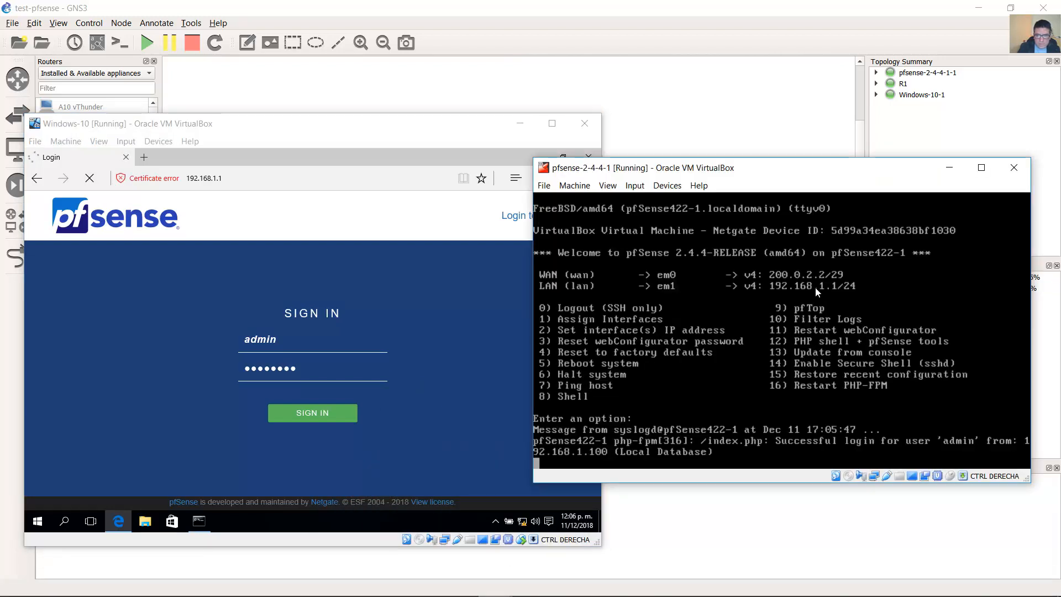
mouse_move(778, 445)
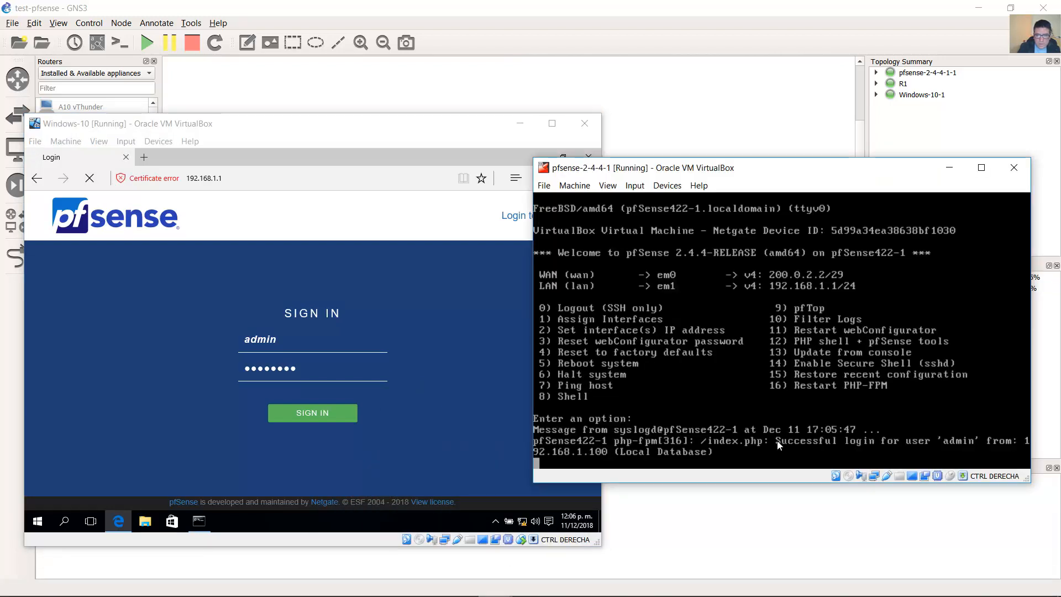
mouse_move(794, 454)
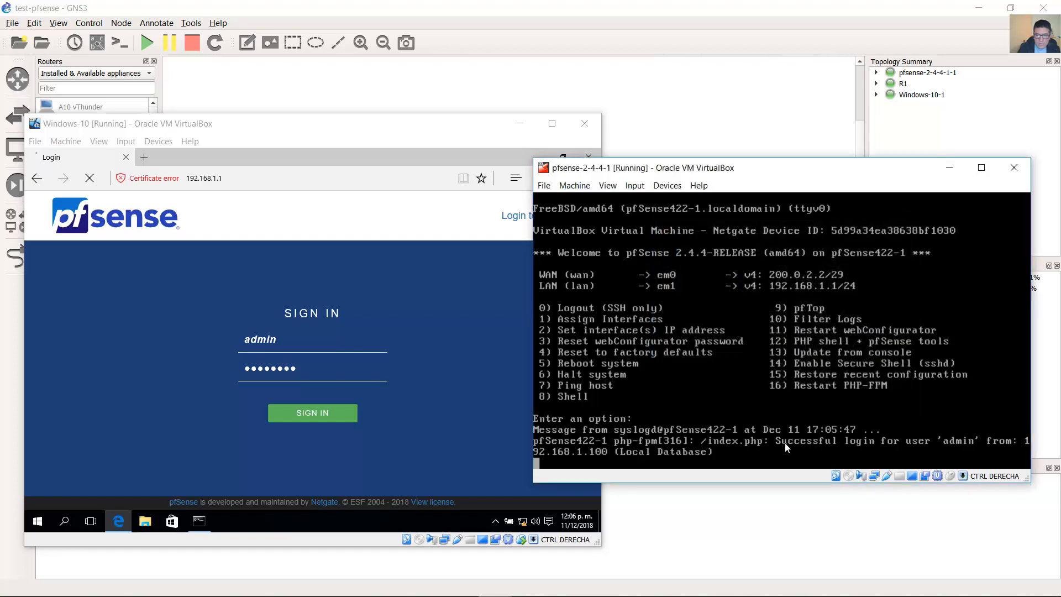
mouse_move(842, 436)
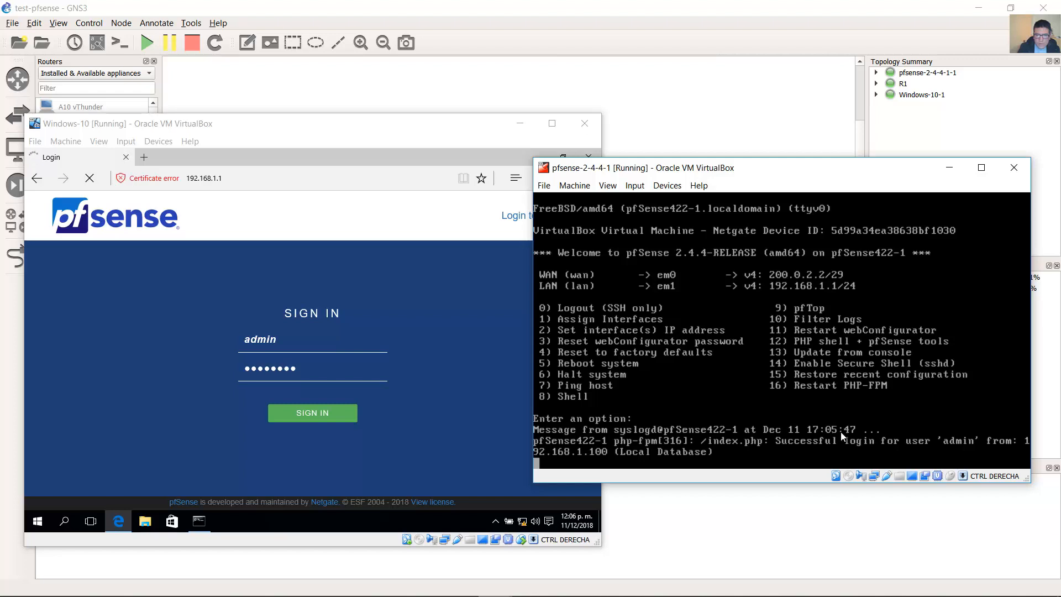
mouse_move(793, 448)
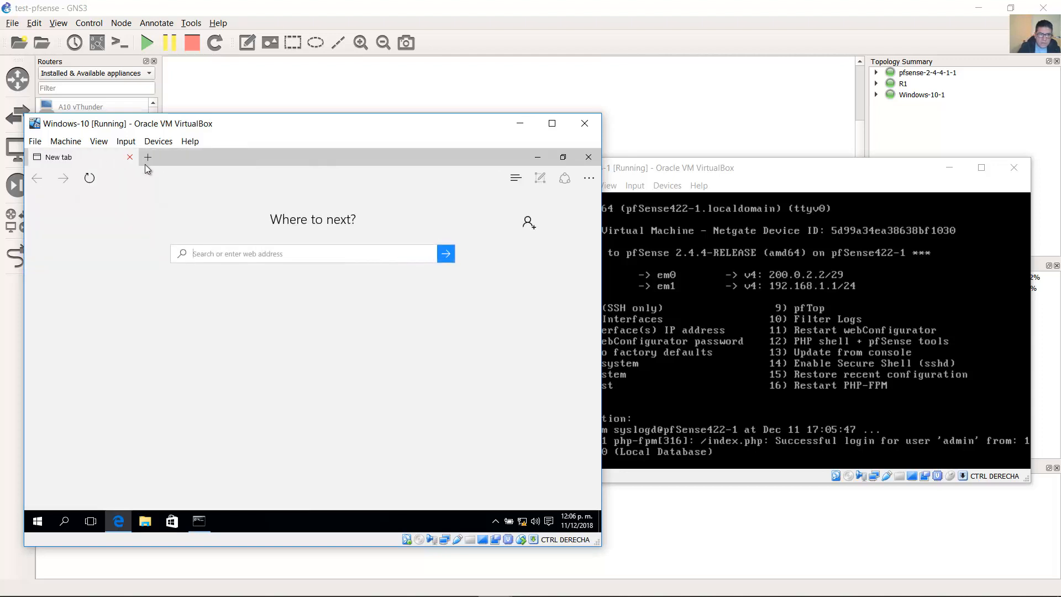
- Load 192.168.1.1, go to Interfaces > LAN, then minimize the Windows-10 window
type("1")
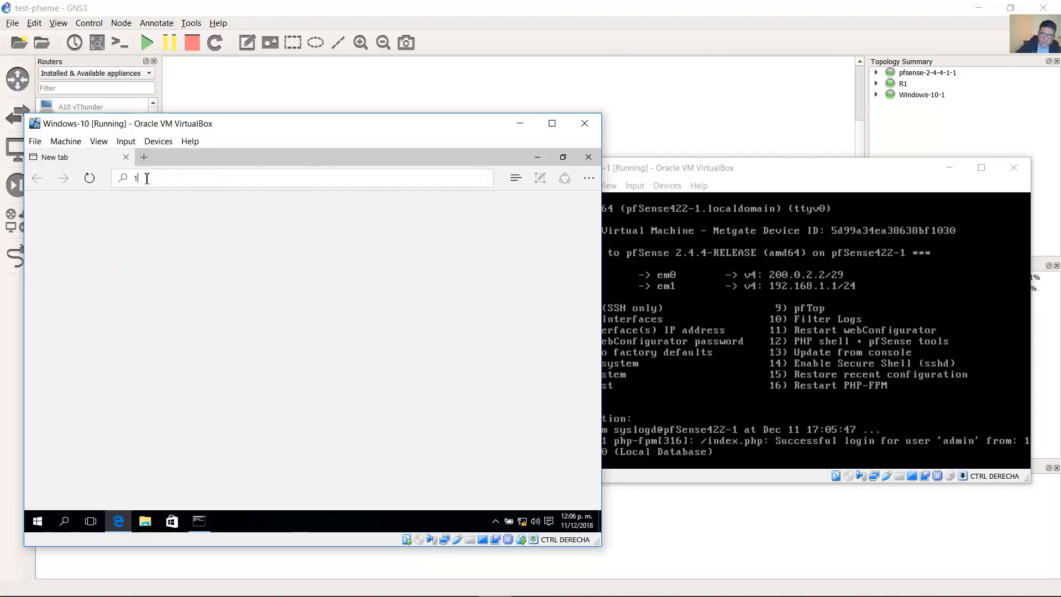
type("192.168.1.1")
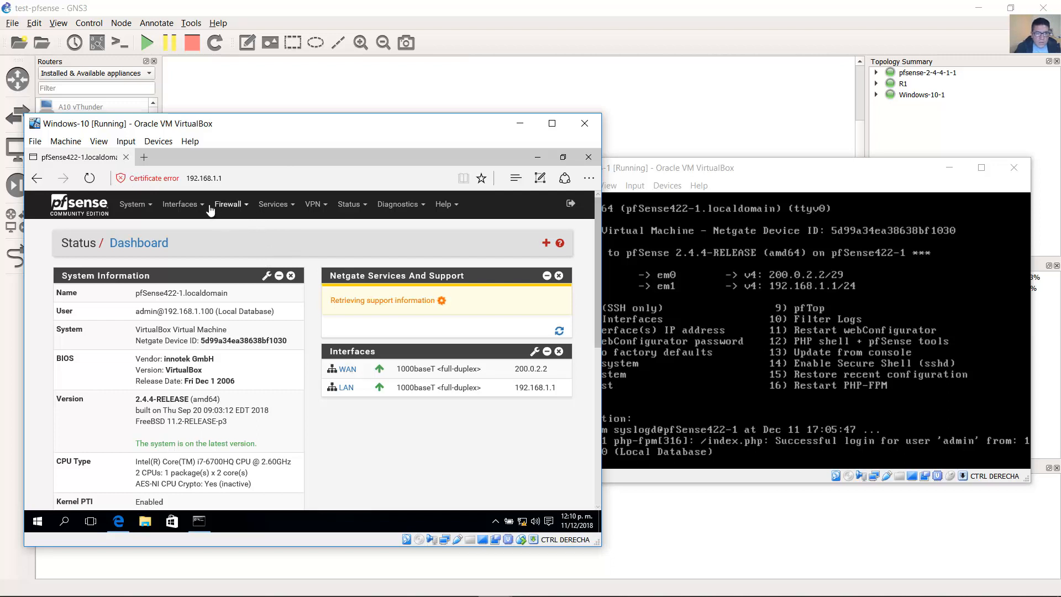
left_click(180, 204)
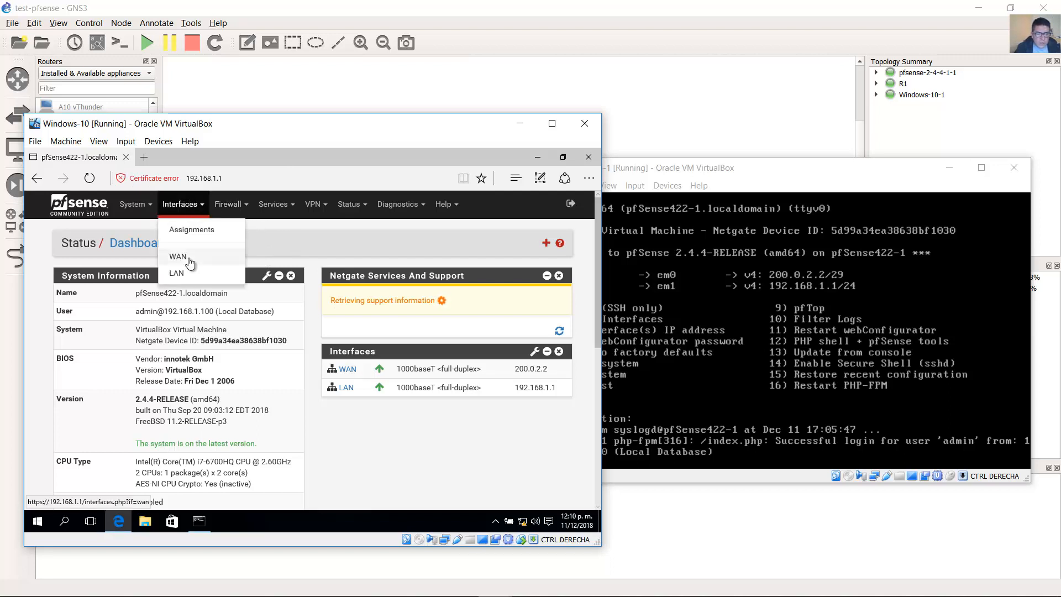
left_click(177, 256)
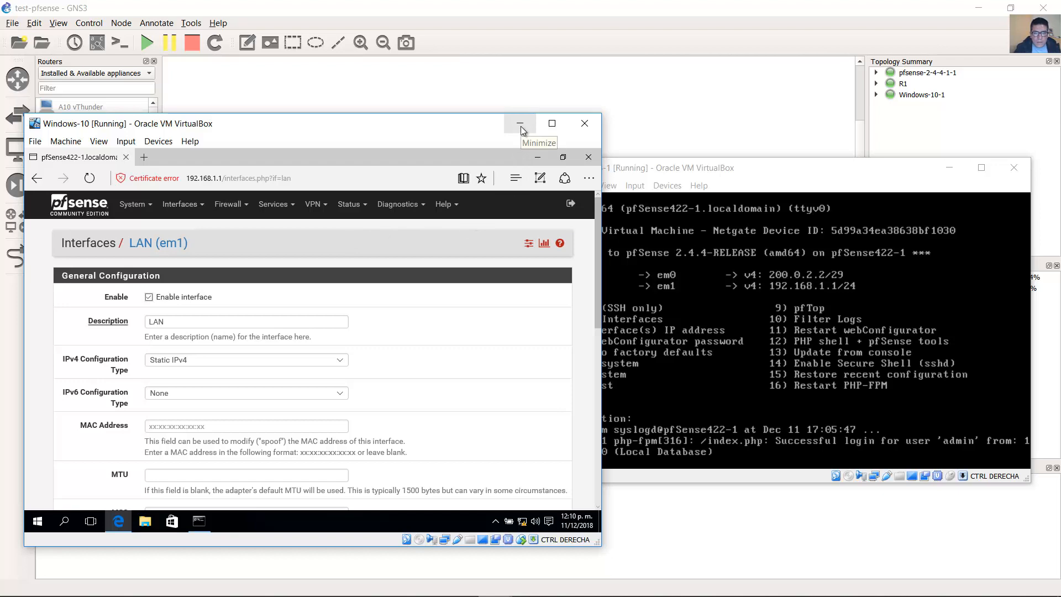
left_click(519, 123)
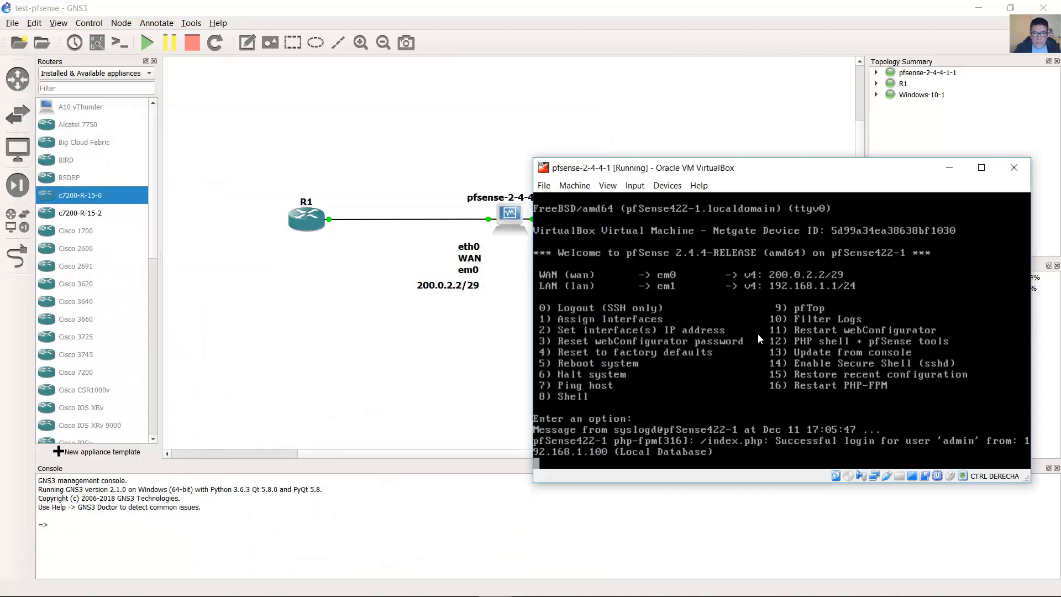
mouse_move(734, 377)
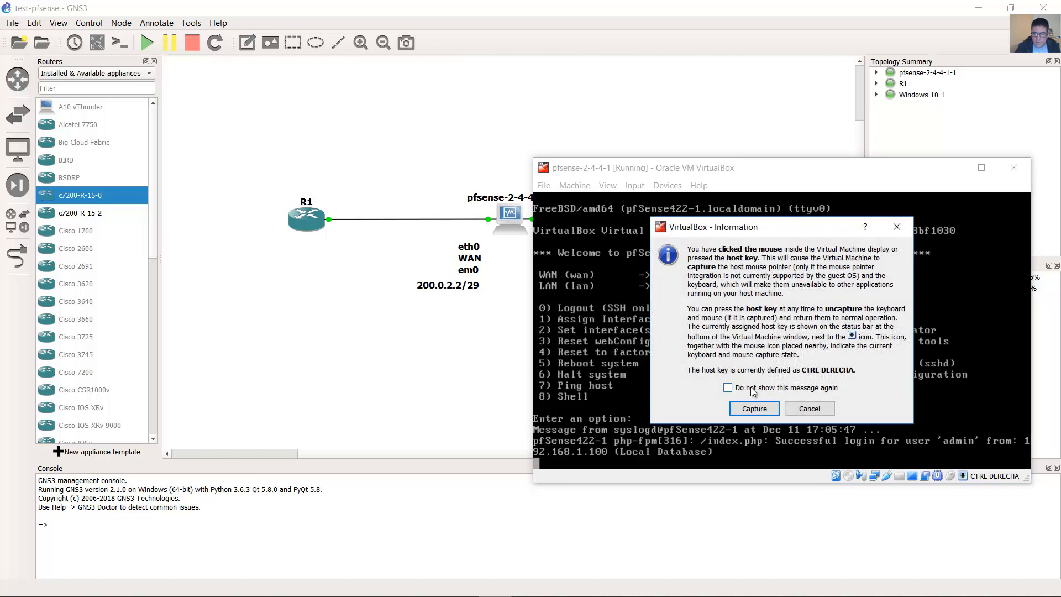
- Dismiss the VirtualBox keyboard capture notice on the pfSense console
left_click(753, 408)
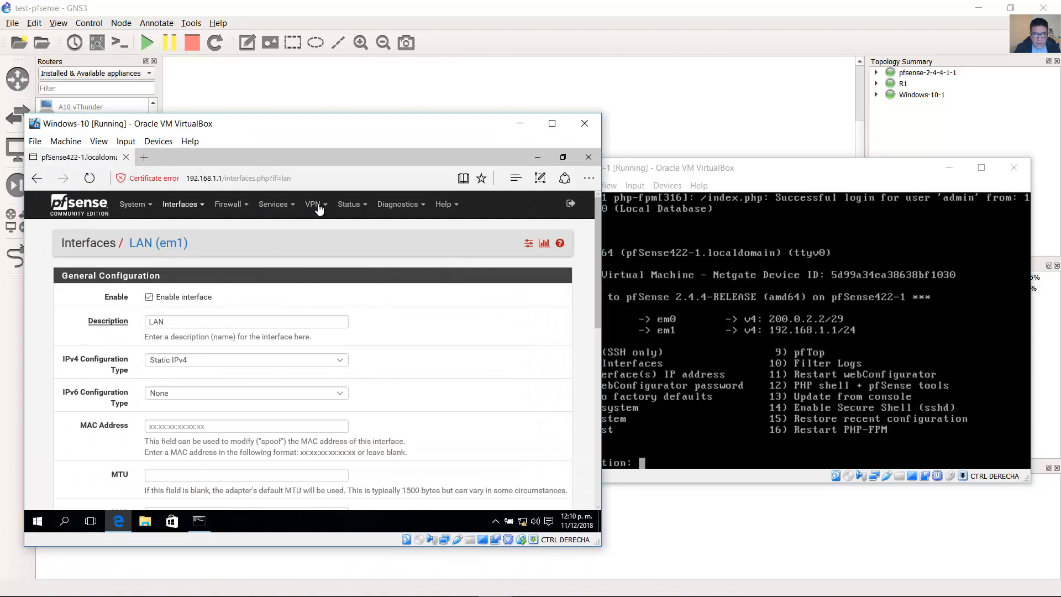
mouse_move(502, 96)
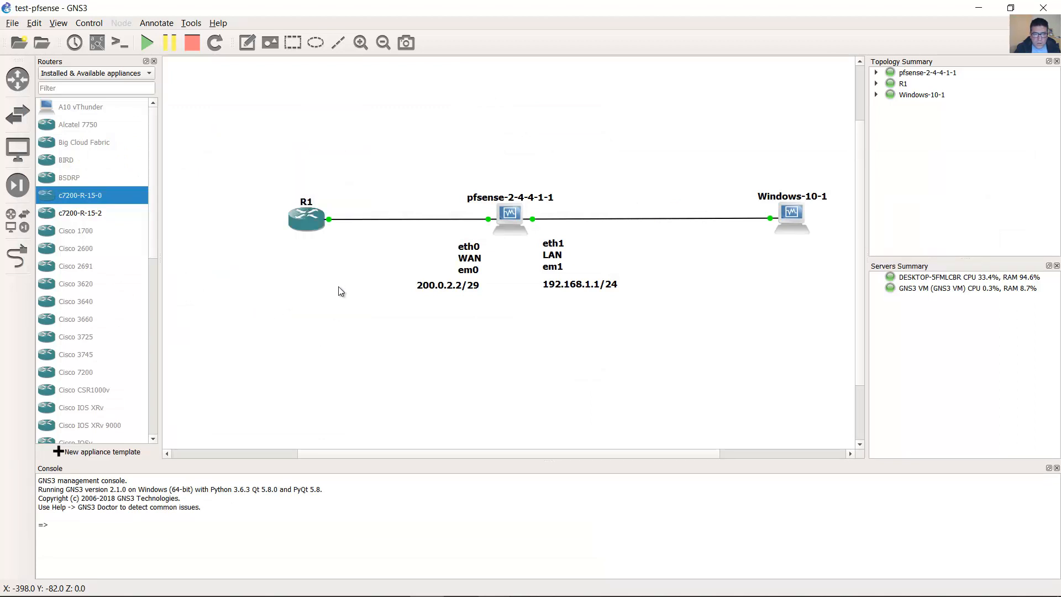
left_click(305, 216)
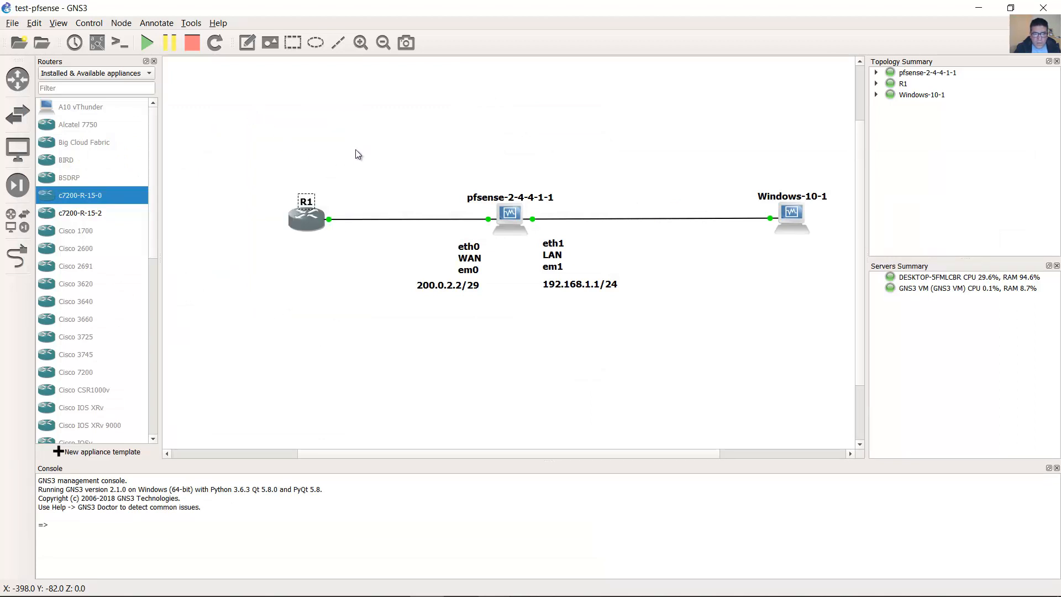
mouse_move(316, 264)
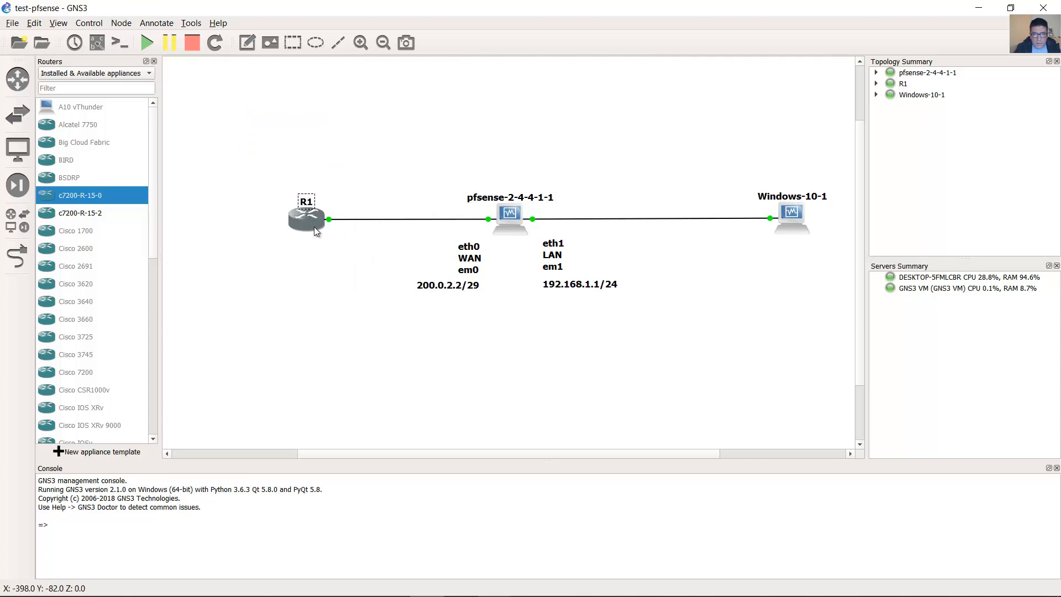
left_click(396, 145)
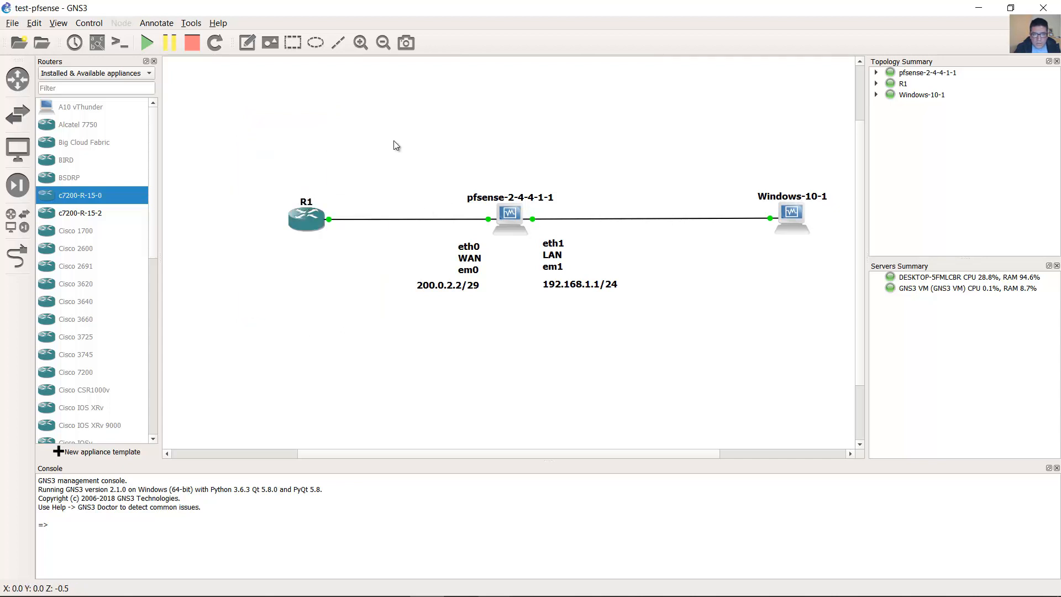
mouse_move(350, 307)
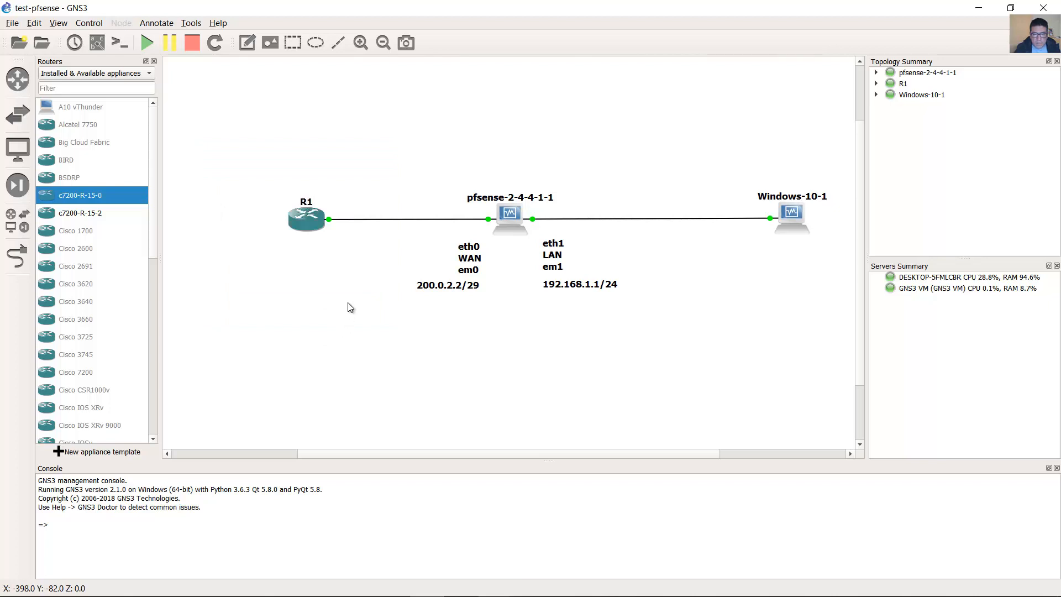